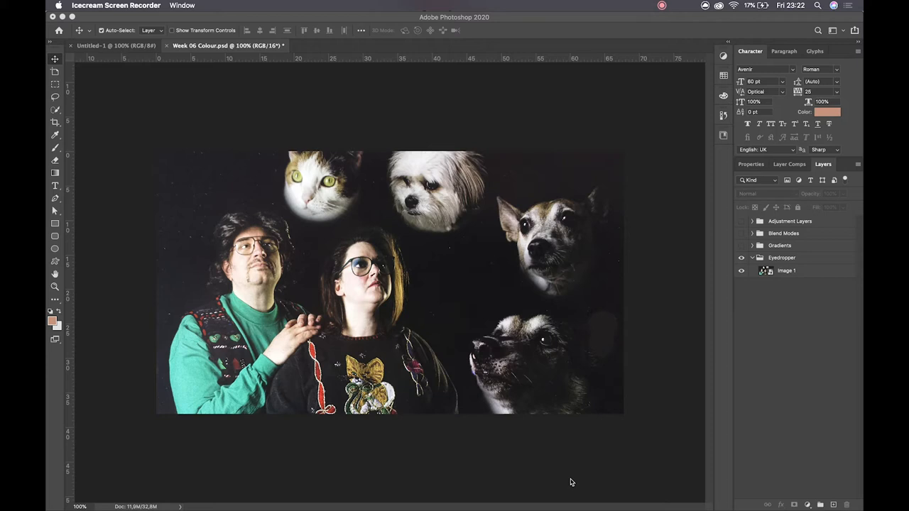
{"action": "mouse_move", "coordinate": [708, 345]}
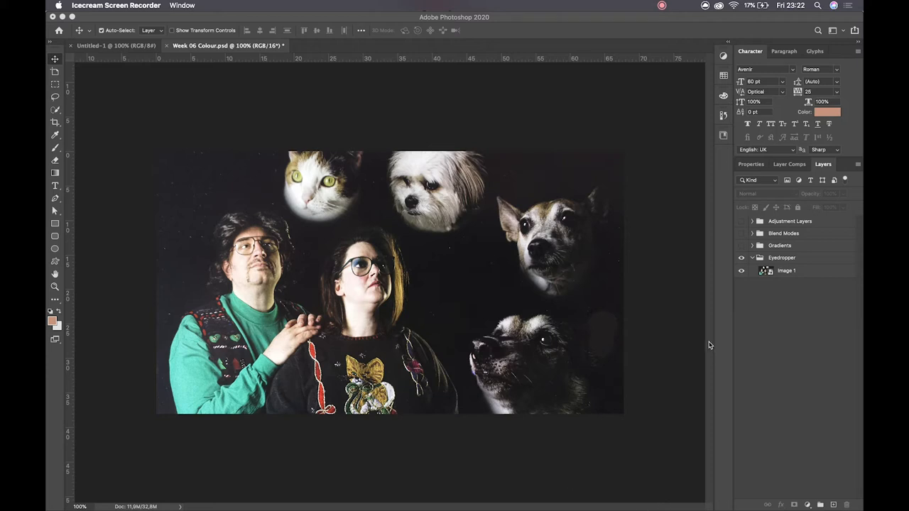
{"action": "mouse_move", "coordinate": [481, 226]}
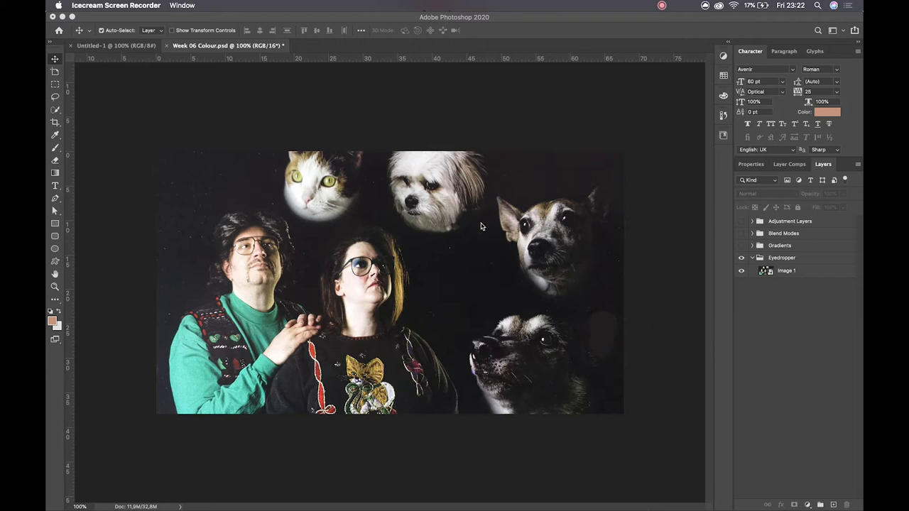
{"action": "mouse_move", "coordinate": [447, 244]}
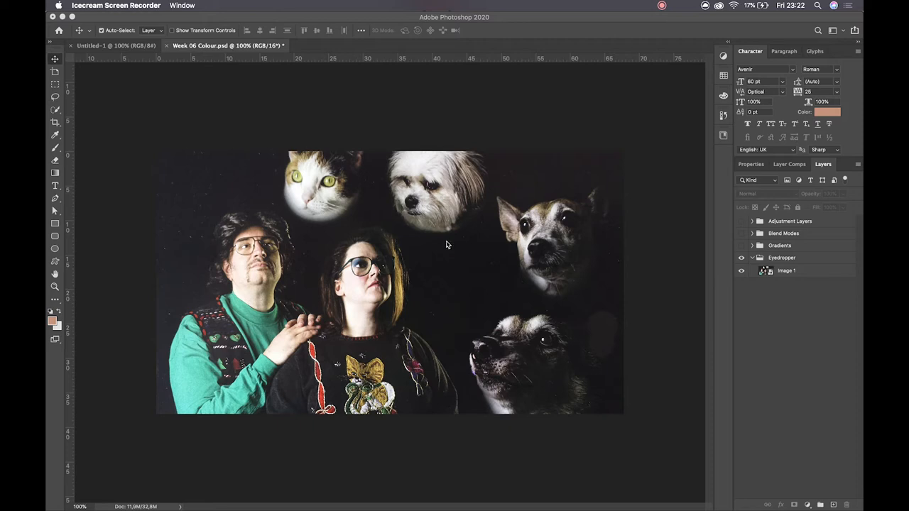
{"action": "mouse_move", "coordinate": [423, 240]}
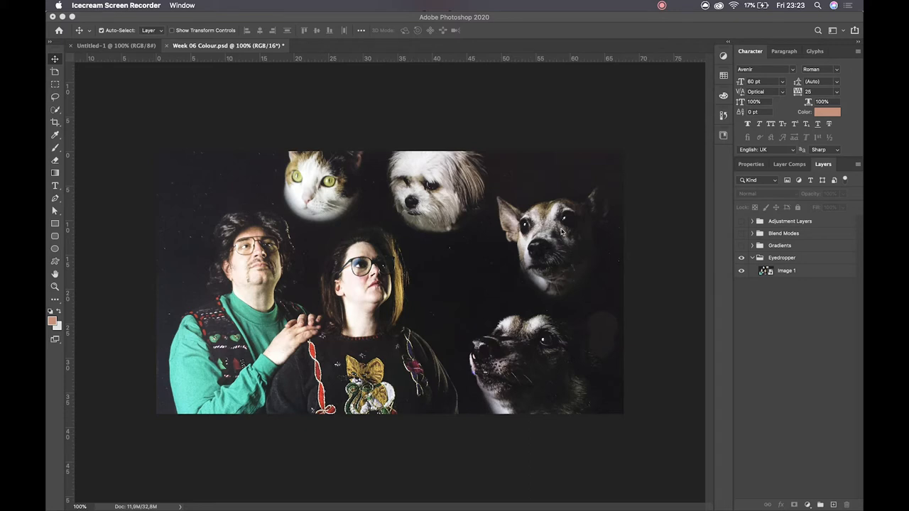
{"action": "mouse_move", "coordinate": [608, 346]}
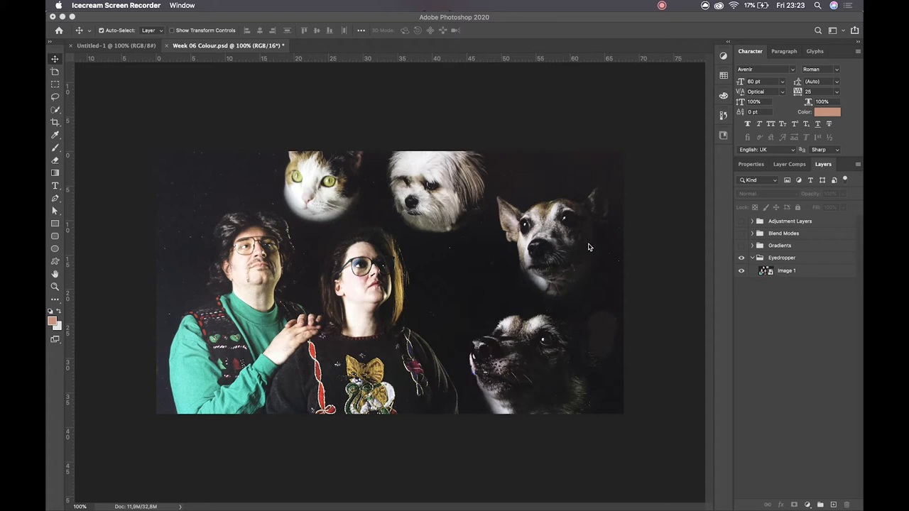
{"action": "mouse_move", "coordinate": [529, 229]}
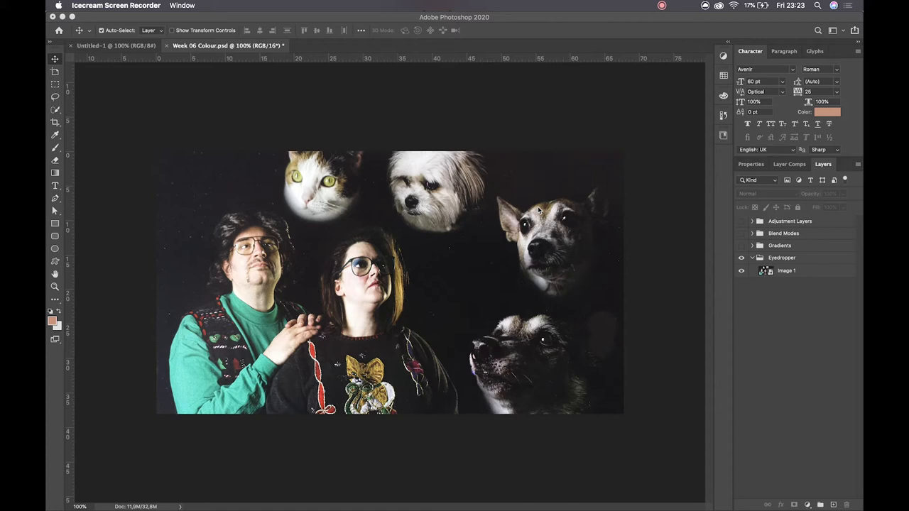
- Inspect the current foreground colour in the Color Picker and dismiss it unchanged
{"action": "left_click", "coordinate": [53, 318]}
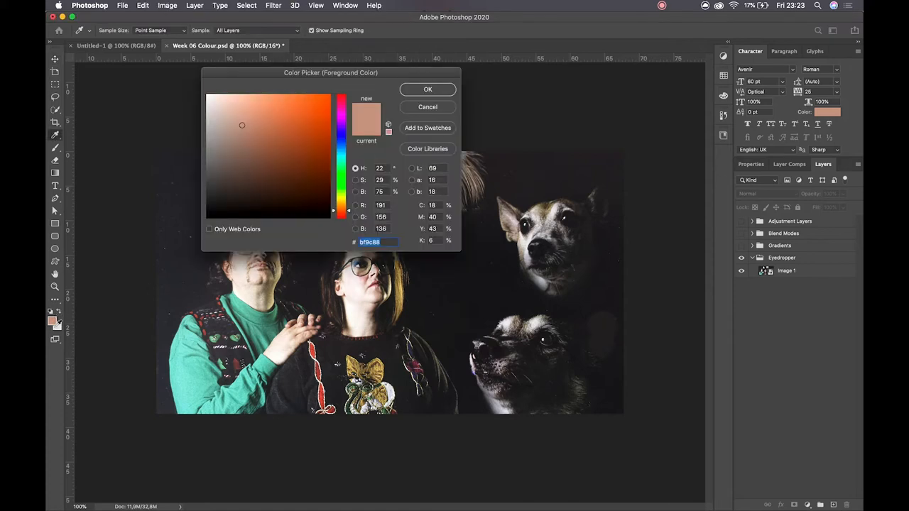
{"action": "left_click", "coordinate": [321, 110]}
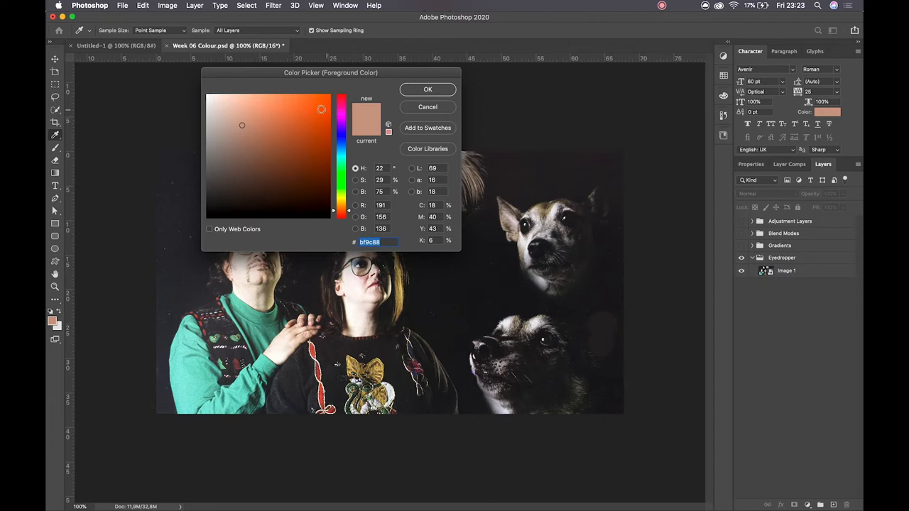
{"action": "left_click", "coordinate": [427, 89]}
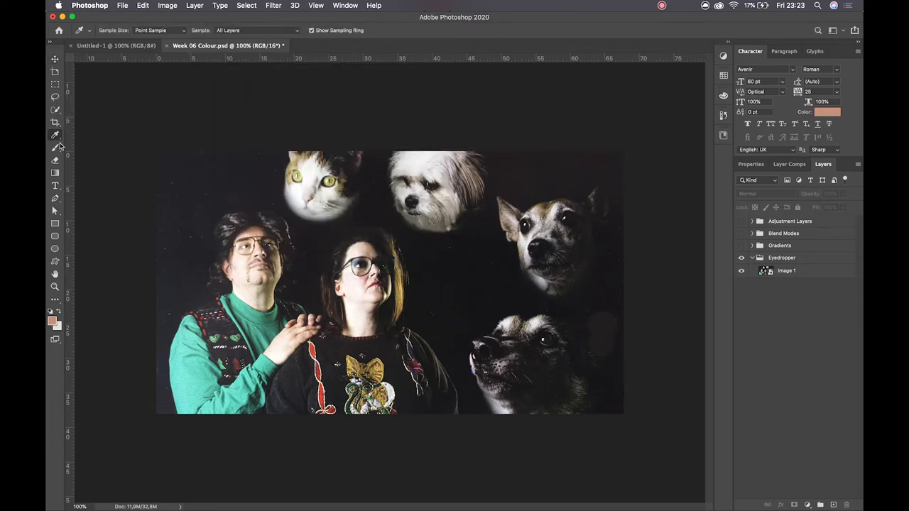
- Sample a blue-grey from the photo with the Eyedropper and keep it as the foreground colour
{"action": "left_click", "coordinate": [248, 245]}
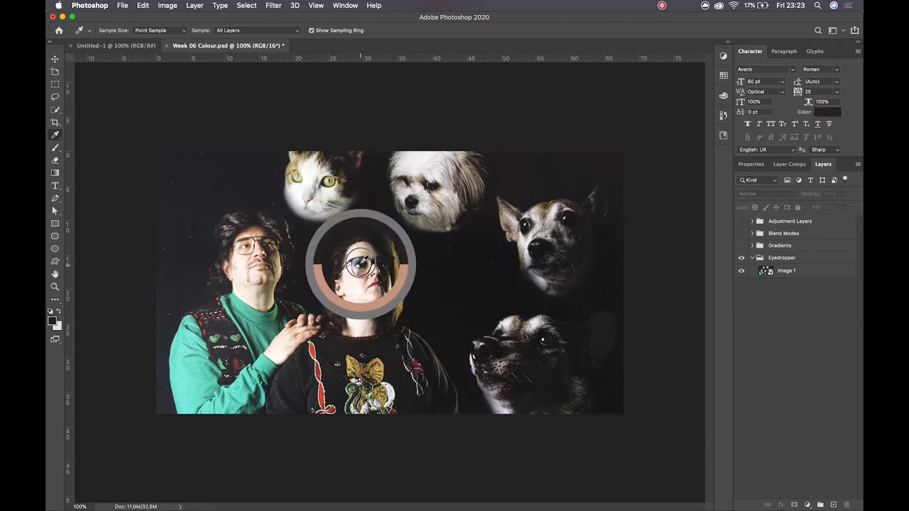
{"action": "left_click", "coordinate": [362, 266]}
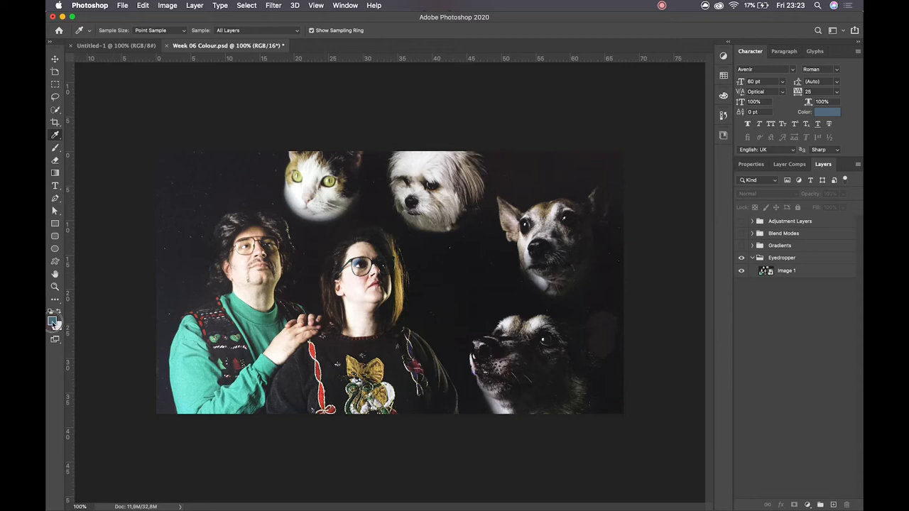
{"action": "left_click", "coordinate": [50, 322]}
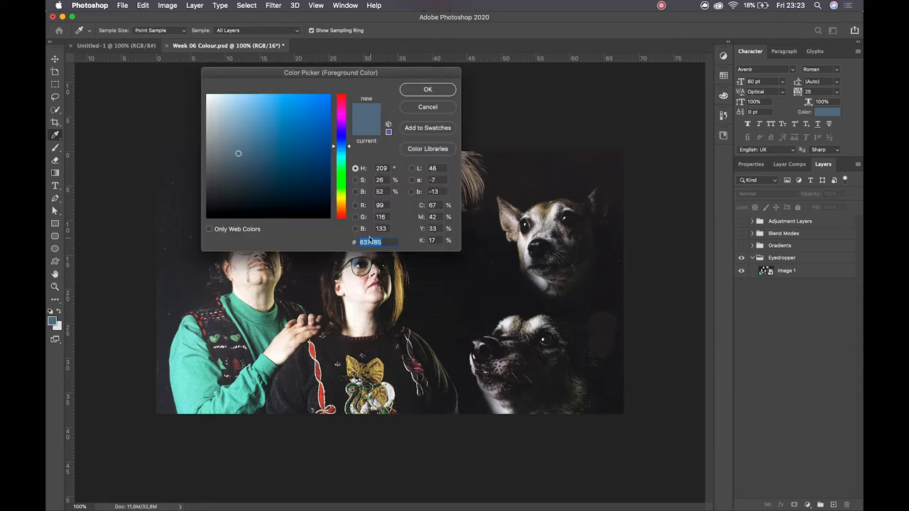
{"action": "left_click", "coordinate": [428, 89]}
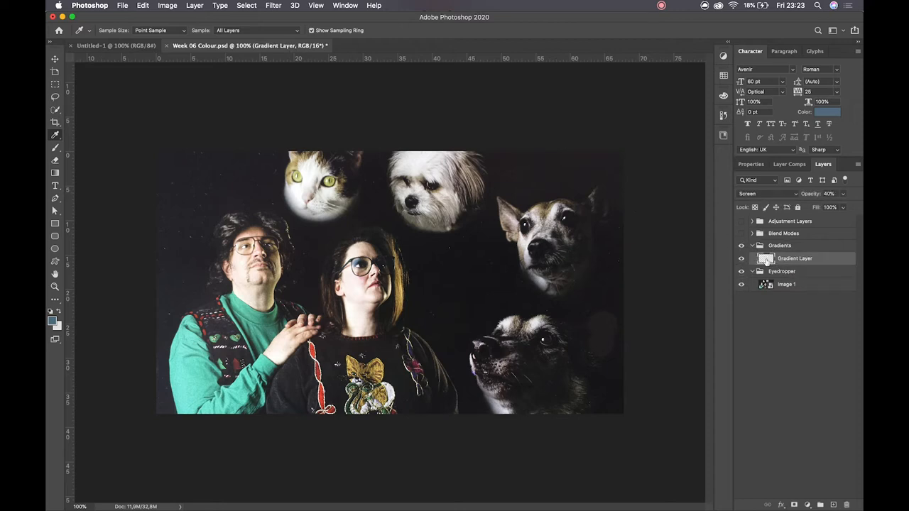
{"action": "mouse_move", "coordinate": [766, 259]}
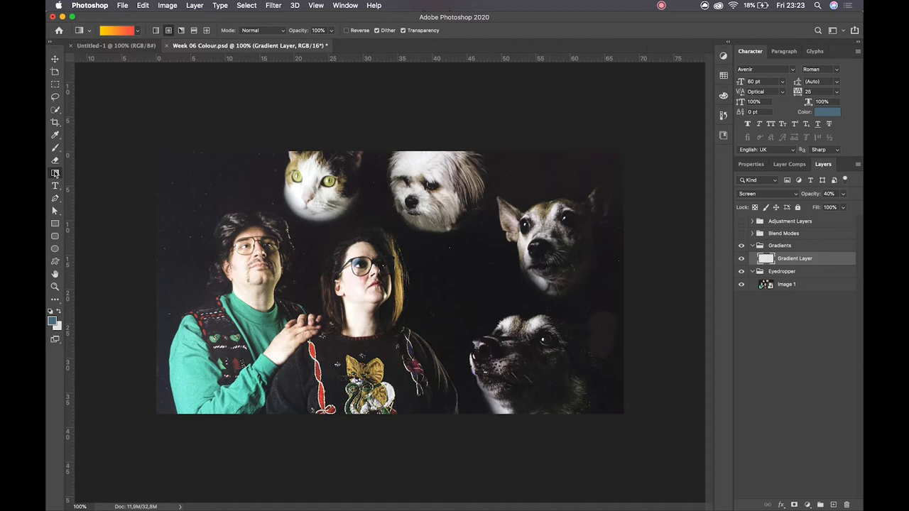
{"action": "mouse_move", "coordinate": [55, 174]}
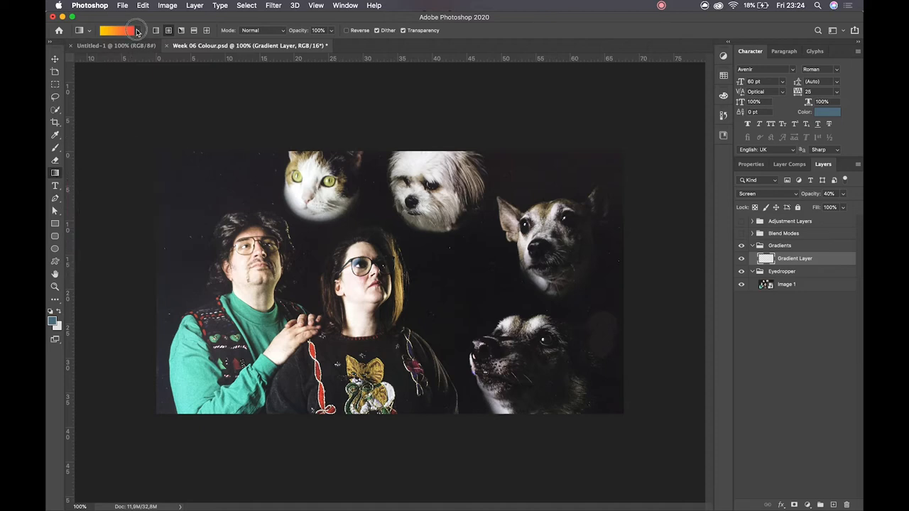
- Load a pale yellow-to-pink preset from the Iridescent gradient folder
{"action": "left_click", "coordinate": [140, 30]}
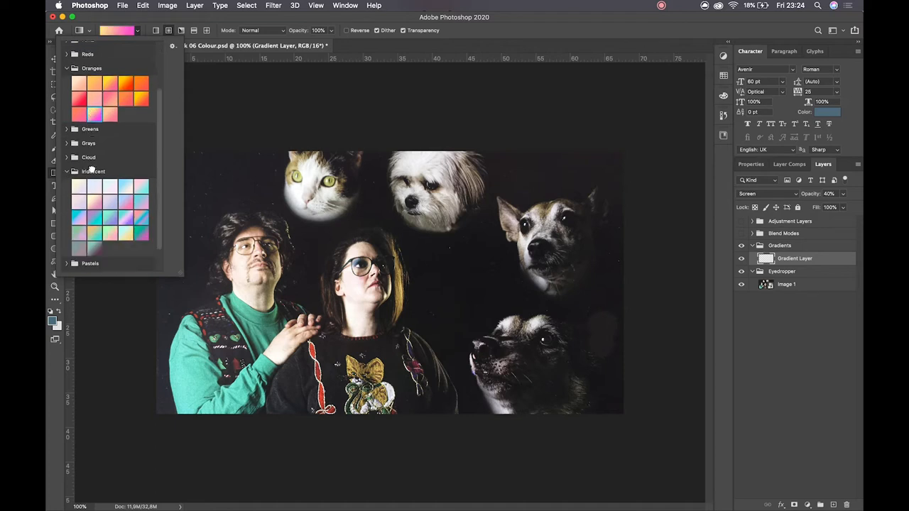
{"action": "scroll", "scroll_direction": "down", "scroll_amount": 3}
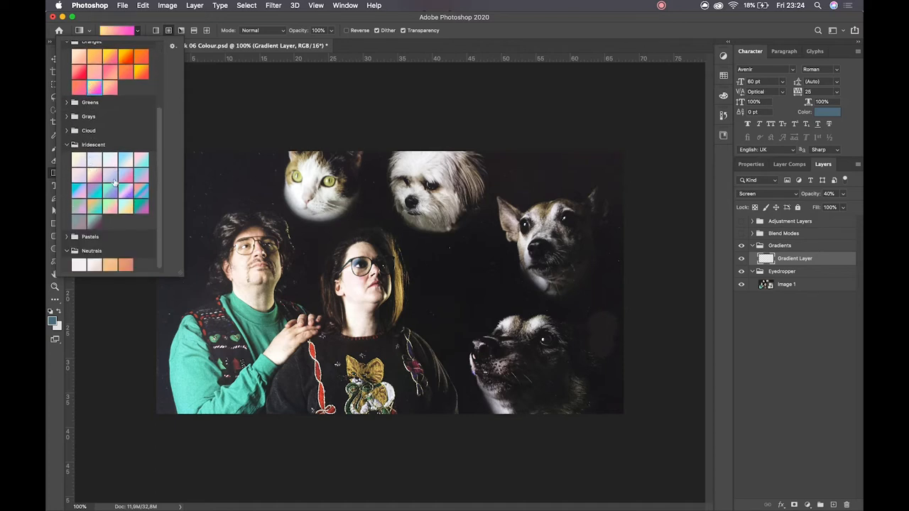
{"action": "left_click", "coordinate": [94, 174]}
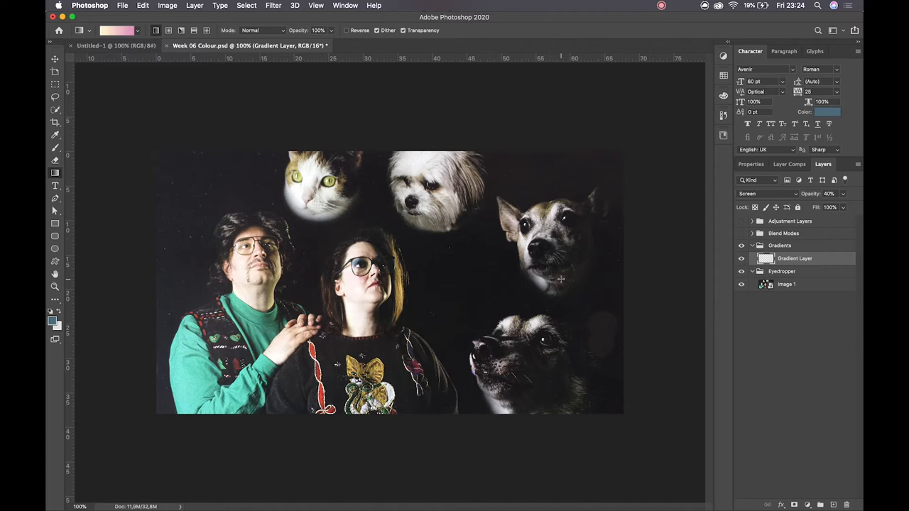
{"action": "mouse_move", "coordinate": [136, 160]}
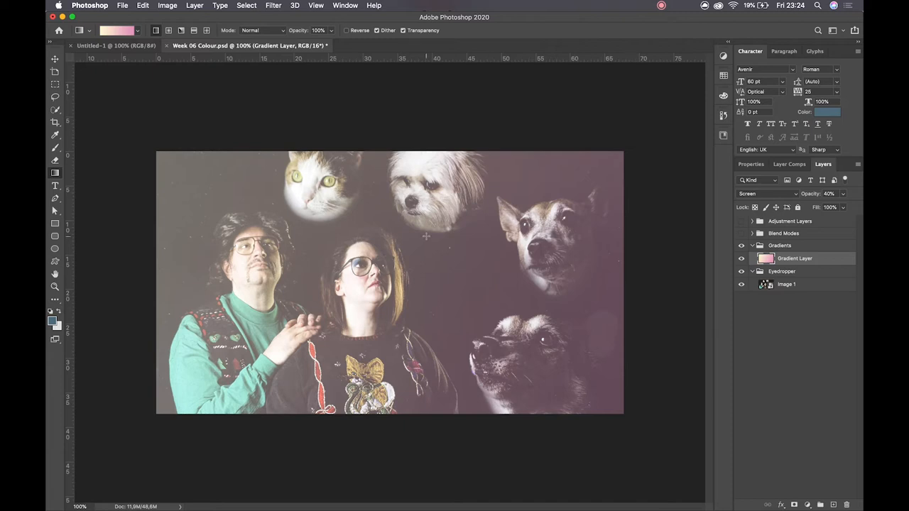
{"action": "mouse_move", "coordinate": [579, 176]}
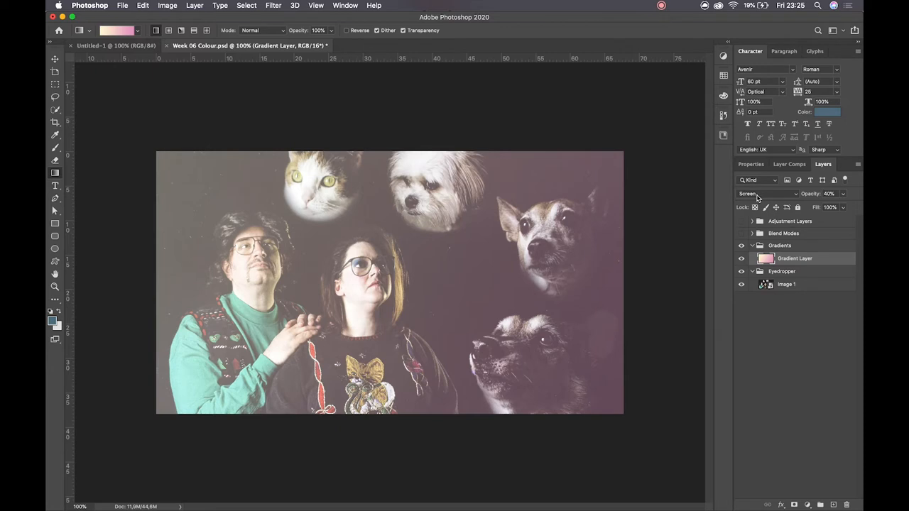
{"action": "mouse_move", "coordinate": [767, 194]}
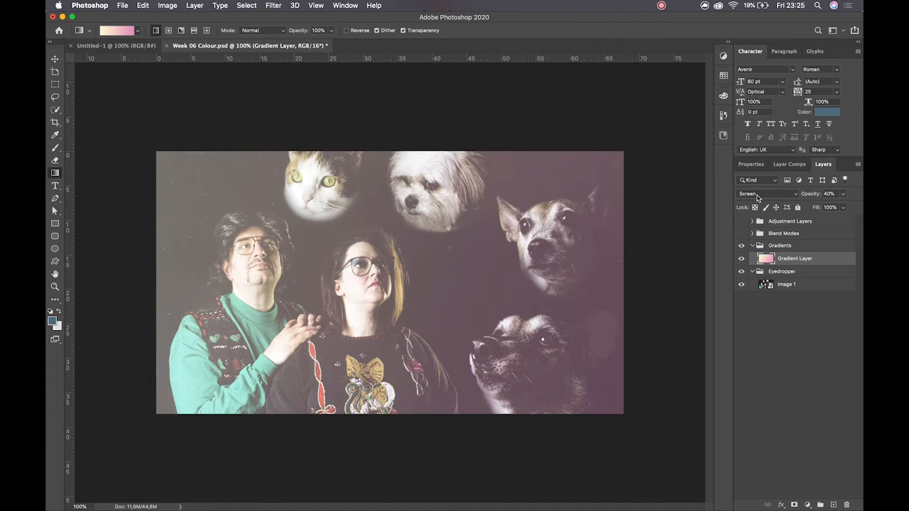
{"action": "mouse_move", "coordinate": [760, 200]}
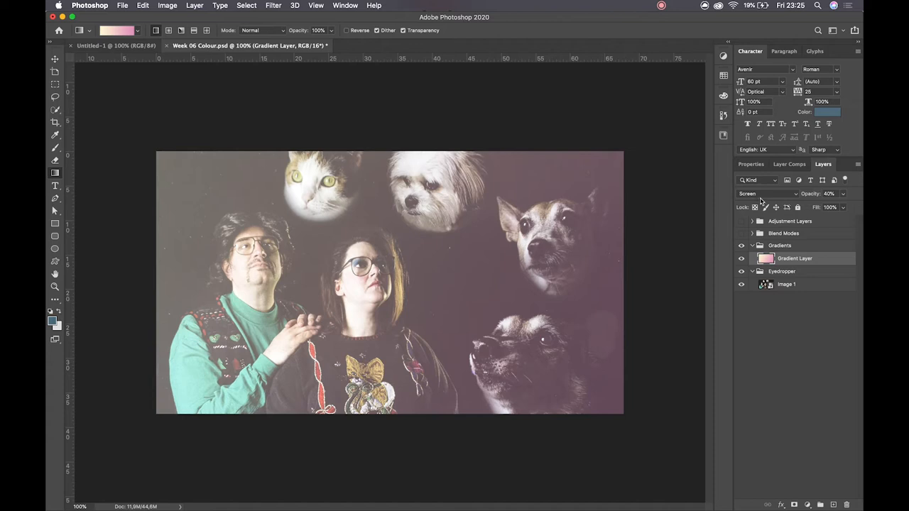
- Switch the Gradient Layer from Normal to Vivid Light blending at full opacity
{"action": "left_click", "coordinate": [763, 194]}
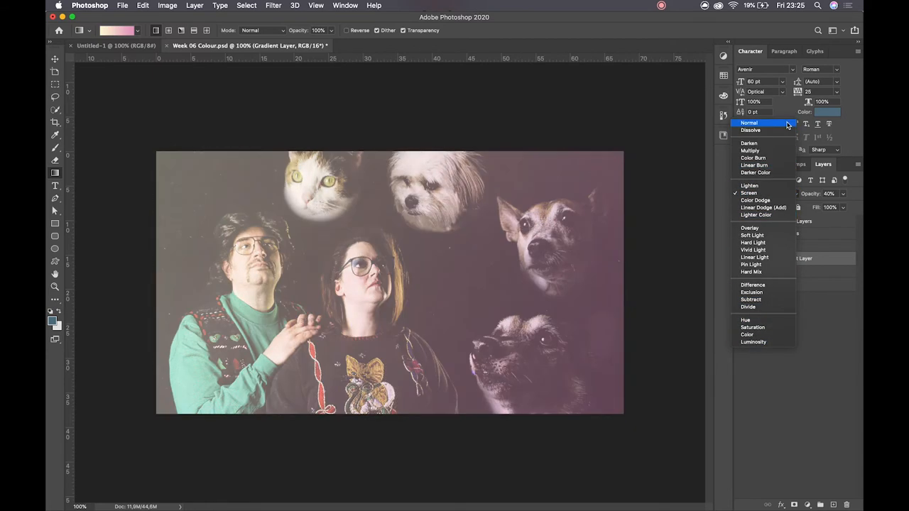
{"action": "left_click", "coordinate": [749, 193]}
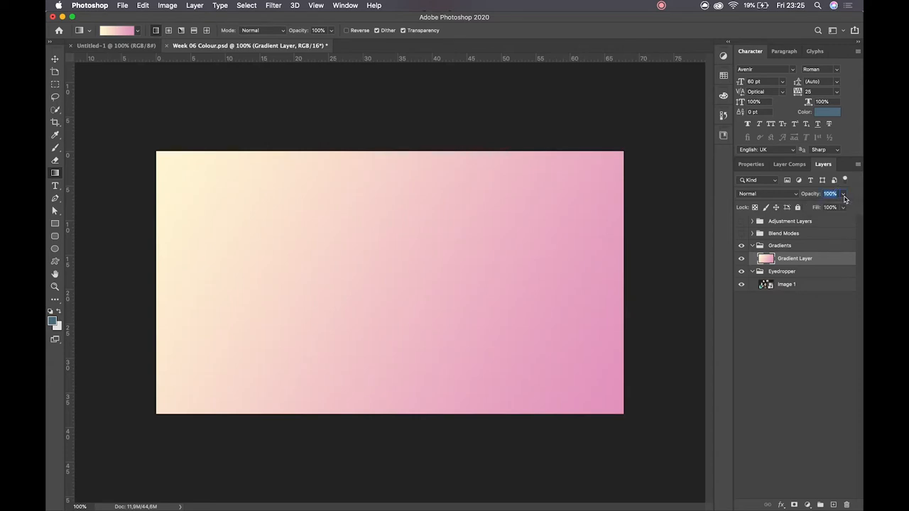
{"action": "left_click", "coordinate": [766, 193]}
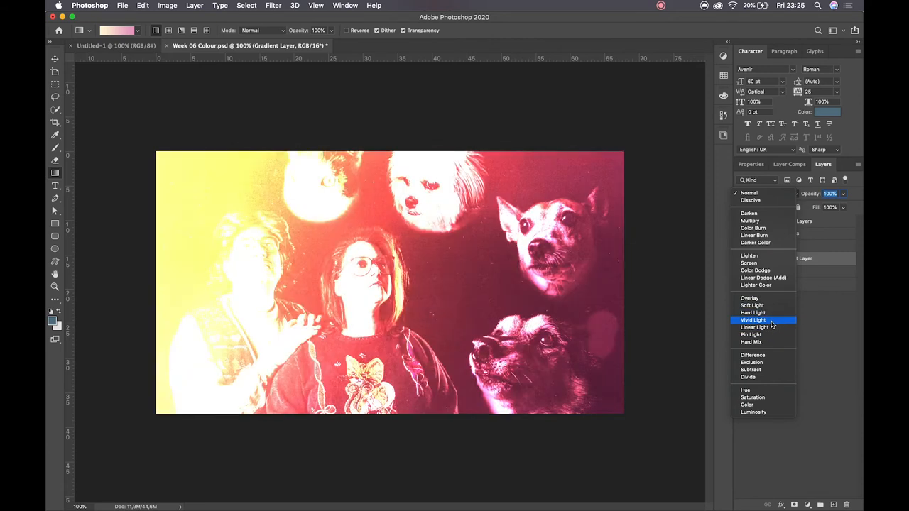
{"action": "left_click", "coordinate": [753, 320]}
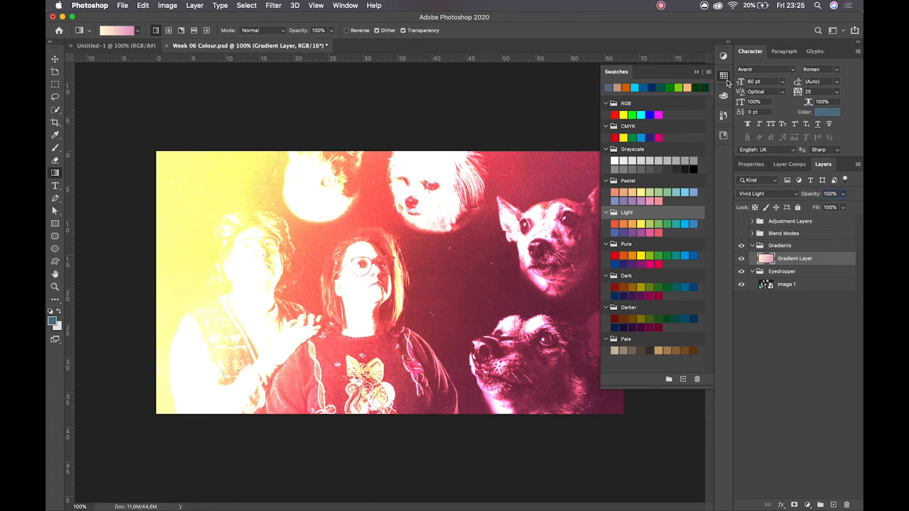
- Add a yellow Color Fill from the pastel swatches, disable its mask and remove it again
{"action": "left_click", "coordinate": [345, 5]}
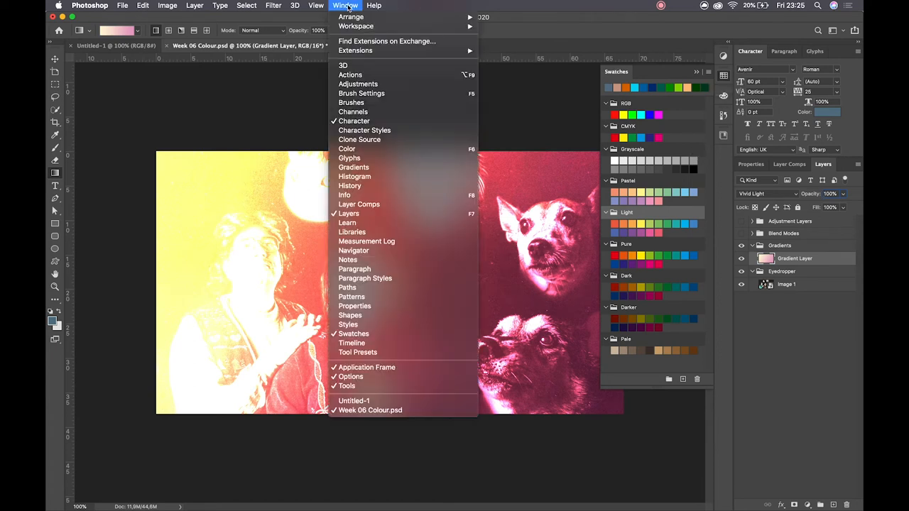
{"action": "mouse_move", "coordinate": [374, 334]}
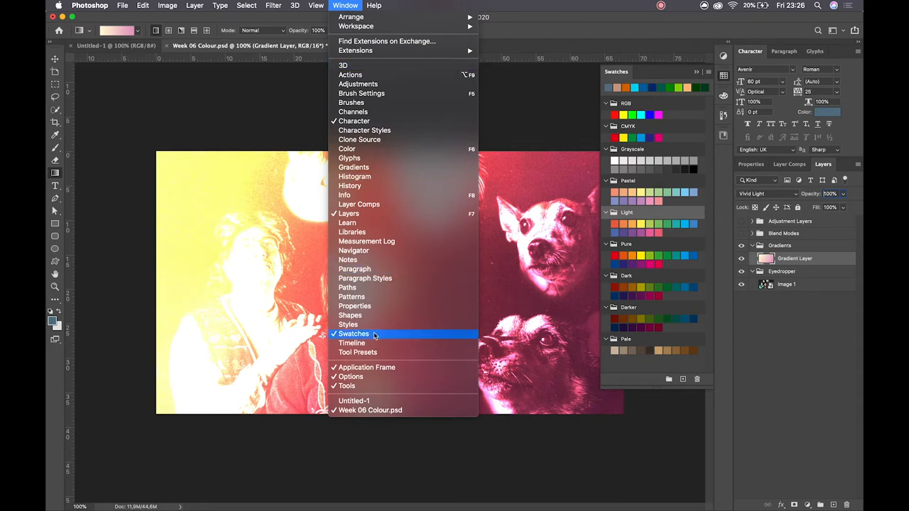
{"action": "mouse_move", "coordinate": [384, 334]}
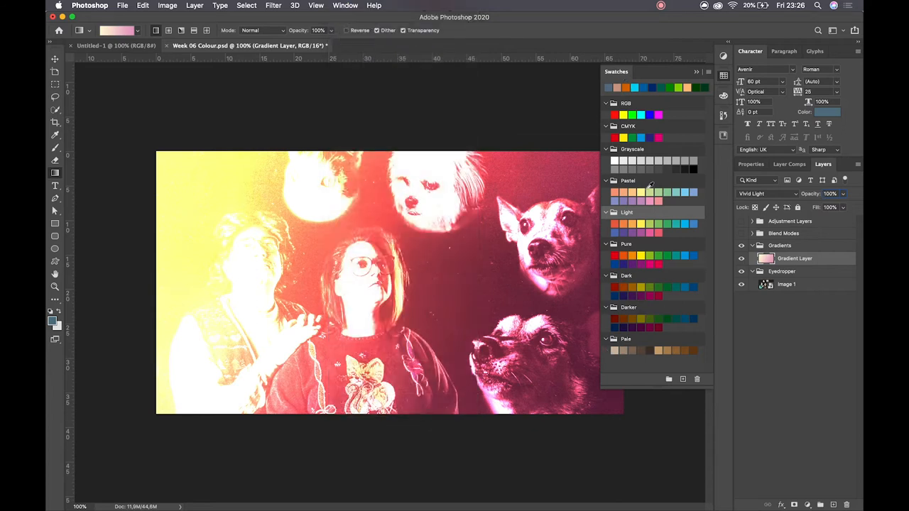
{"action": "left_click", "coordinate": [641, 192]}
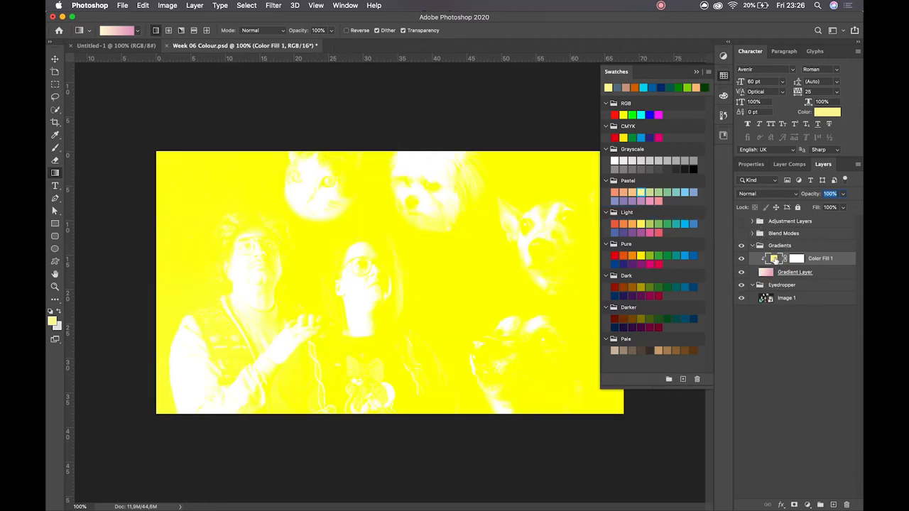
{"action": "right_click", "coordinate": [767, 258]}
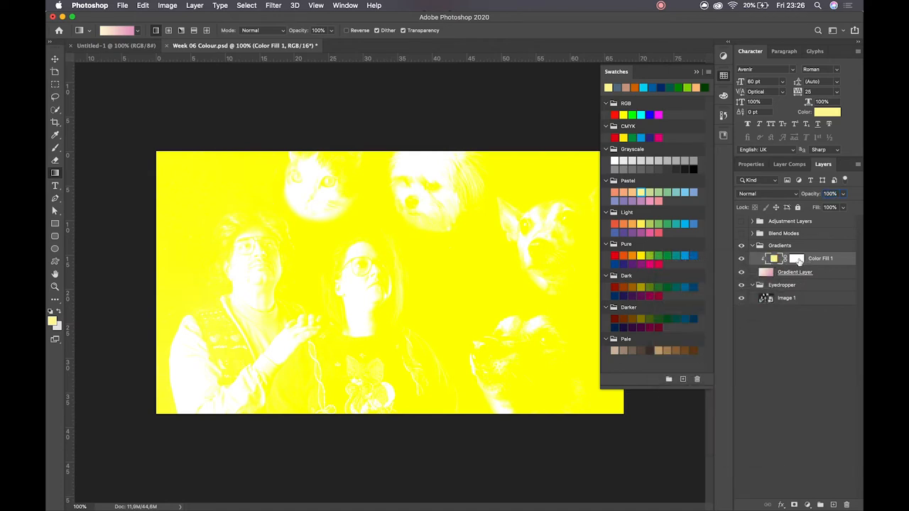
{"action": "right_click", "coordinate": [797, 259]}
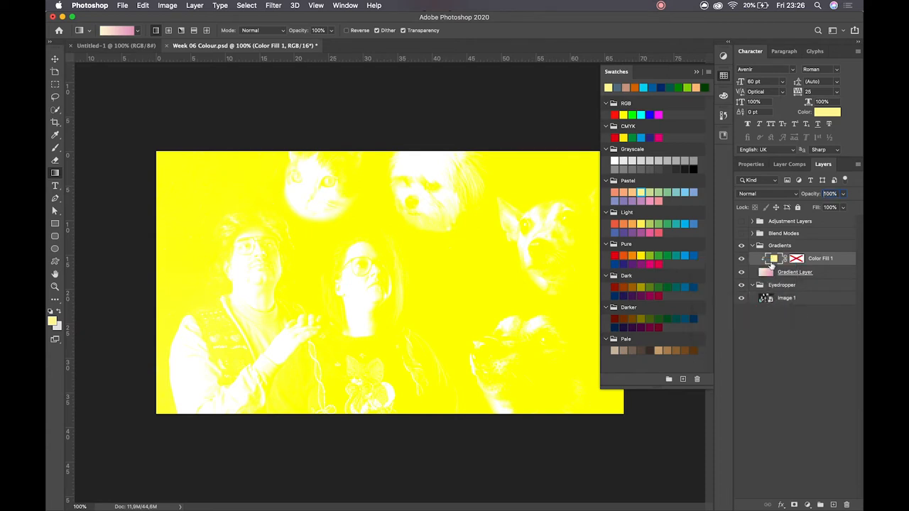
{"action": "right_click", "coordinate": [775, 258]}
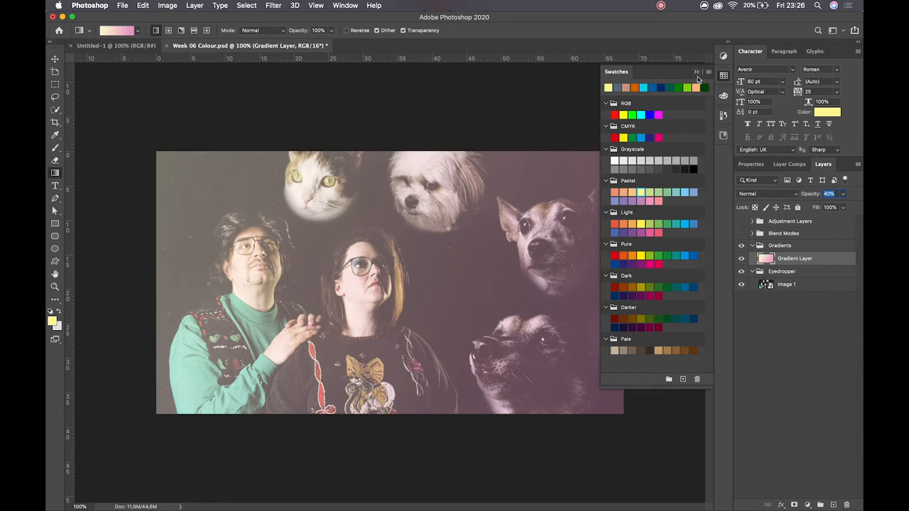
- Collapse Swatches and browse the Libraries colour themes down to a blue-to-green analogous set
{"action": "left_click", "coordinate": [696, 72]}
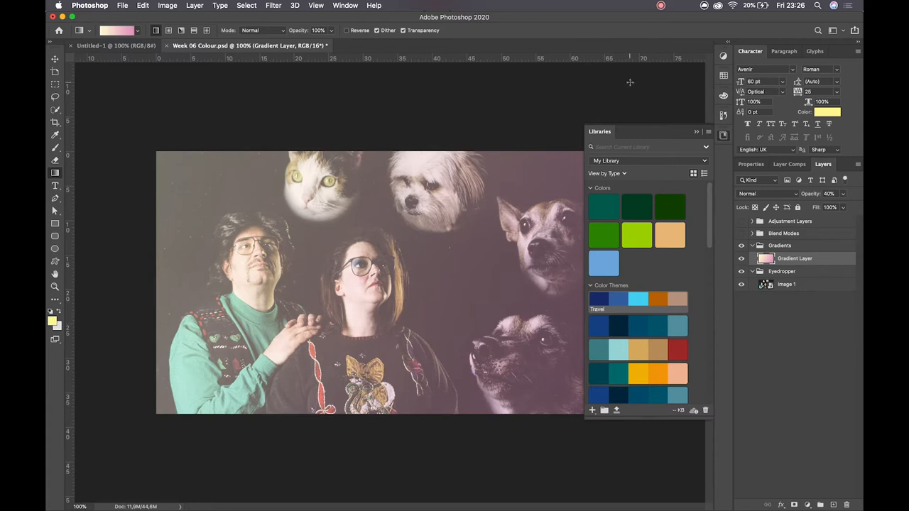
{"action": "left_click", "coordinate": [345, 5]}
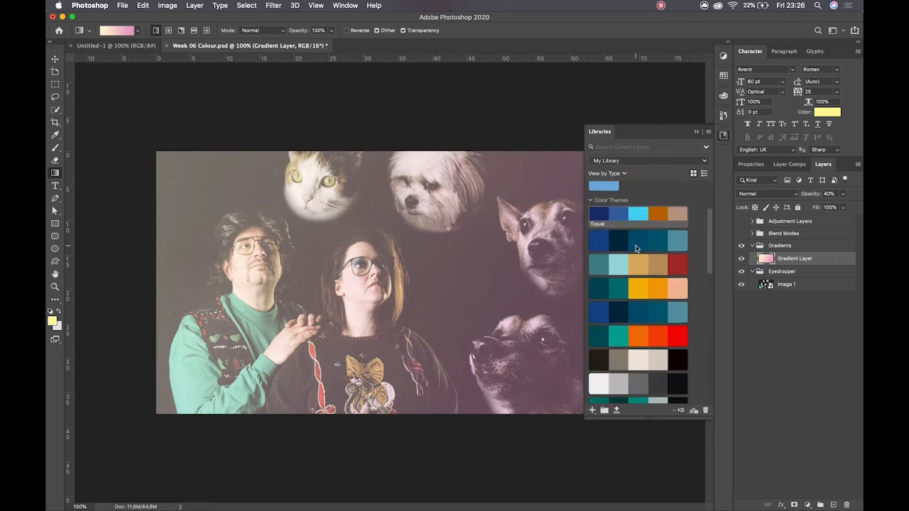
{"action": "scroll", "scroll_direction": "down", "scroll_amount": 3}
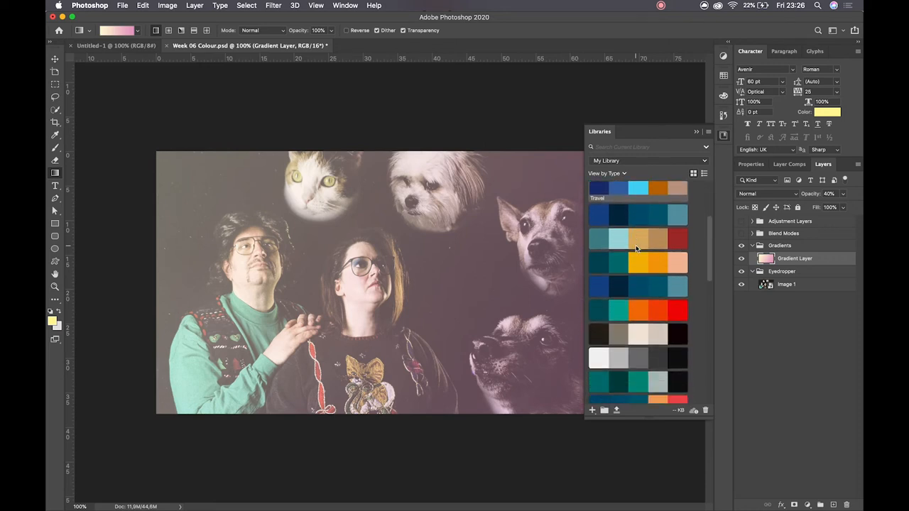
{"action": "scroll", "scroll_direction": "down", "scroll_amount": 3}
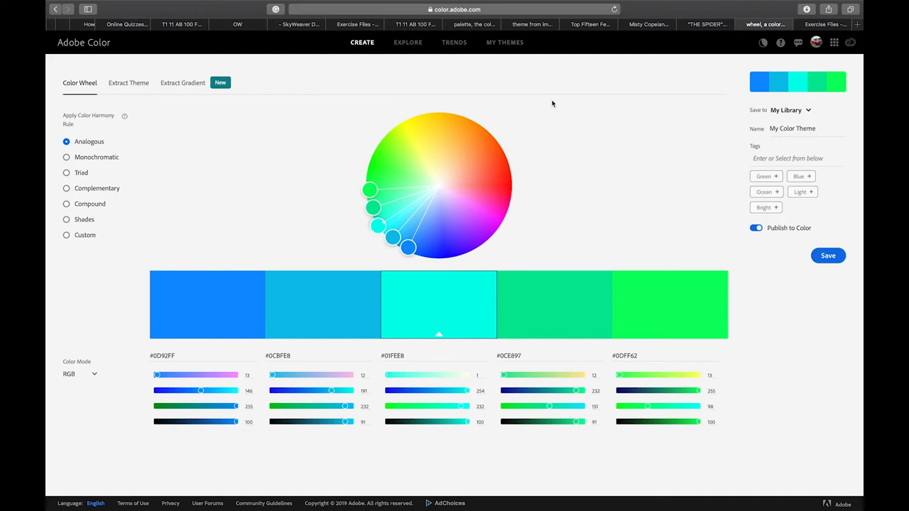
{"action": "mouse_move", "coordinate": [775, 254]}
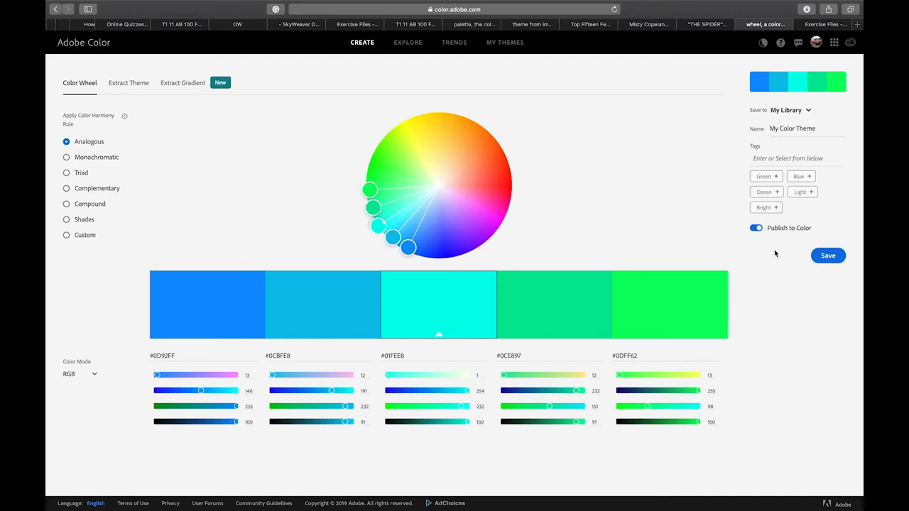
- Save the analogous blue-to-green theme to My Library
{"action": "left_click", "coordinate": [828, 256]}
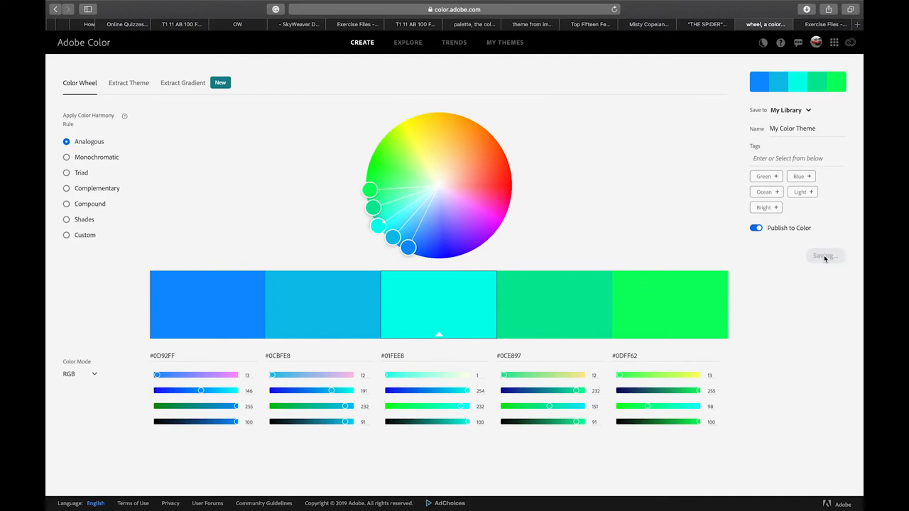
{"action": "left_click", "coordinate": [825, 255]}
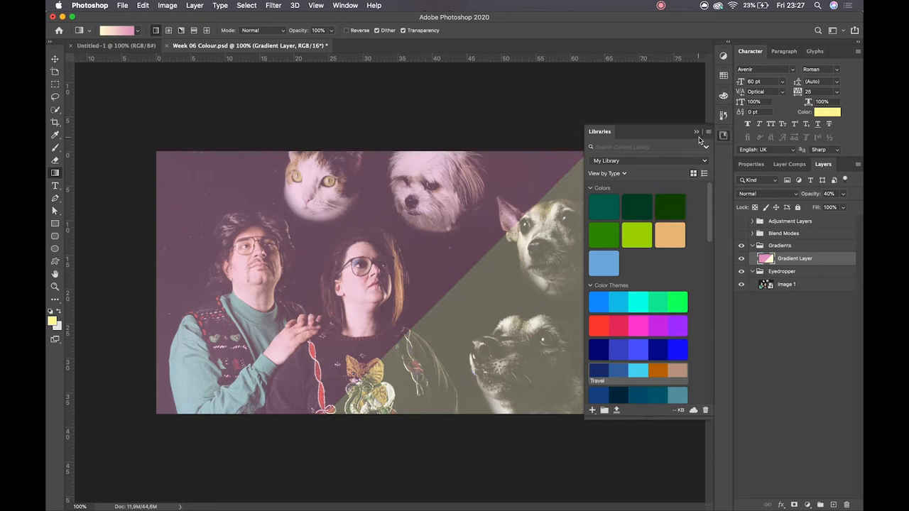
- Collapse the Libraries panel to reveal the Blending Strip colour bars
{"action": "left_click", "coordinate": [697, 132]}
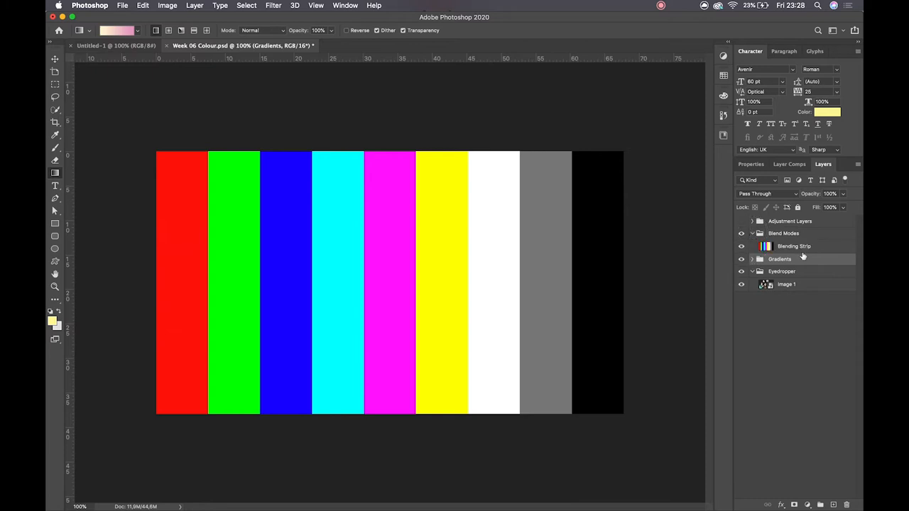
- Select Blending Strip, try Screen, then settle on Soft Light blending
{"action": "left_click", "coordinate": [794, 246]}
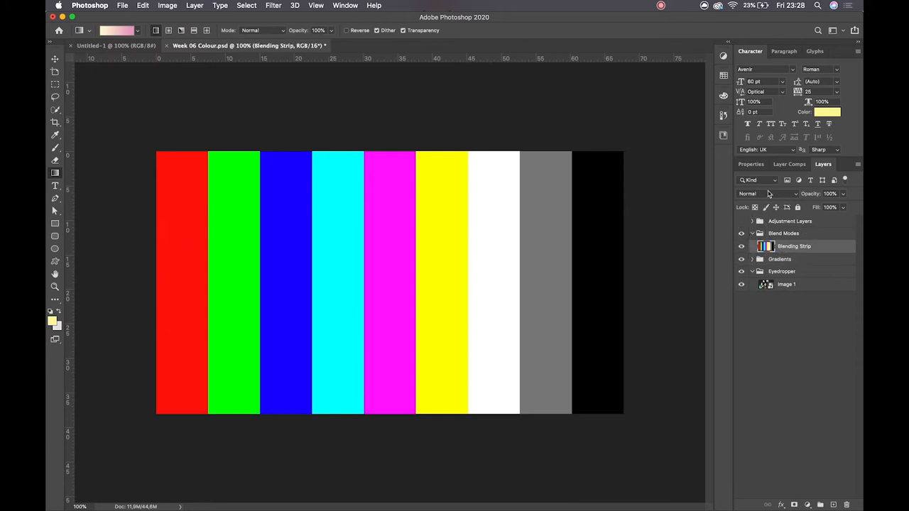
{"action": "left_click", "coordinate": [763, 193]}
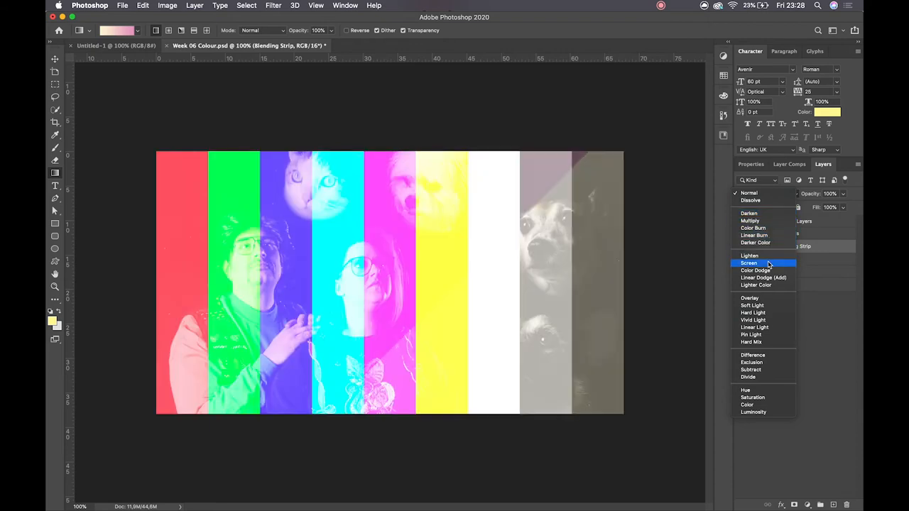
{"action": "left_click", "coordinate": [750, 298]}
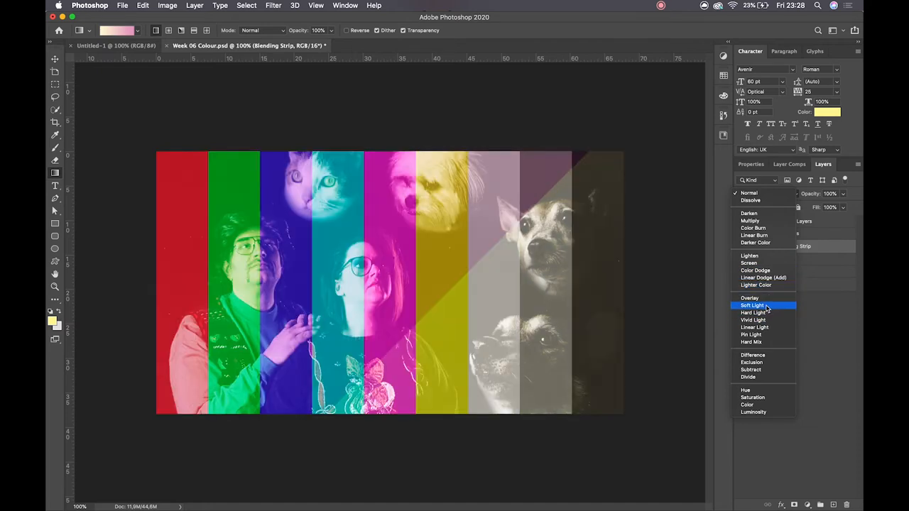
{"action": "left_click", "coordinate": [753, 305]}
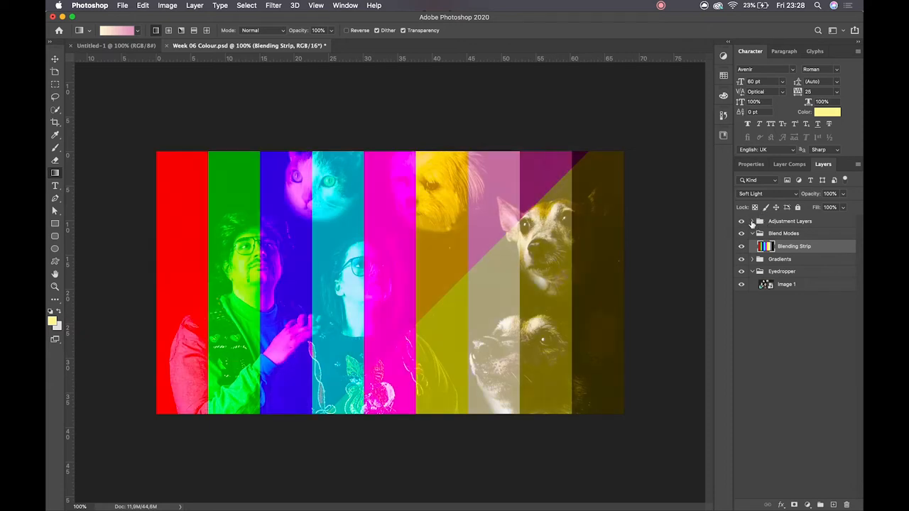
- Expand Adjustment Layers and hide Blend Modes, Color Balance and Vibrance
{"action": "left_click", "coordinate": [752, 221]}
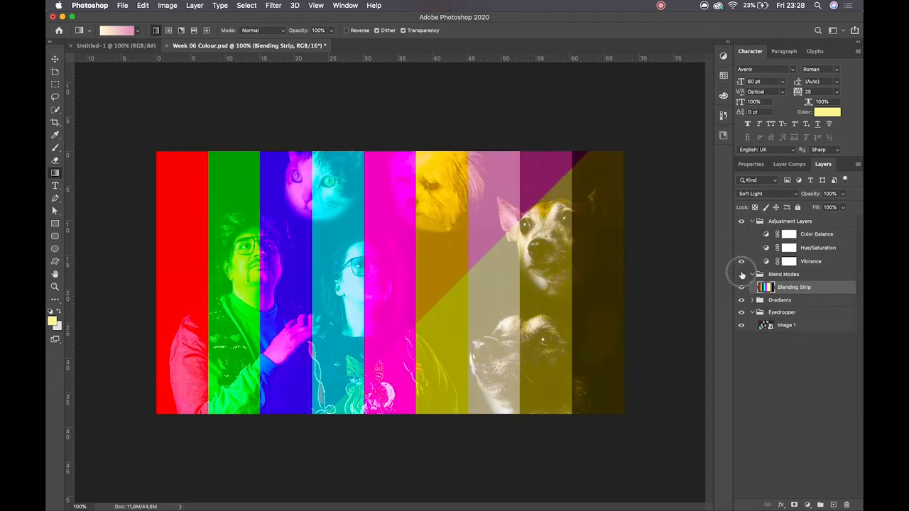
{"action": "left_click", "coordinate": [741, 287]}
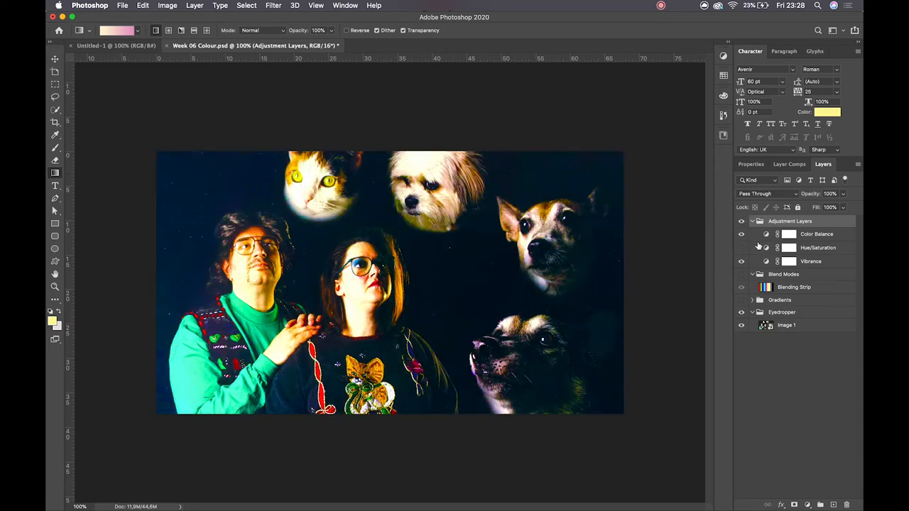
{"action": "left_click", "coordinate": [817, 233]}
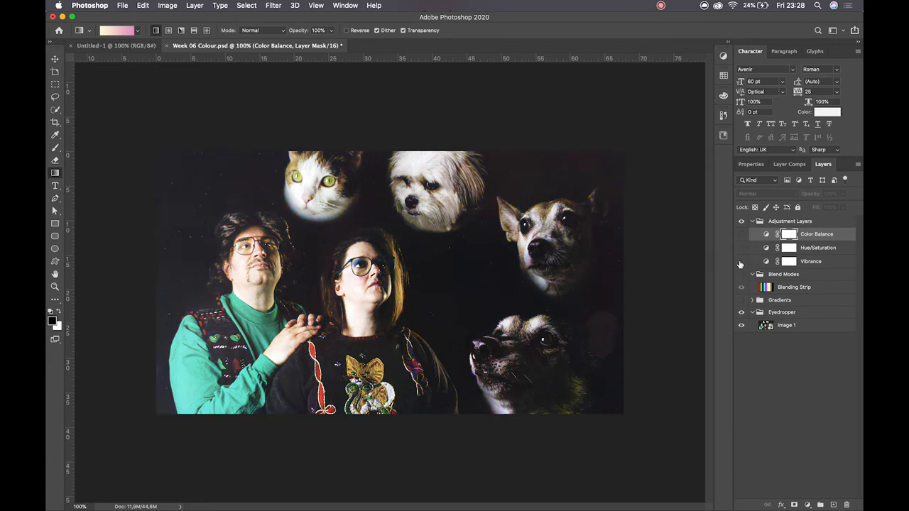
{"action": "left_click", "coordinate": [789, 221]}
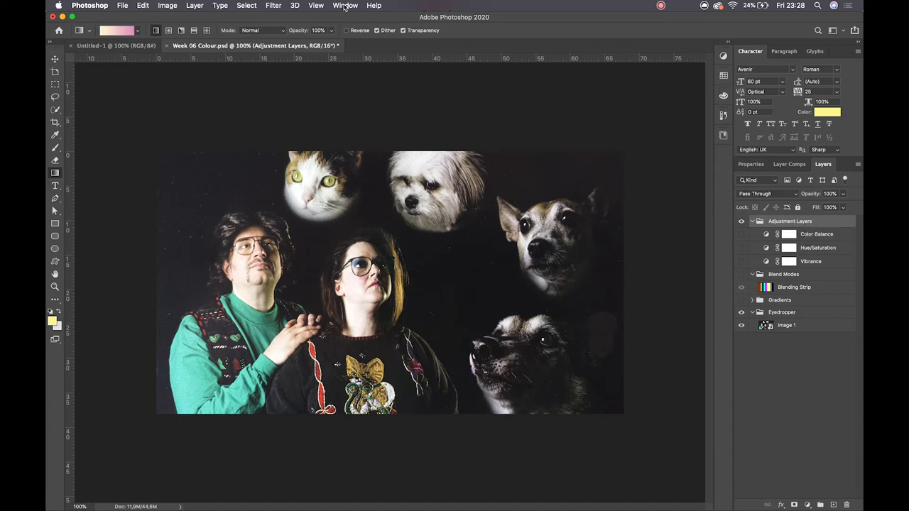
- Show the Adjustments panel and add a Brightness/Contrast layer
{"action": "left_click", "coordinate": [345, 6]}
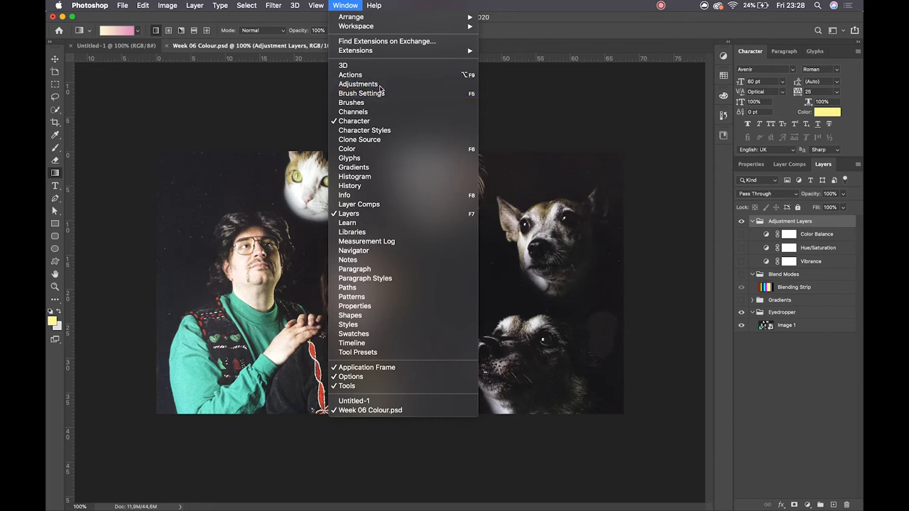
{"action": "left_click", "coordinate": [358, 84]}
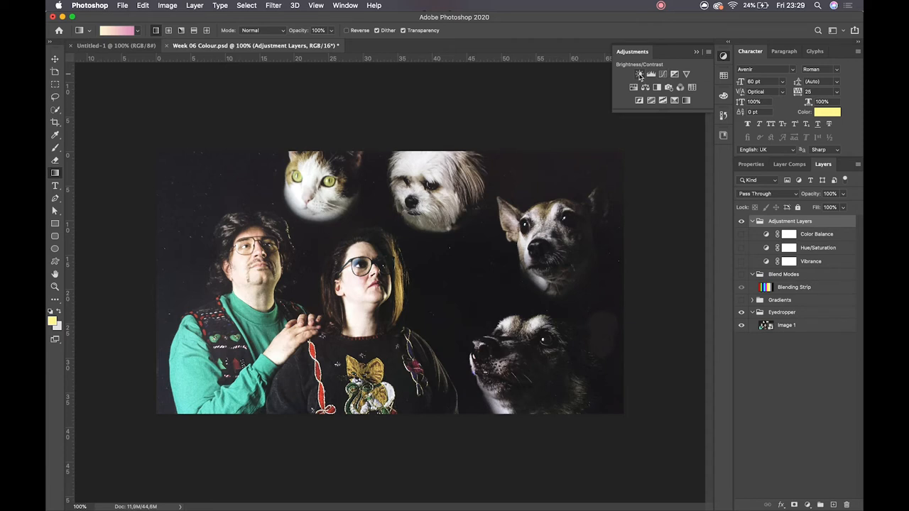
{"action": "left_click", "coordinate": [639, 74]}
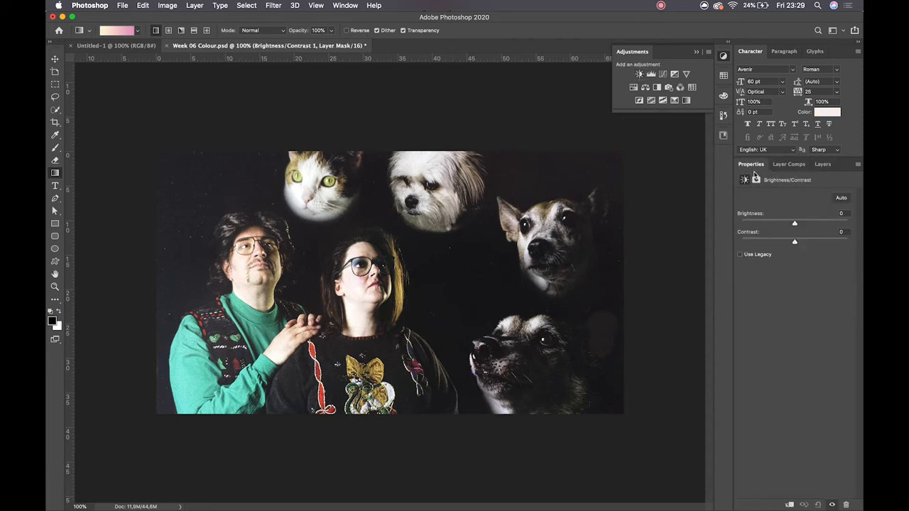
- Set brightness to -31 and contrast to -13, then add a default Levels layer
{"action": "left_click_drag", "start_coordinate": [795, 223], "coordinate": [795, 223]}
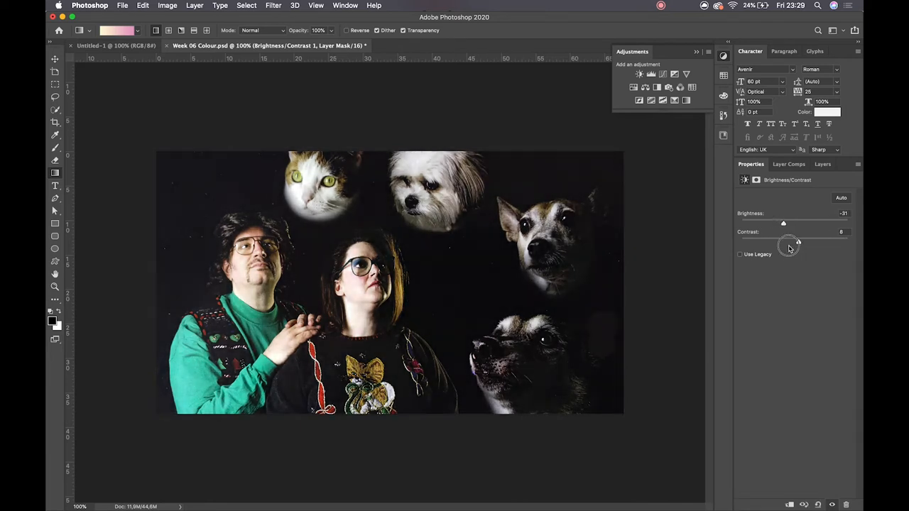
{"action": "left_click_drag", "start_coordinate": [797, 242], "coordinate": [781, 242]}
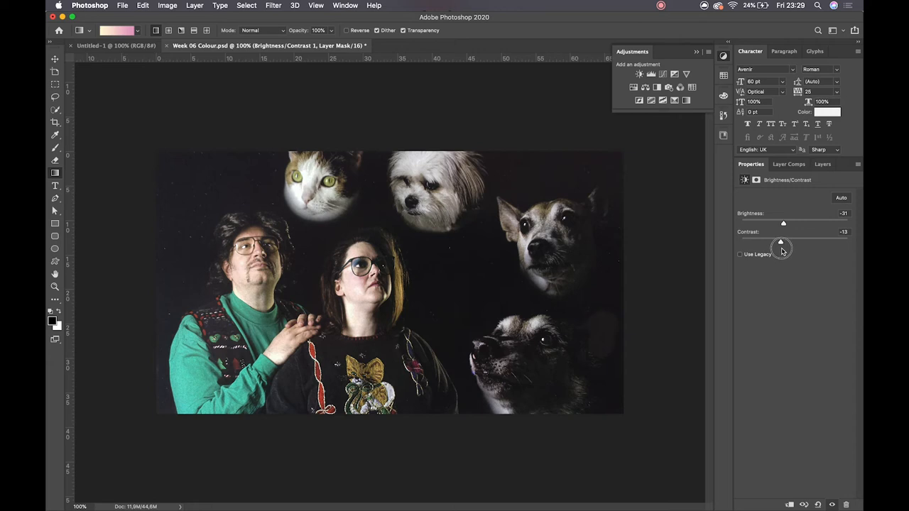
{"action": "left_click", "coordinate": [822, 164]}
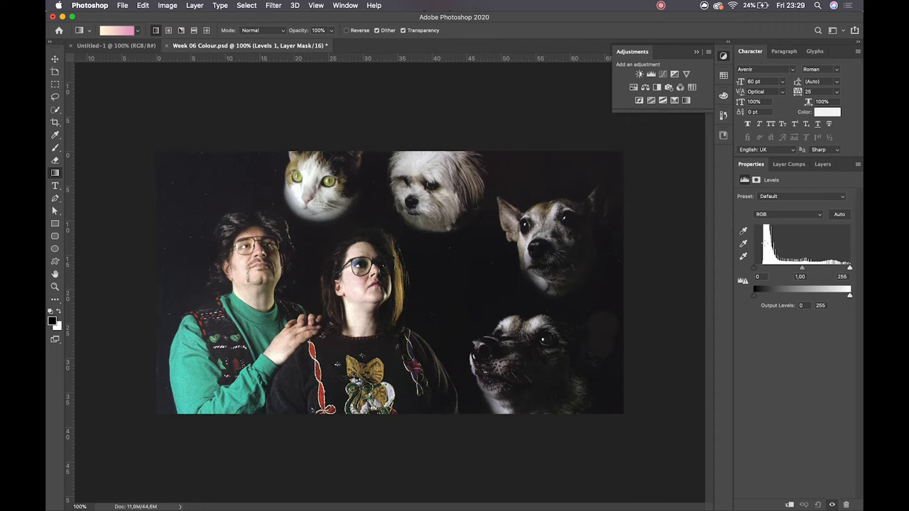
{"action": "mouse_move", "coordinate": [759, 271]}
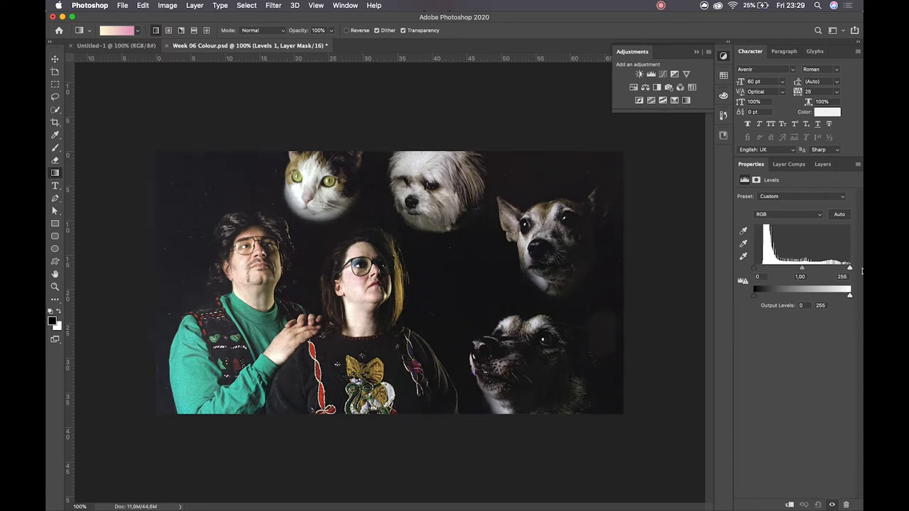
- Lower the Levels white point and shift its midtones, then view the layer stack
{"action": "left_click_drag", "start_coordinate": [851, 289], "coordinate": [830, 289]}
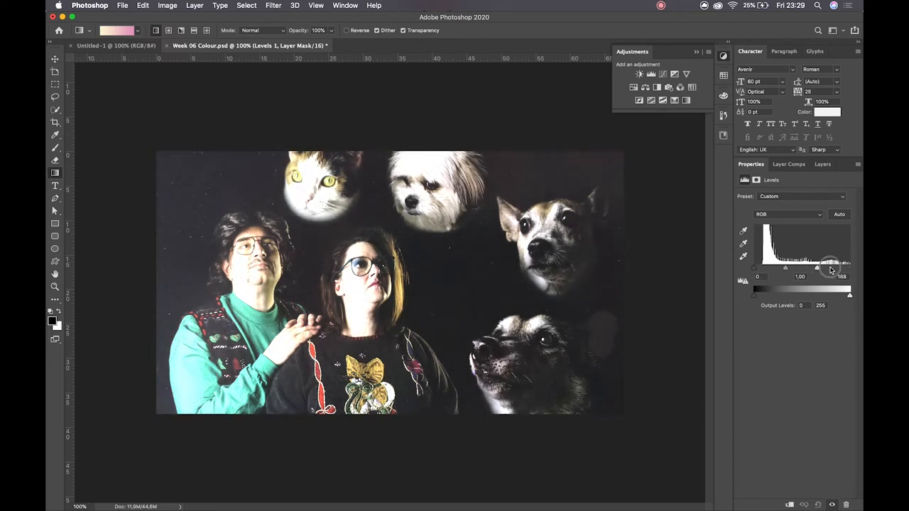
{"action": "left_click_drag", "start_coordinate": [831, 268], "coordinate": [810, 269]}
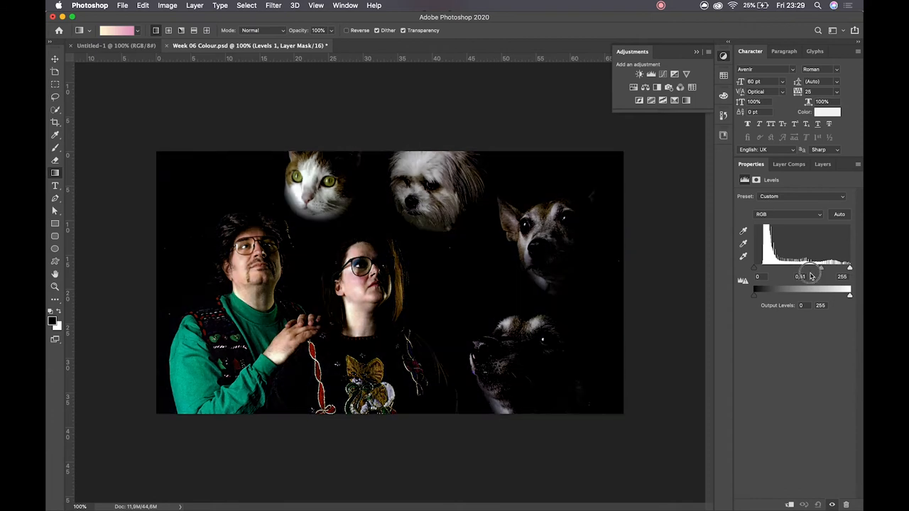
{"action": "left_click", "coordinate": [822, 164]}
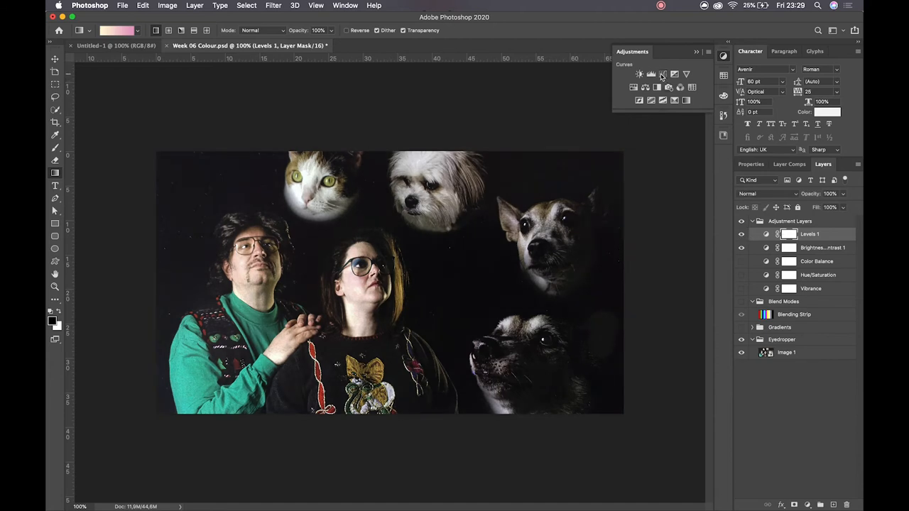
- Add a Curves layer and experiment with shadow and highlight points on the RGB curve
{"action": "left_click", "coordinate": [686, 74]}
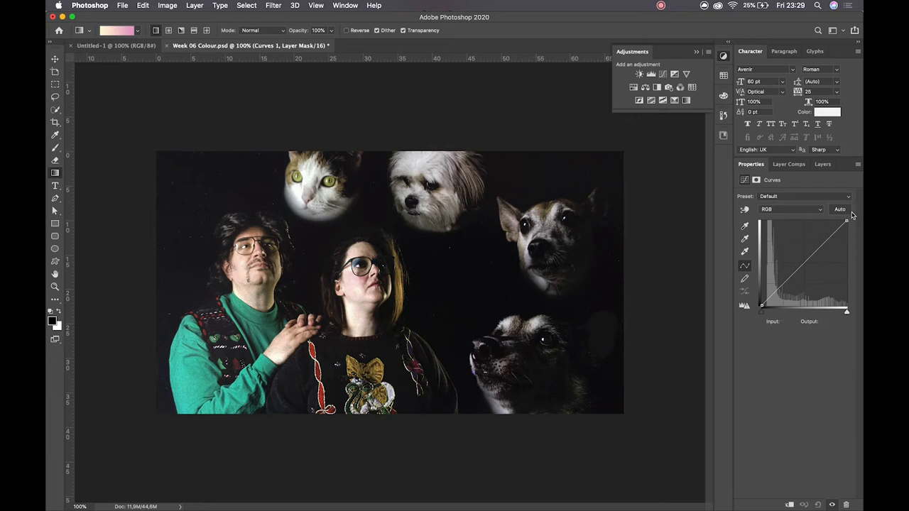
{"action": "mouse_move", "coordinate": [761, 316]}
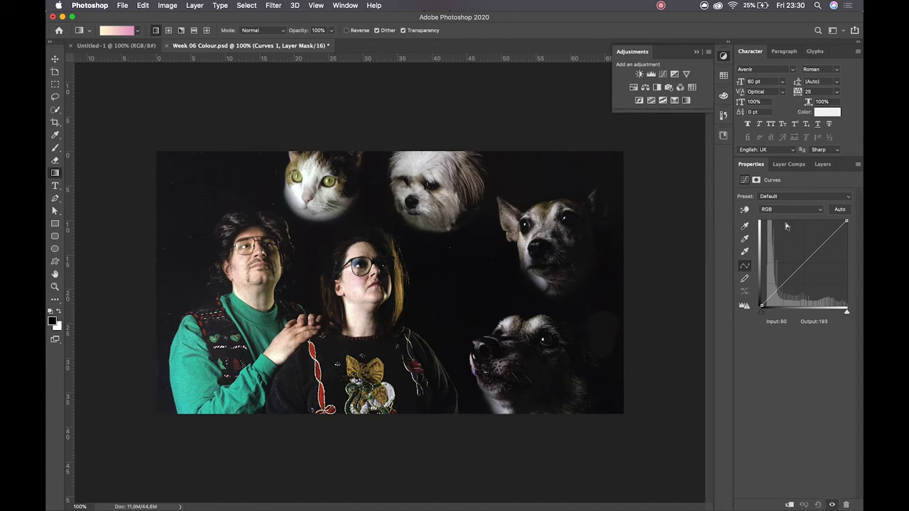
{"action": "left_click_drag", "start_coordinate": [786, 226], "coordinate": [808, 281]}
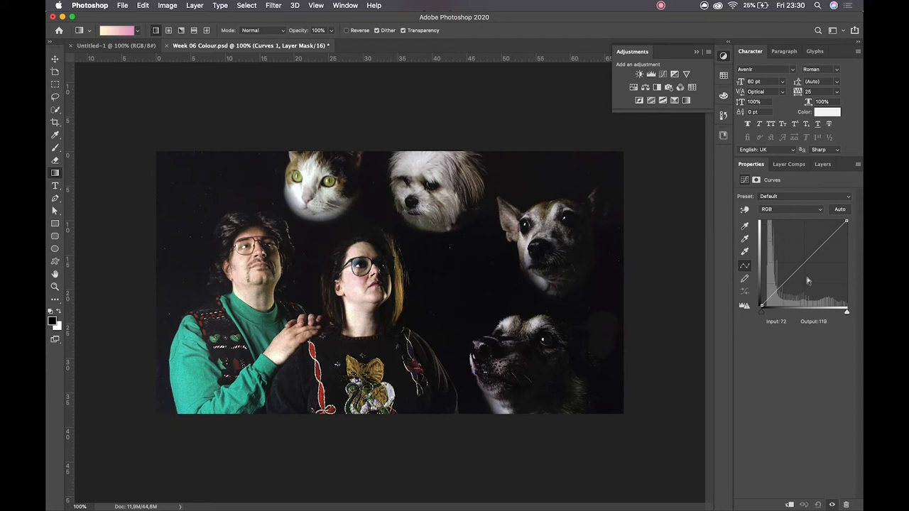
{"action": "left_click_drag", "start_coordinate": [807, 281], "coordinate": [795, 304]}
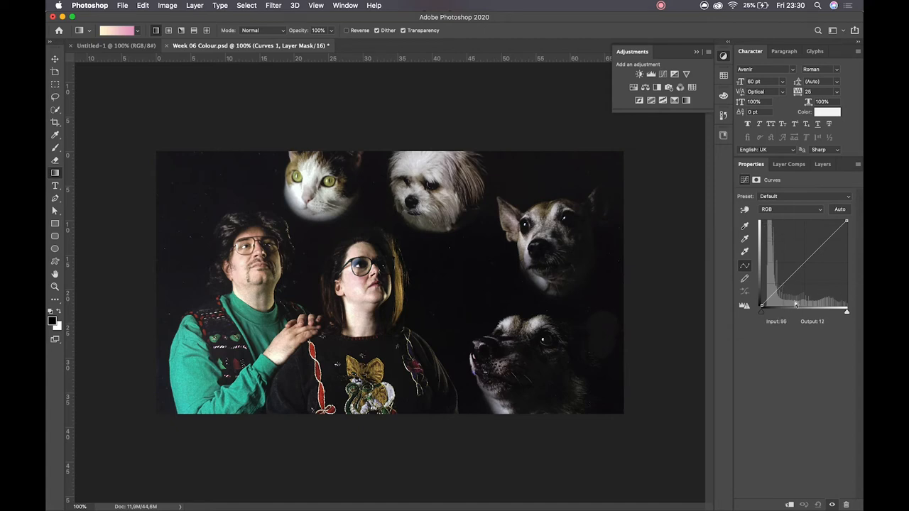
{"action": "left_click_drag", "start_coordinate": [762, 304], "coordinate": [781, 283]}
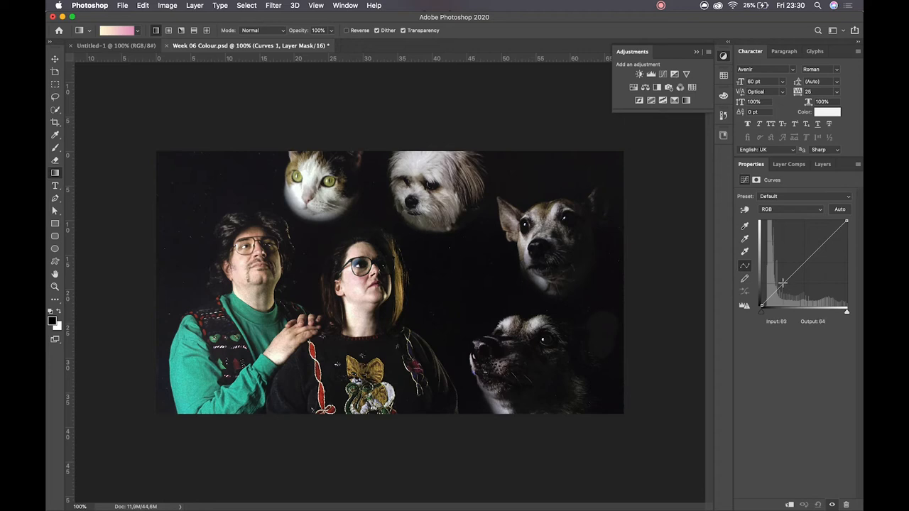
{"action": "left_click_drag", "start_coordinate": [783, 283], "coordinate": [776, 286]}
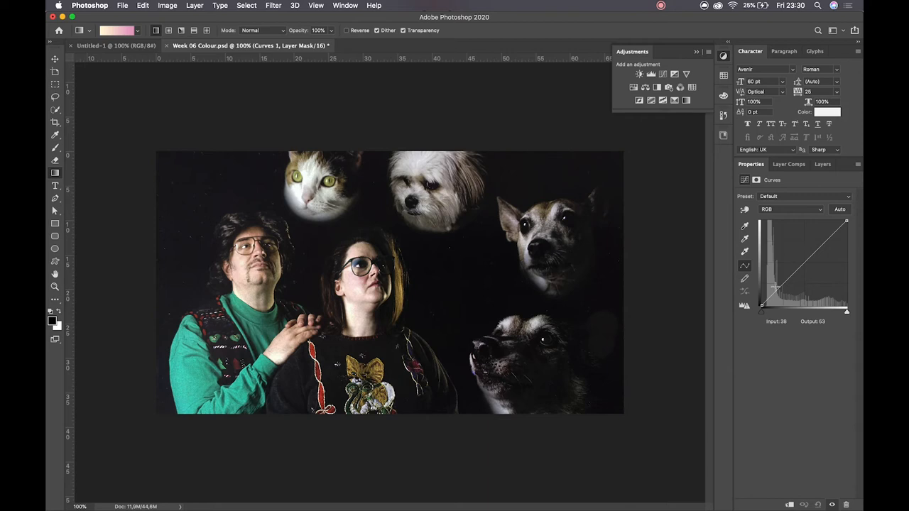
{"action": "left_click_drag", "start_coordinate": [771, 298], "coordinate": [782, 283]}
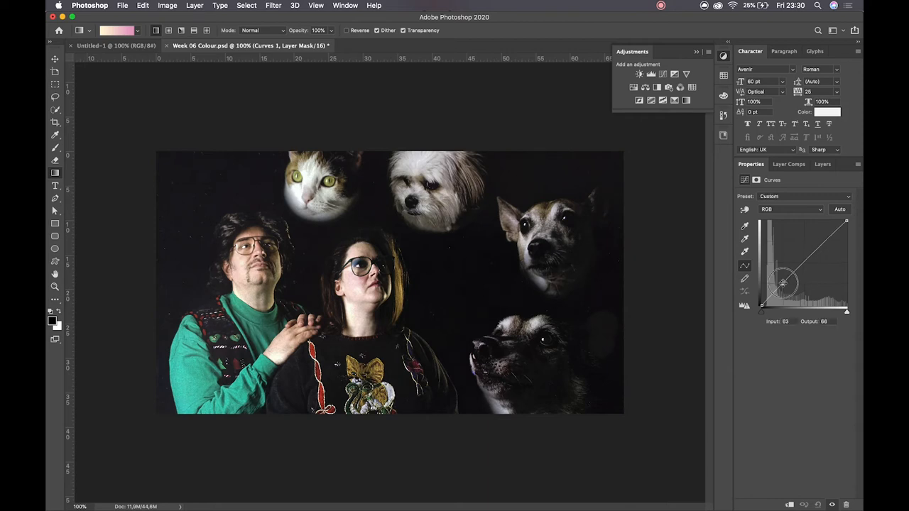
{"action": "left_click_drag", "start_coordinate": [783, 283], "coordinate": [822, 252]}
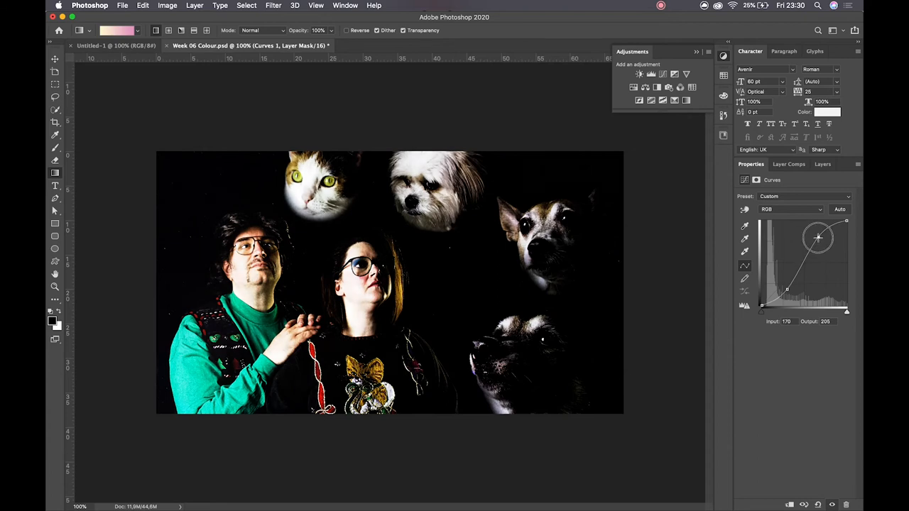
{"action": "left_click_drag", "start_coordinate": [817, 238], "coordinate": [828, 253]}
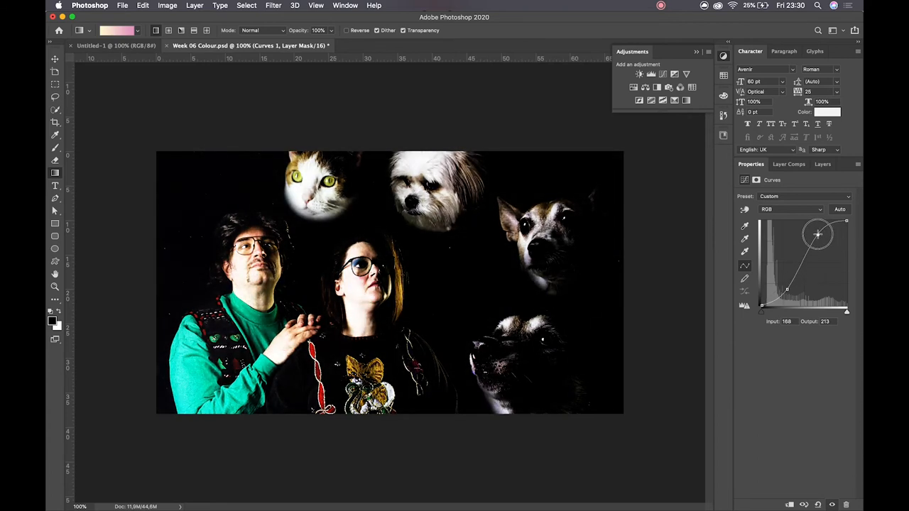
- Remove the extra points and settle the RGB curve on one slight midtone dip
{"action": "left_click_drag", "start_coordinate": [818, 234], "coordinate": [835, 273]}
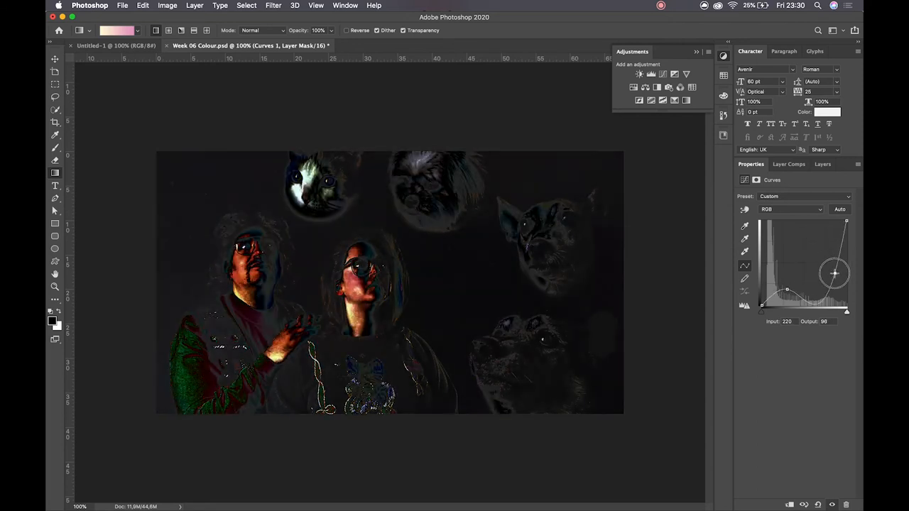
{"action": "left_click_drag", "start_coordinate": [834, 273], "coordinate": [817, 239]}
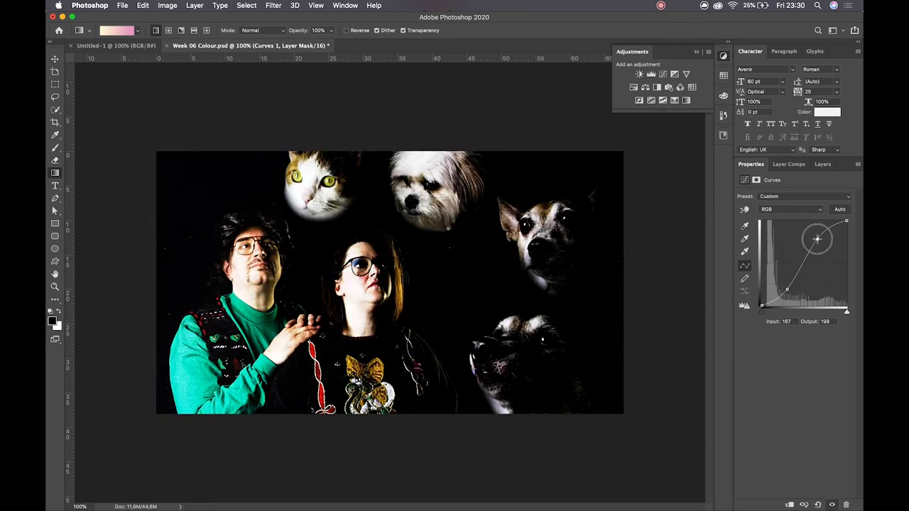
{"action": "left_click_drag", "start_coordinate": [816, 240], "coordinate": [786, 286]}
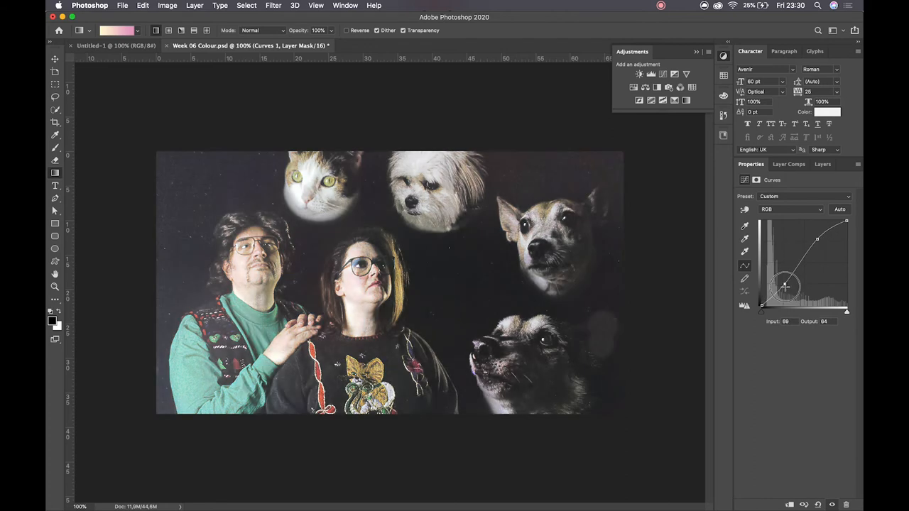
{"action": "left_click_drag", "start_coordinate": [787, 286], "coordinate": [783, 304]}
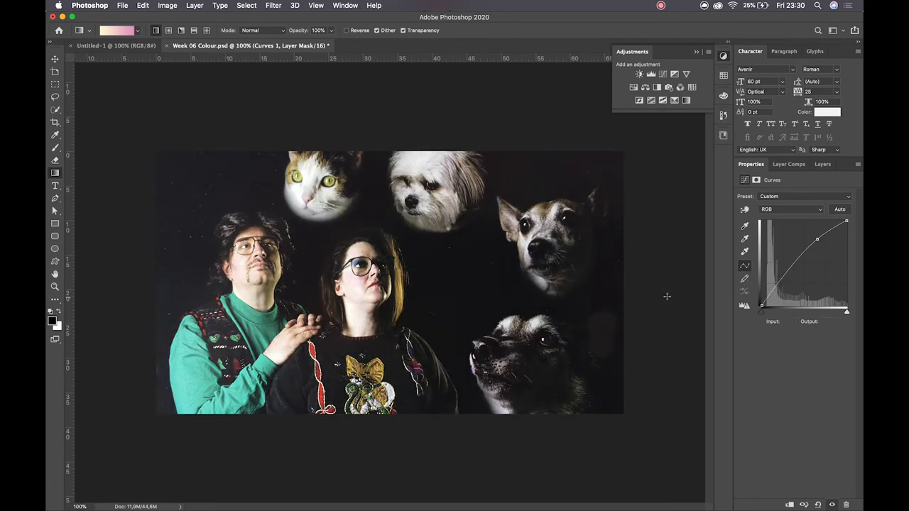
{"action": "left_click_drag", "start_coordinate": [817, 238], "coordinate": [818, 238]}
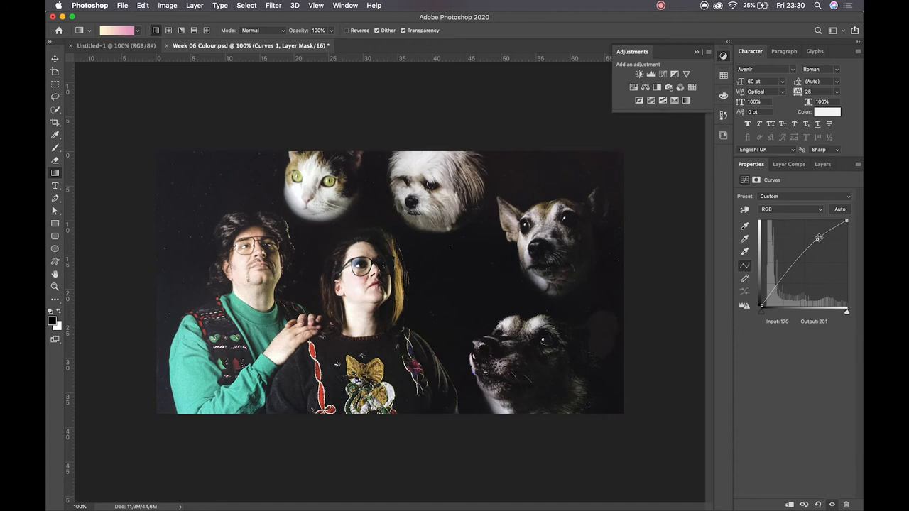
{"action": "left_click_drag", "start_coordinate": [819, 238], "coordinate": [815, 257]}
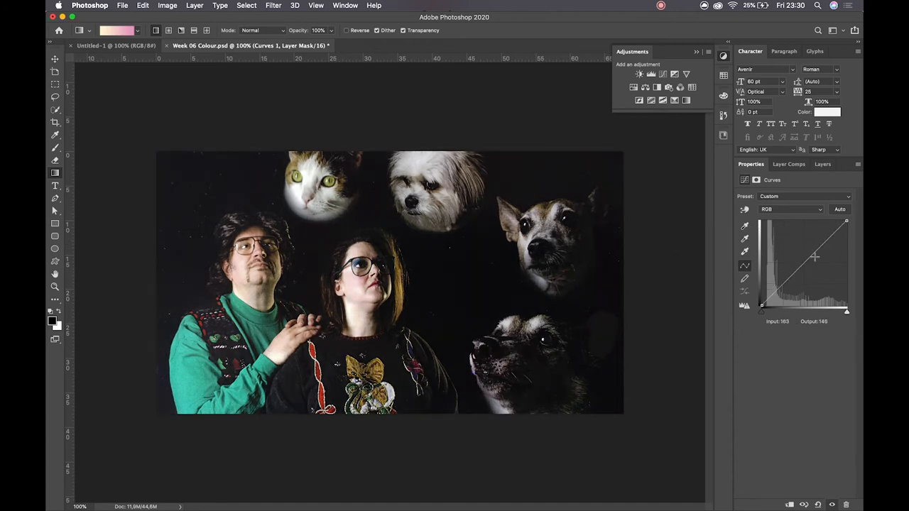
{"action": "left_click_drag", "start_coordinate": [816, 256], "coordinate": [812, 266]}
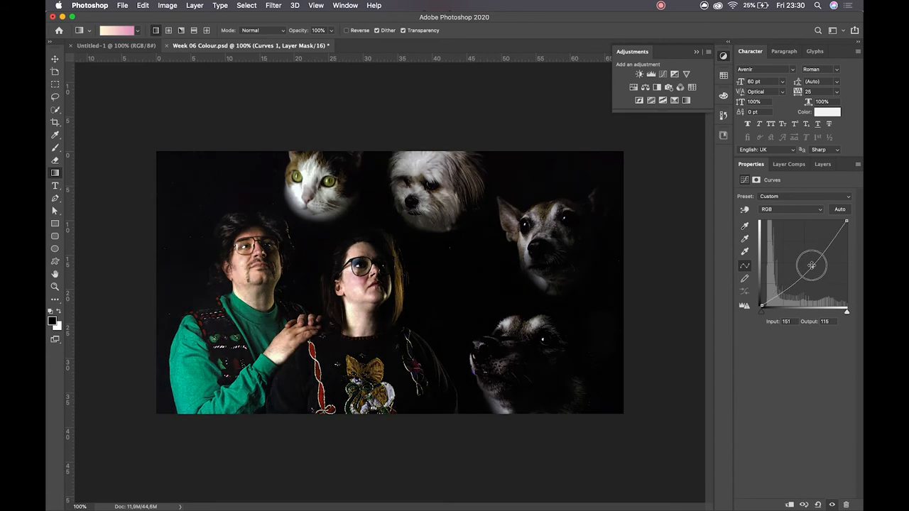
{"action": "left_click_drag", "start_coordinate": [812, 265], "coordinate": [808, 263]}
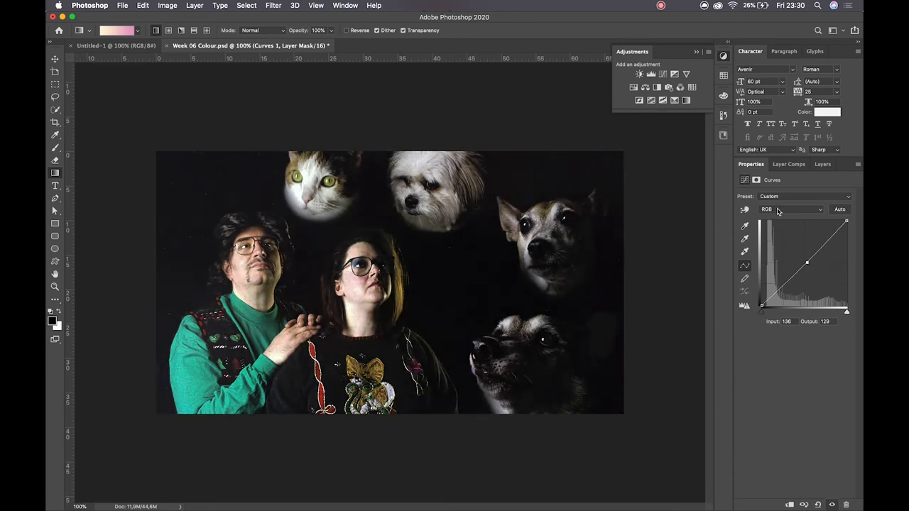
- Lower the Red and Green channel curves slightly in Curves 1
{"action": "left_click", "coordinate": [792, 209]}
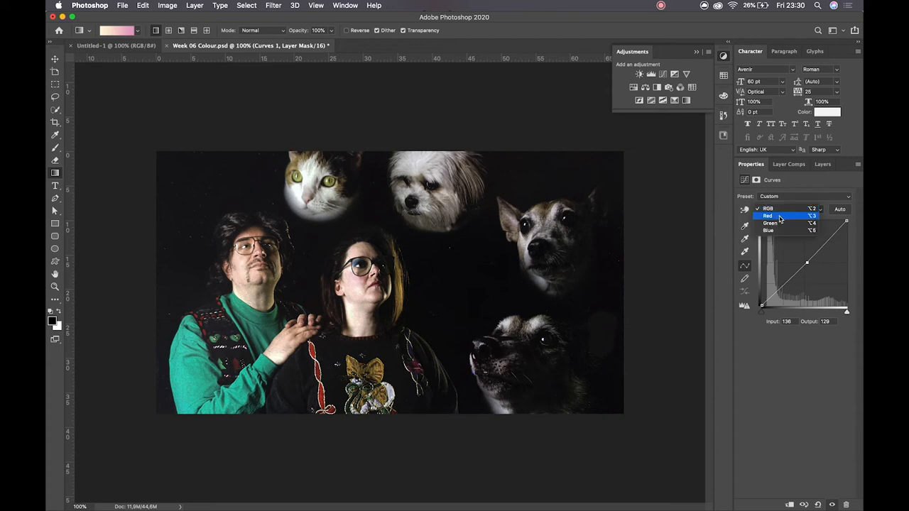
{"action": "left_click", "coordinate": [769, 216]}
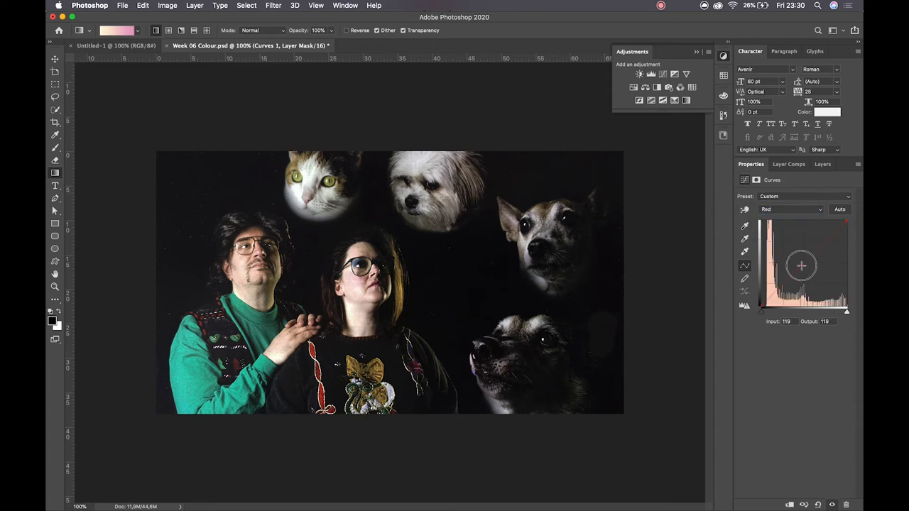
{"action": "left_click_drag", "start_coordinate": [801, 266], "coordinate": [803, 271]}
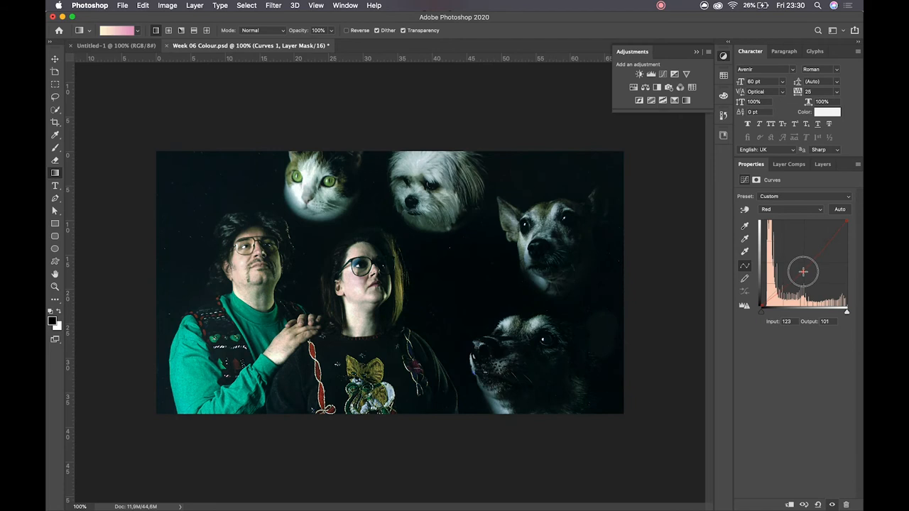
{"action": "left_click", "coordinate": [791, 209]}
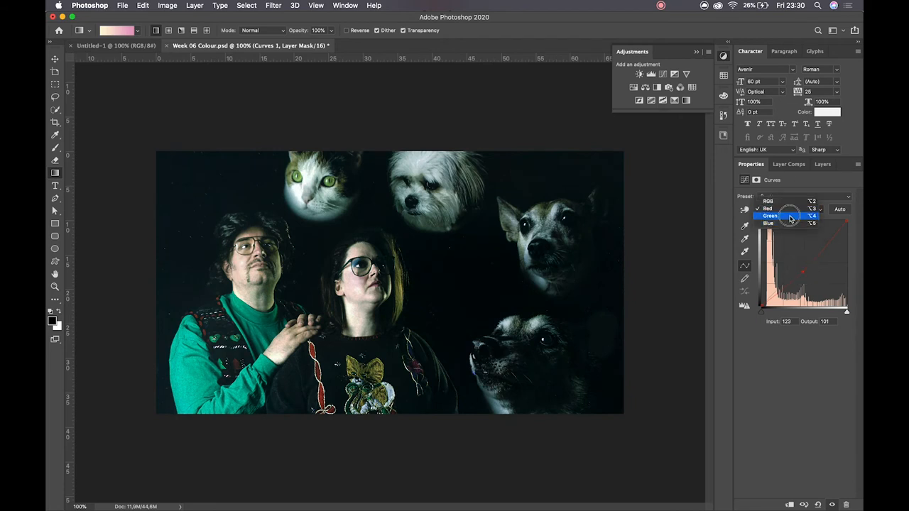
{"action": "left_click_drag", "start_coordinate": [803, 271], "coordinate": [801, 276]}
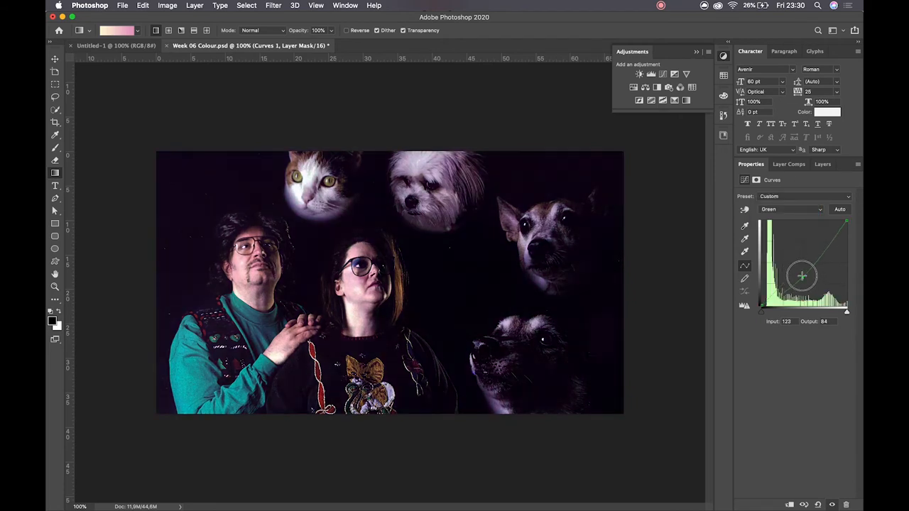
{"action": "left_click_drag", "start_coordinate": [801, 276], "coordinate": [803, 277]}
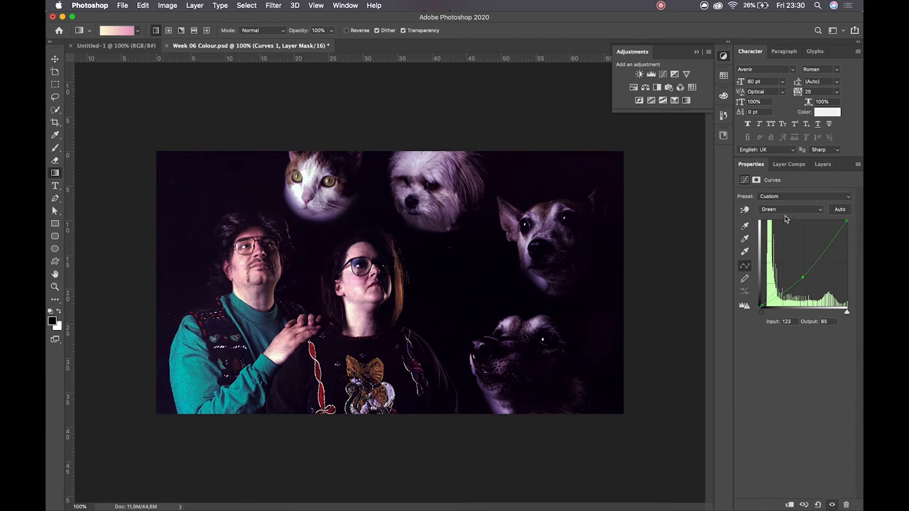
- Raise the Blue channel curve (about 110 in, 156 out) for a violet tint, then view the layers
{"action": "left_click", "coordinate": [790, 209]}
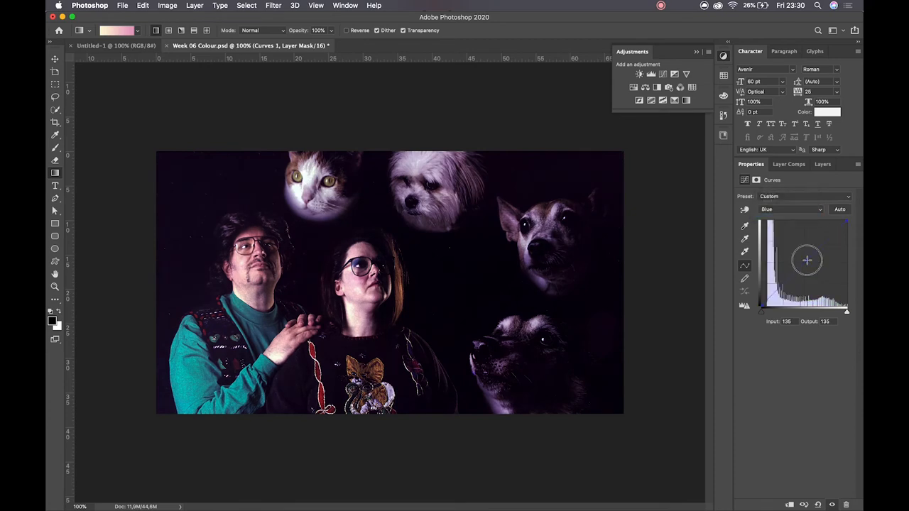
{"action": "left_click_drag", "start_coordinate": [808, 261], "coordinate": [810, 265]}
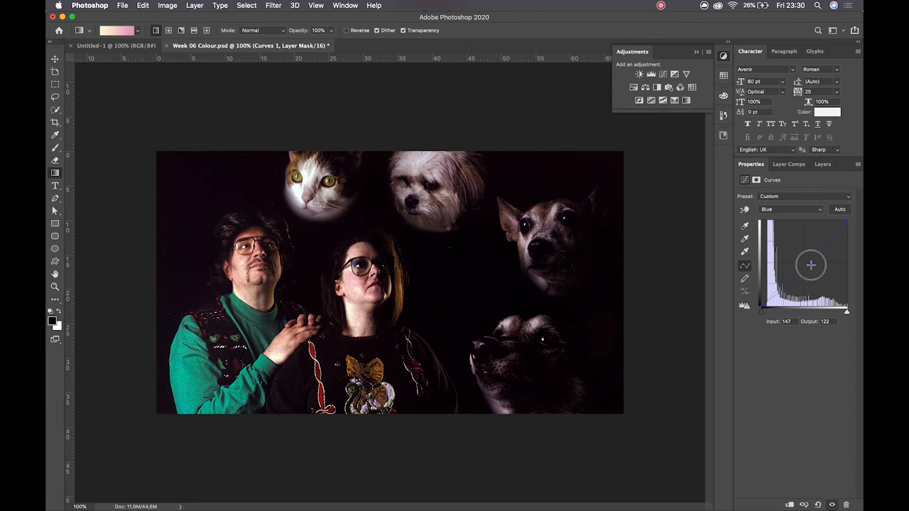
{"action": "left_click_drag", "start_coordinate": [812, 265], "coordinate": [815, 272]}
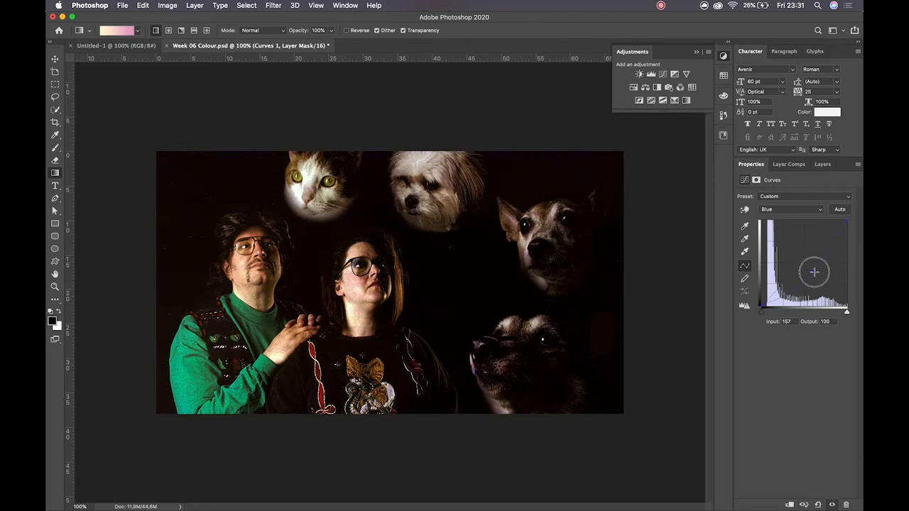
{"action": "left_click_drag", "start_coordinate": [814, 272], "coordinate": [801, 253]}
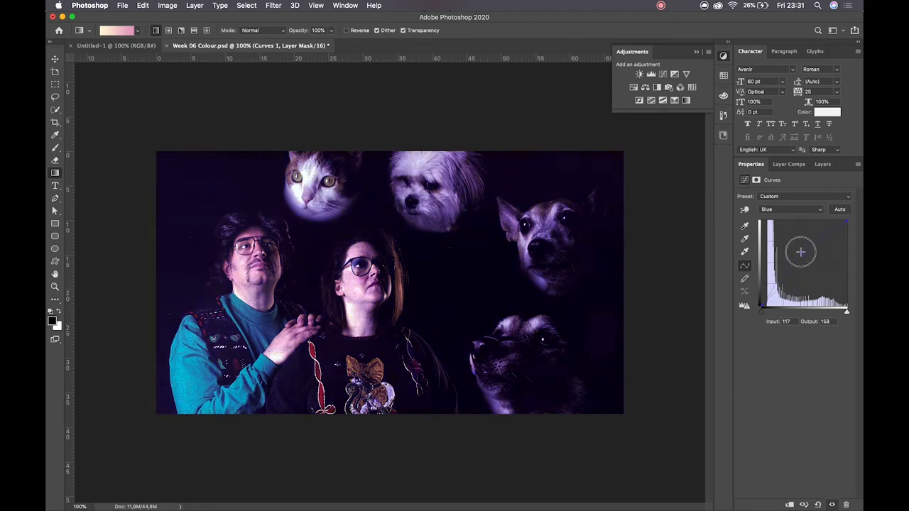
{"action": "left_click_drag", "start_coordinate": [800, 253], "coordinate": [798, 253]}
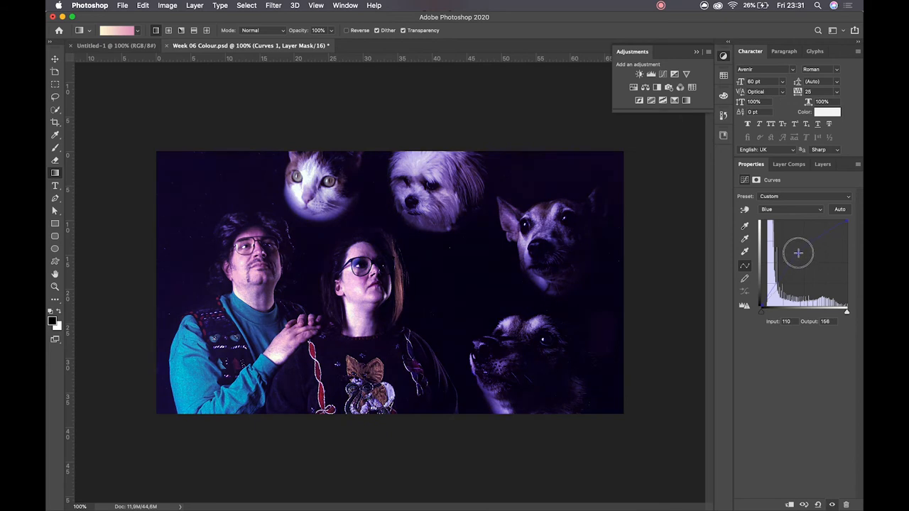
{"action": "left_click", "coordinate": [822, 164]}
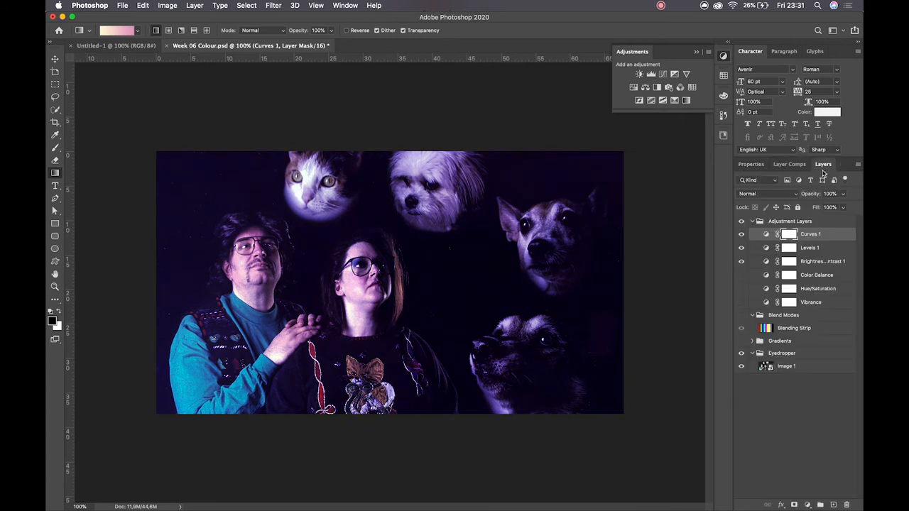
- Add an Exposure layer, sweep the slider from near-black to +2, and settle at -0.08
{"action": "left_click", "coordinate": [674, 74]}
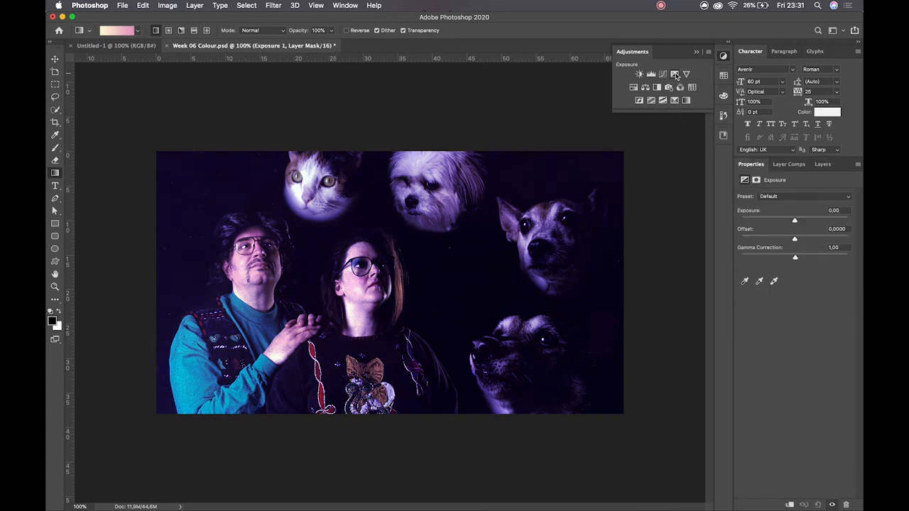
{"action": "left_click_drag", "start_coordinate": [795, 220], "coordinate": [795, 220]}
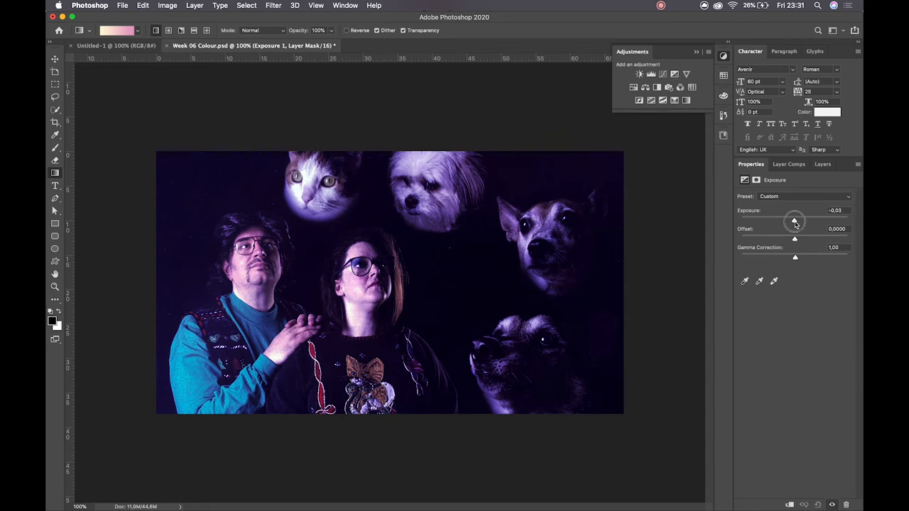
{"action": "left_click_drag", "start_coordinate": [794, 221], "coordinate": [763, 220]}
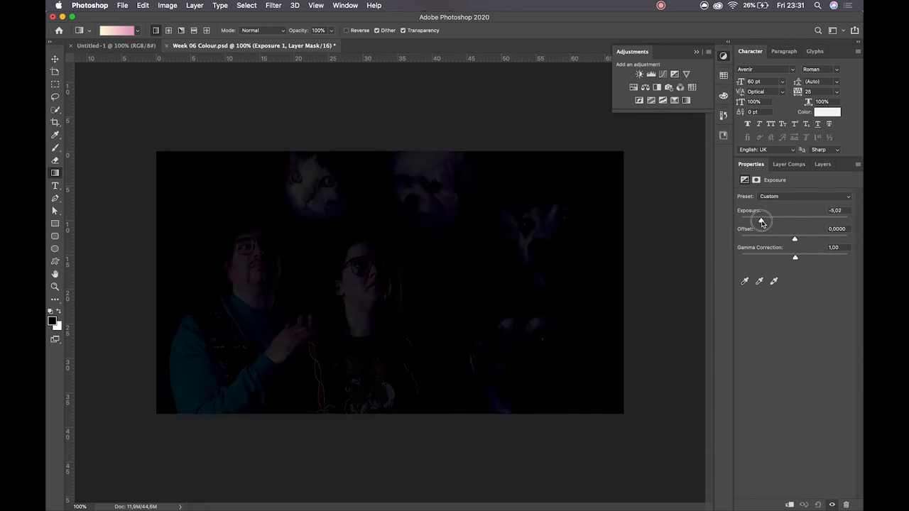
{"action": "left_click_drag", "start_coordinate": [761, 220], "coordinate": [812, 220]}
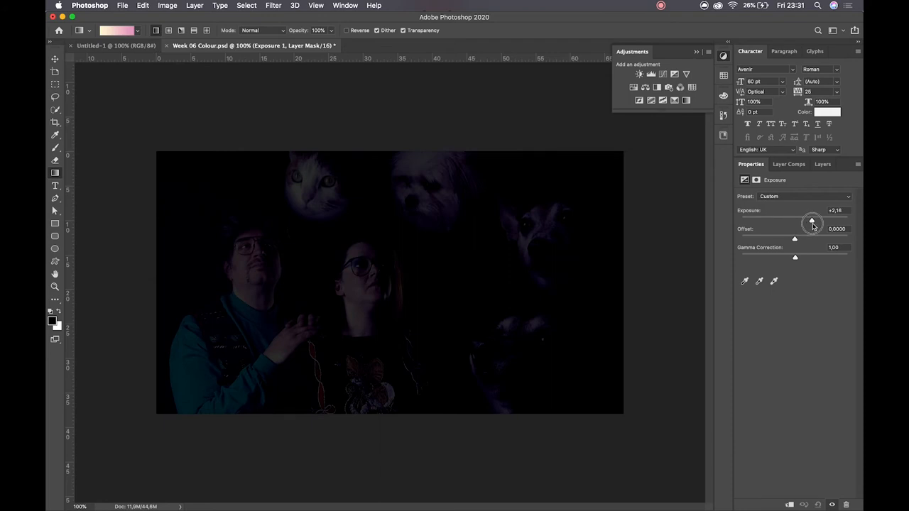
{"action": "left_click_drag", "start_coordinate": [813, 223], "coordinate": [794, 223]}
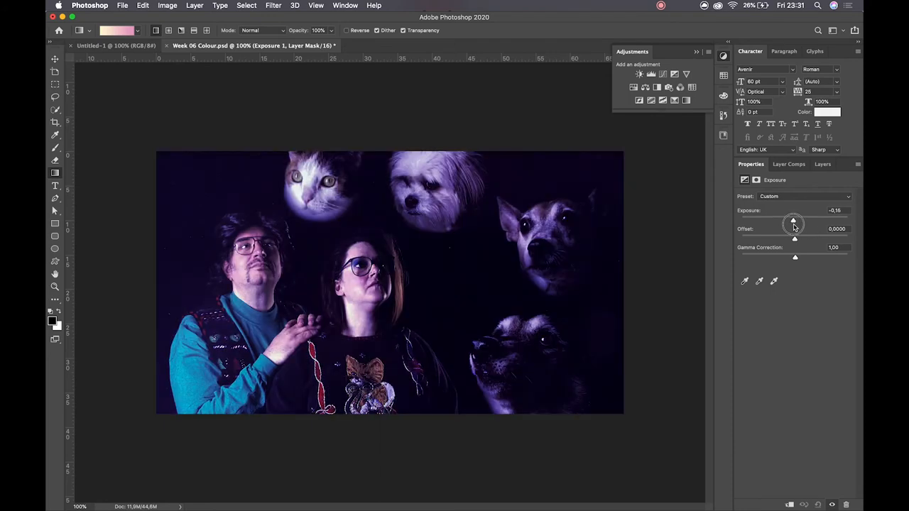
{"action": "left_click_drag", "start_coordinate": [794, 221], "coordinate": [793, 219]}
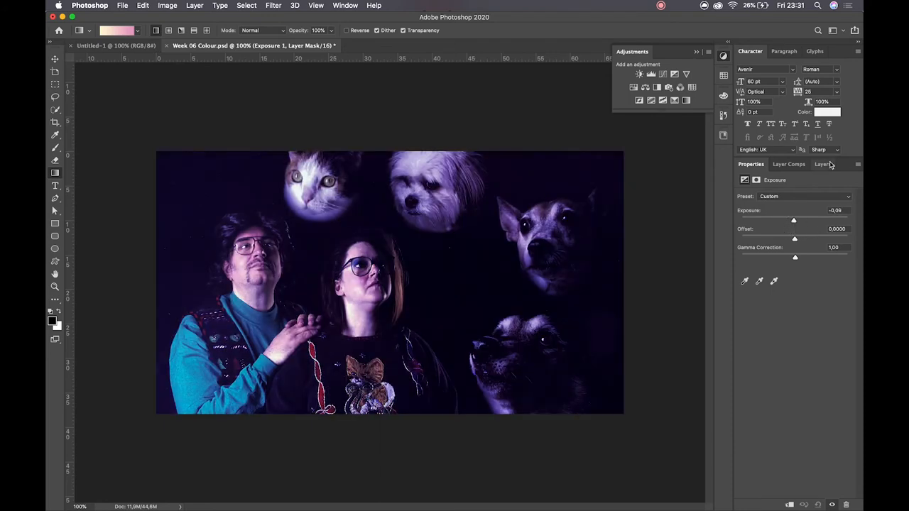
{"action": "left_click", "coordinate": [823, 164]}
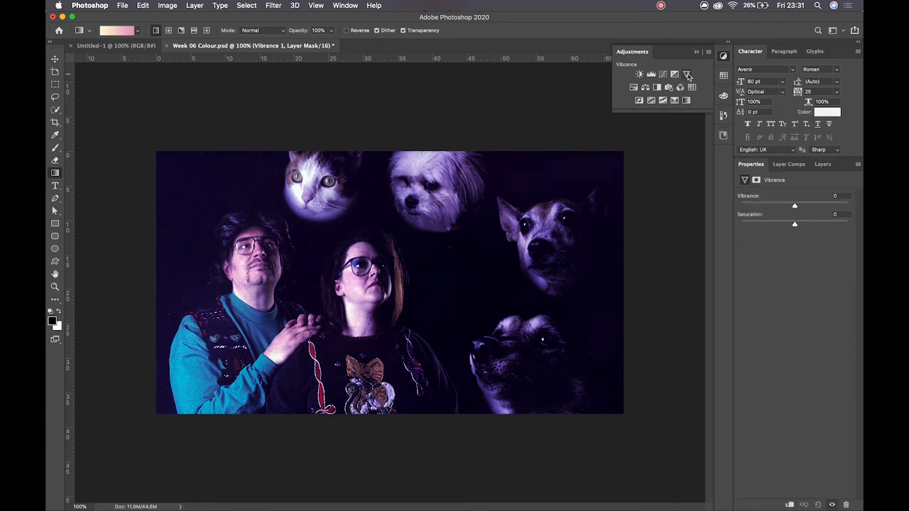
- Sweep the Vibrance sliders to their extremes and settle at vibrance -89, saturation +100
{"action": "left_click_drag", "start_coordinate": [794, 205], "coordinate": [848, 206]}
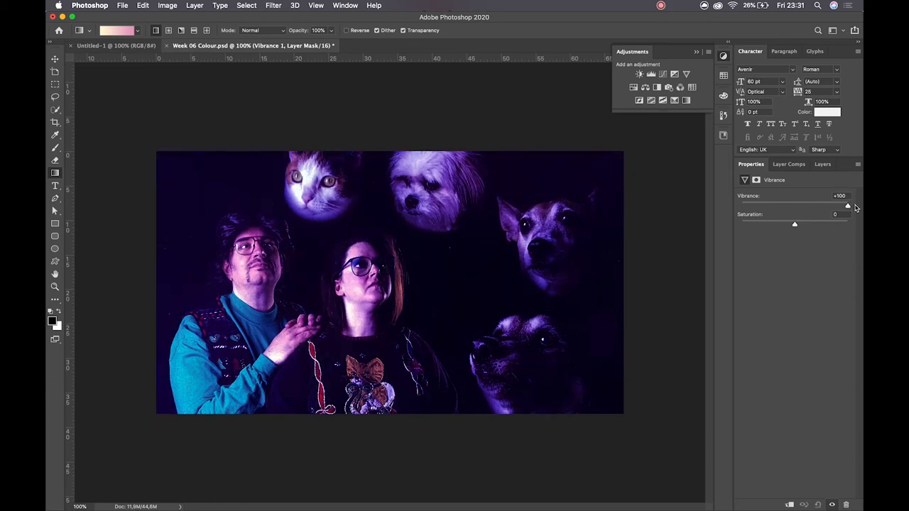
{"action": "left_click_drag", "start_coordinate": [795, 224], "coordinate": [739, 225]}
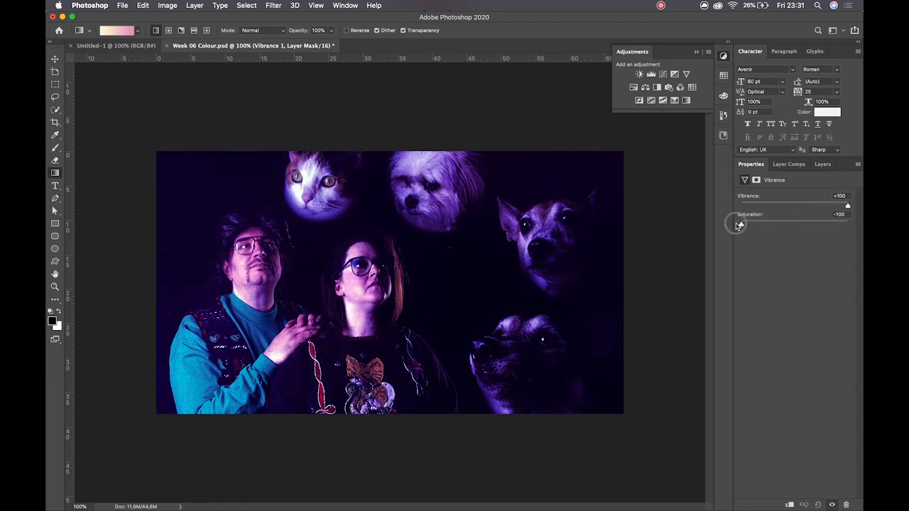
{"action": "left_click_drag", "start_coordinate": [738, 223], "coordinate": [847, 223]}
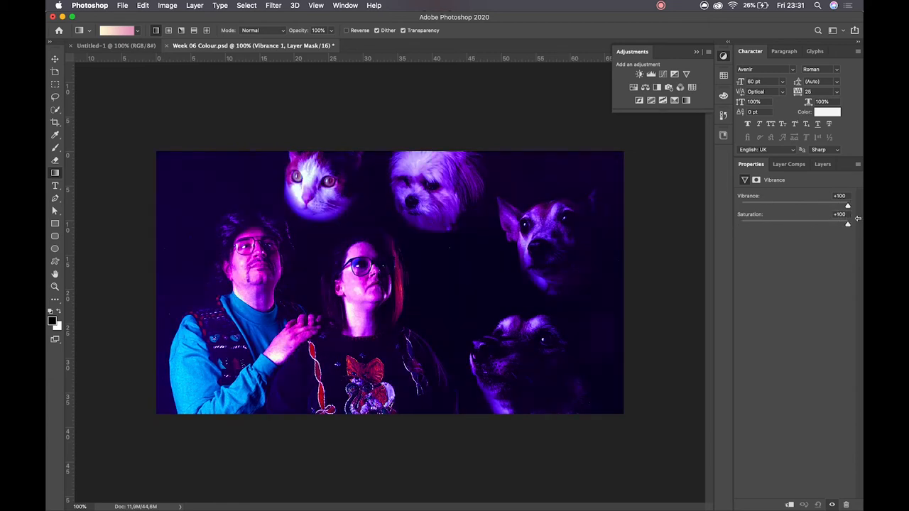
{"action": "left_click_drag", "start_coordinate": [848, 206], "coordinate": [741, 206]}
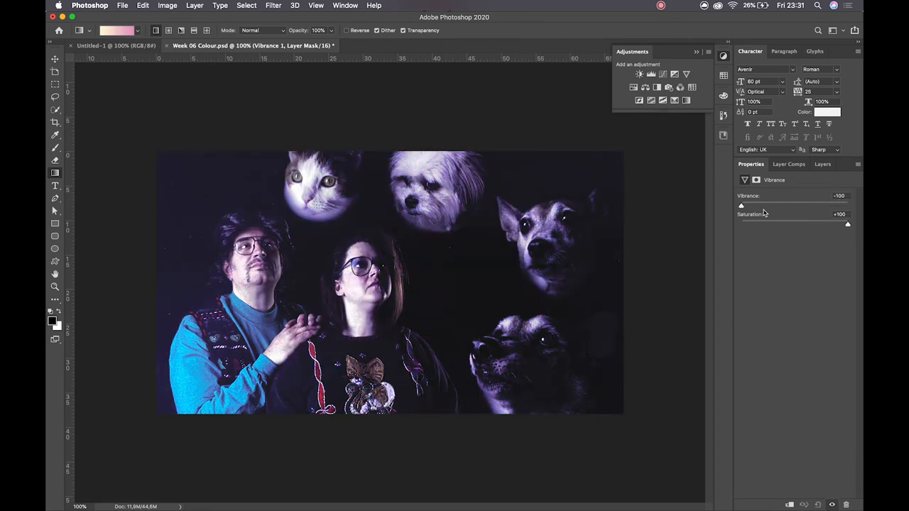
{"action": "left_click_drag", "start_coordinate": [740, 205], "coordinate": [771, 206]}
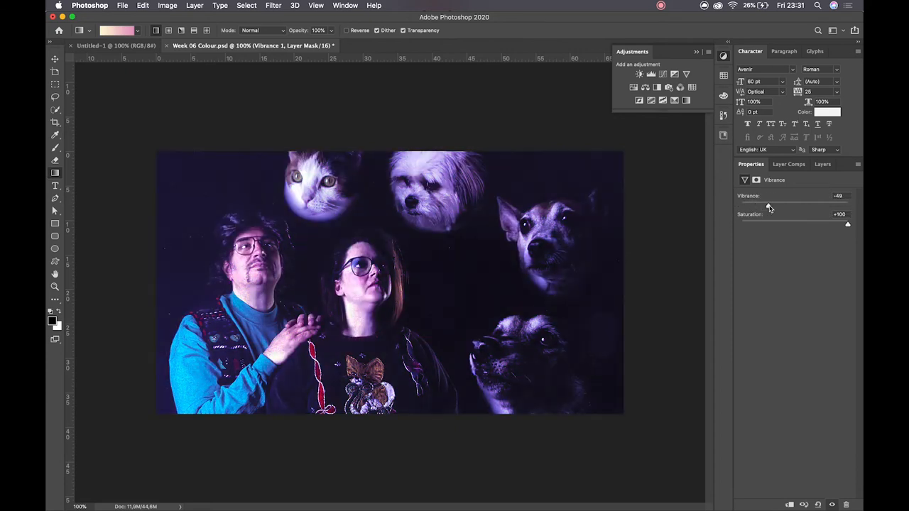
{"action": "left_click_drag", "start_coordinate": [767, 206], "coordinate": [756, 206]}
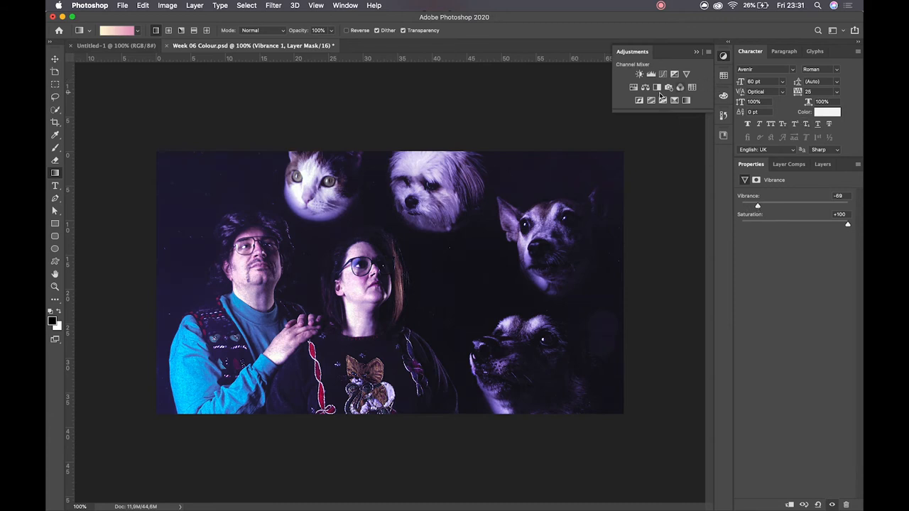
{"action": "left_click", "coordinate": [634, 88]}
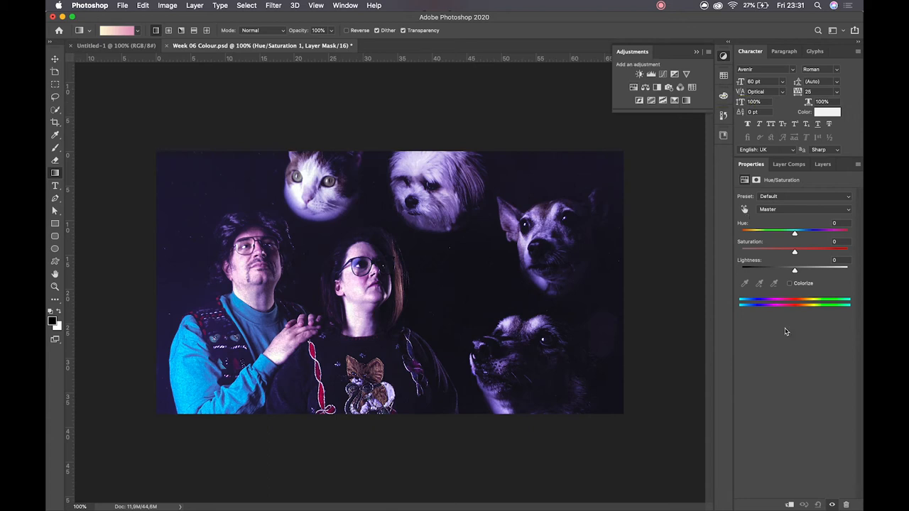
{"action": "mouse_move", "coordinate": [769, 232]}
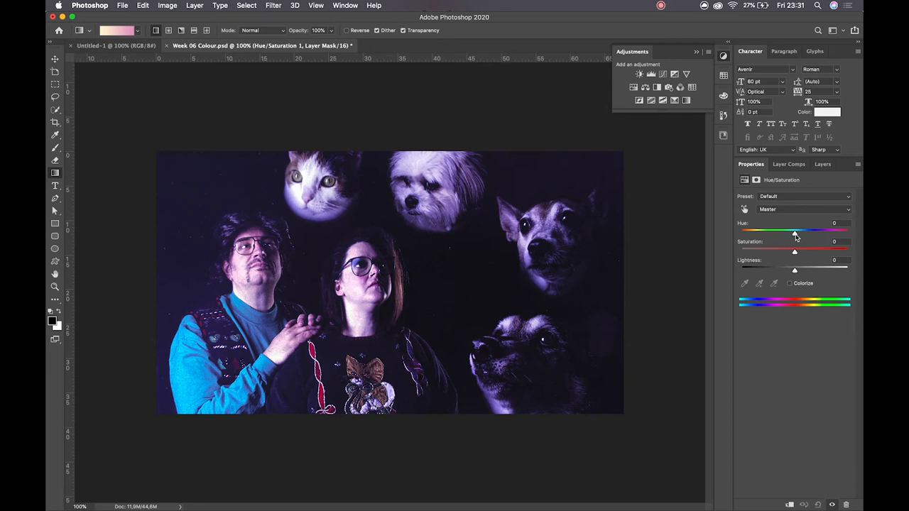
- Try saturation and lightness extremes, then leave lightness 0 and saturation -17
{"action": "left_click_drag", "start_coordinate": [795, 251], "coordinate": [848, 251]}
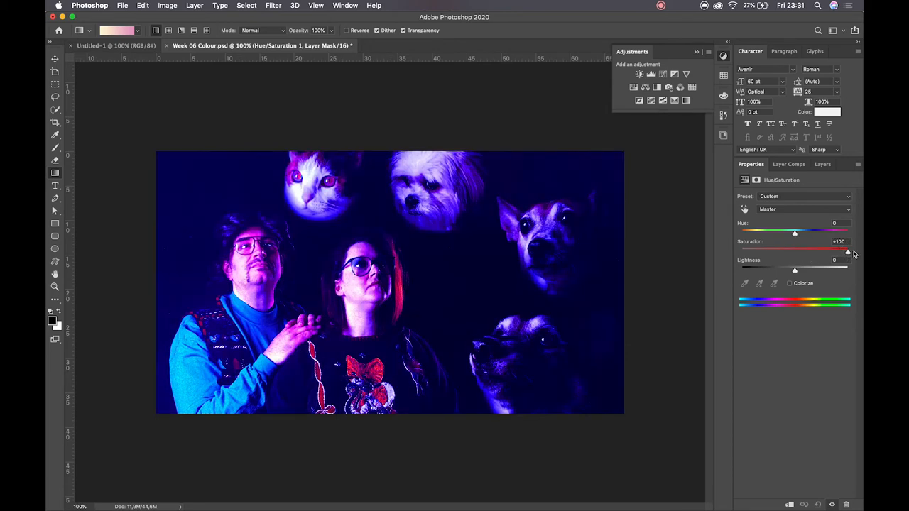
{"action": "left_click_drag", "start_coordinate": [848, 251], "coordinate": [743, 251]}
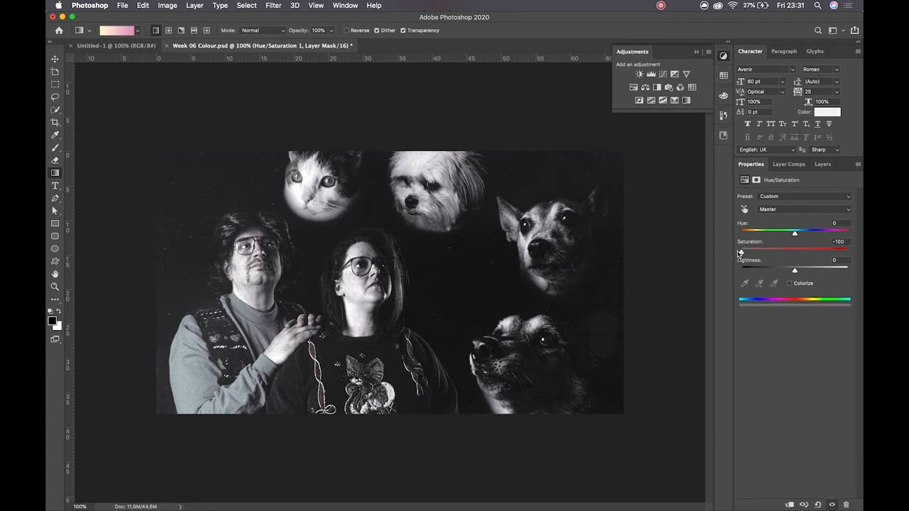
{"action": "mouse_move", "coordinate": [741, 255]}
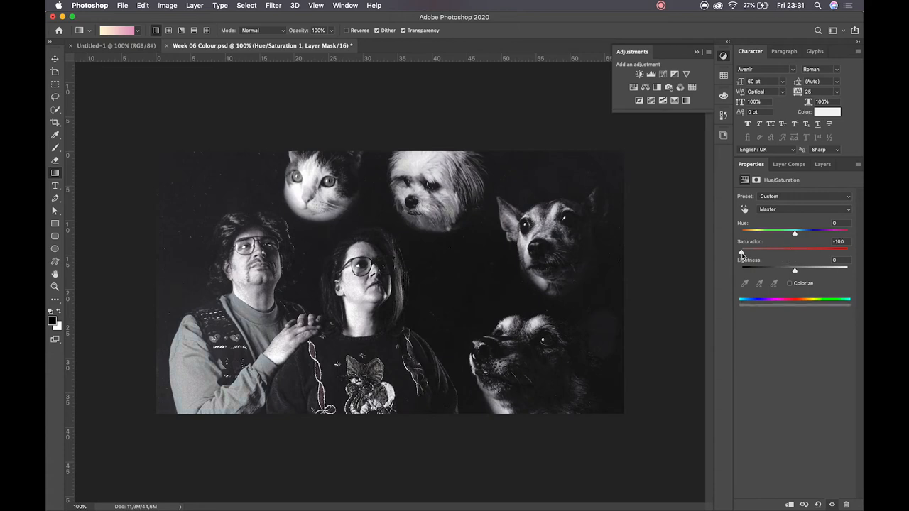
{"action": "left_click_drag", "start_coordinate": [741, 252], "coordinate": [794, 252]}
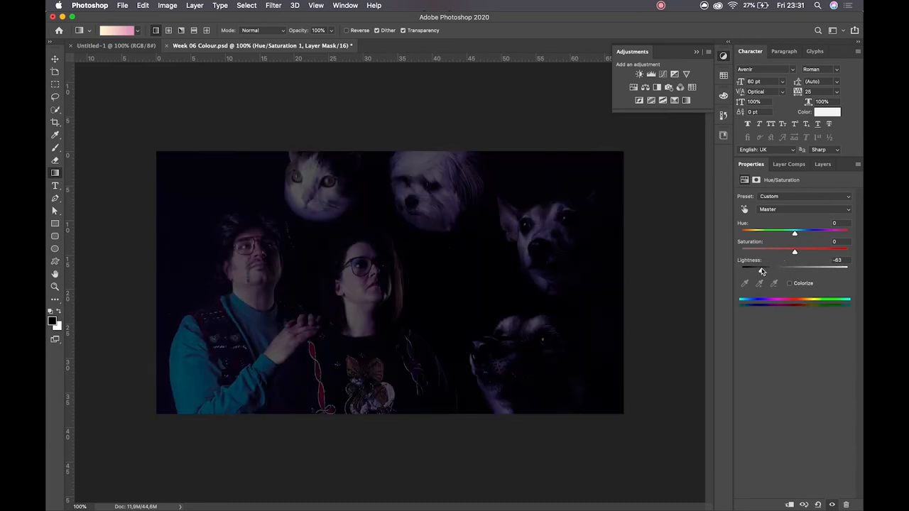
{"action": "left_click_drag", "start_coordinate": [762, 270], "coordinate": [796, 270]}
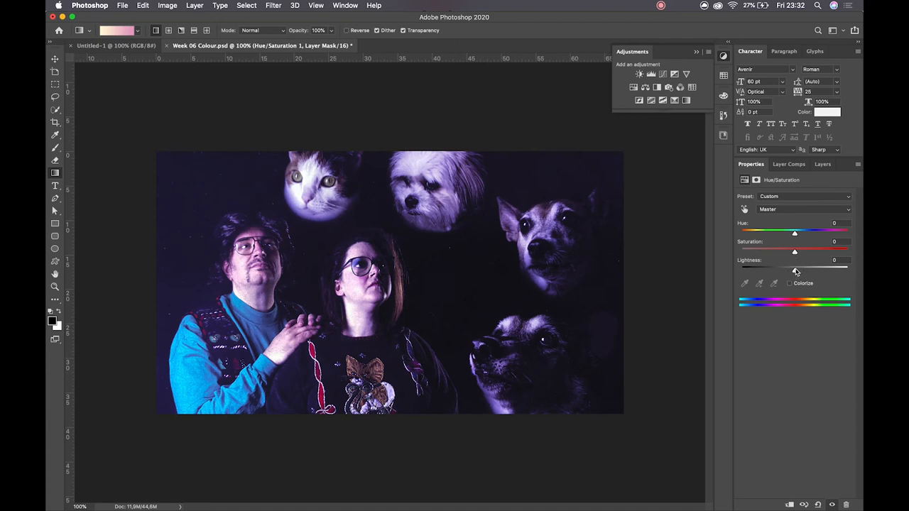
{"action": "left_click_drag", "start_coordinate": [795, 252], "coordinate": [781, 252]}
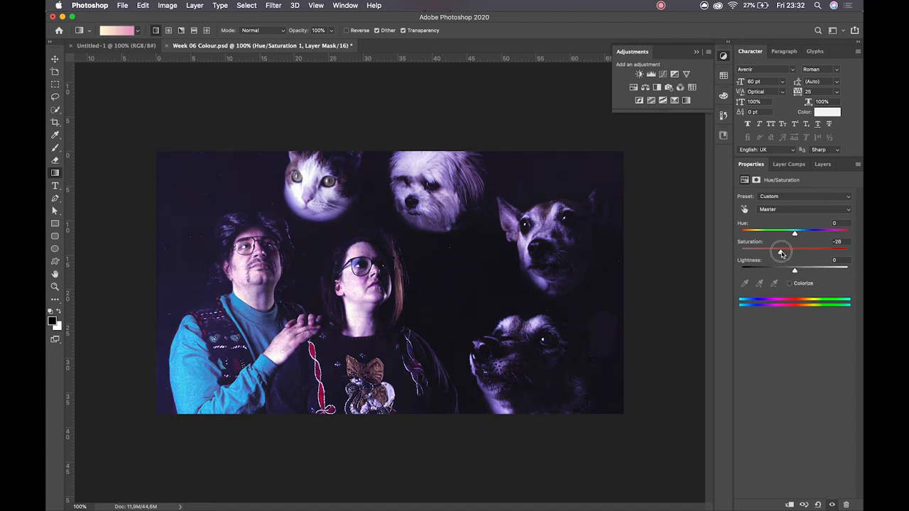
{"action": "left_click_drag", "start_coordinate": [780, 252], "coordinate": [784, 252]}
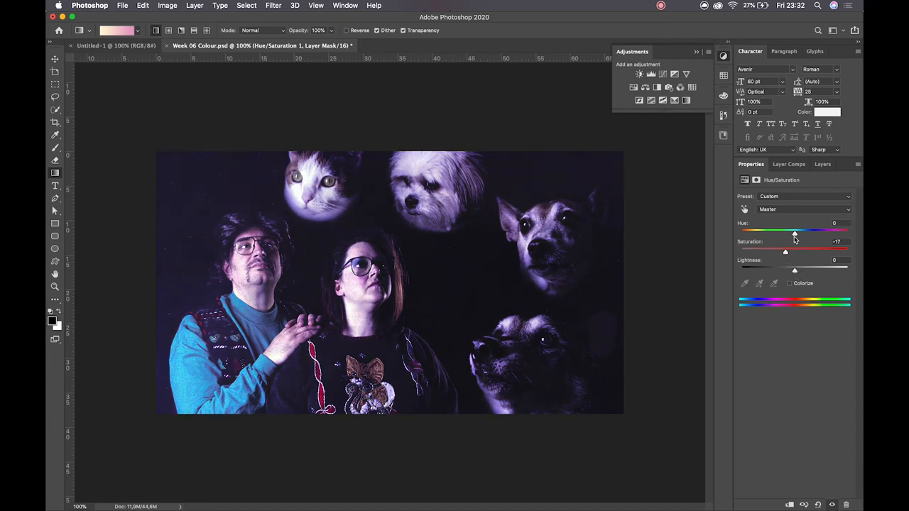
- Shift the hue through +36, +102 and +171, settling at -180 for a green cast
{"action": "left_click_drag", "start_coordinate": [794, 232], "coordinate": [815, 232]}
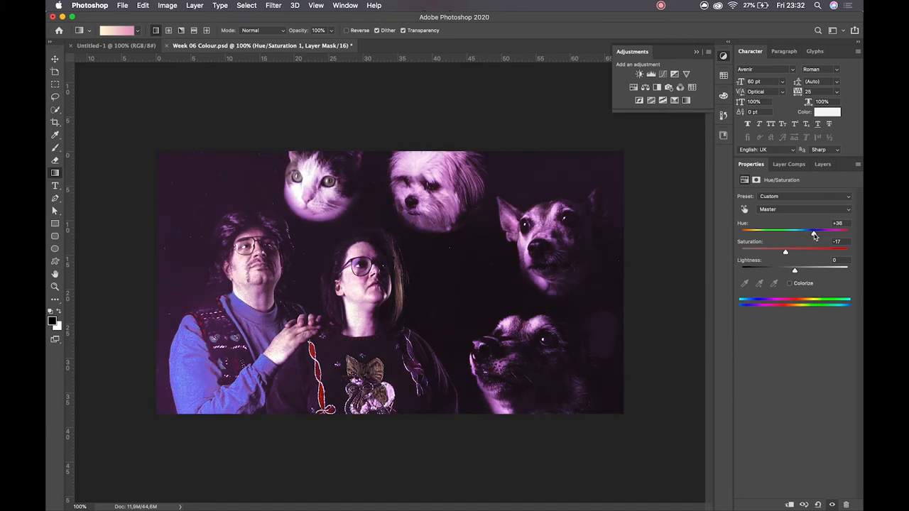
{"action": "left_click_drag", "start_coordinate": [814, 229], "coordinate": [831, 229]}
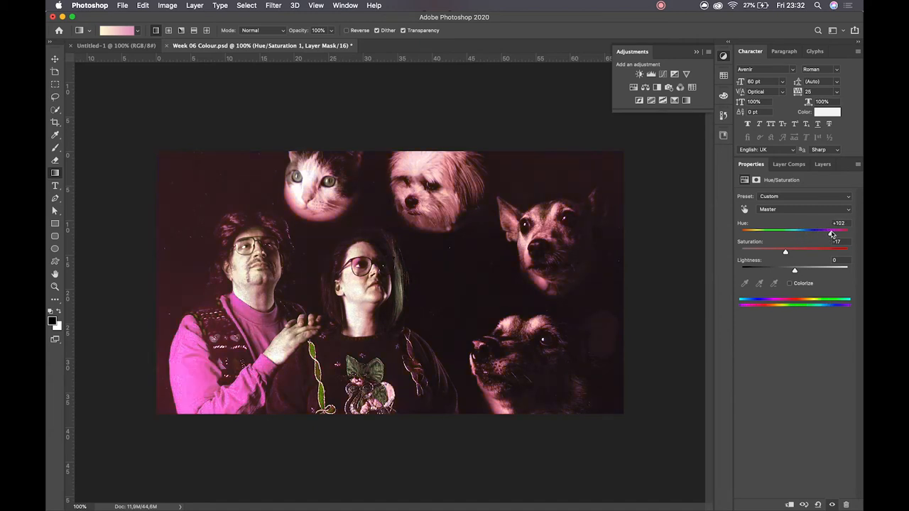
{"action": "left_click_drag", "start_coordinate": [831, 232], "coordinate": [846, 231]}
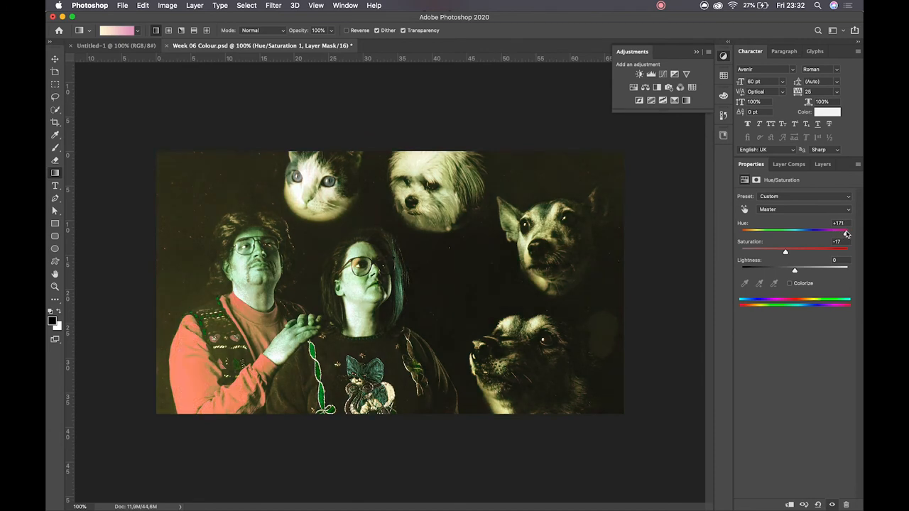
{"action": "left_click_drag", "start_coordinate": [844, 232], "coordinate": [741, 231]}
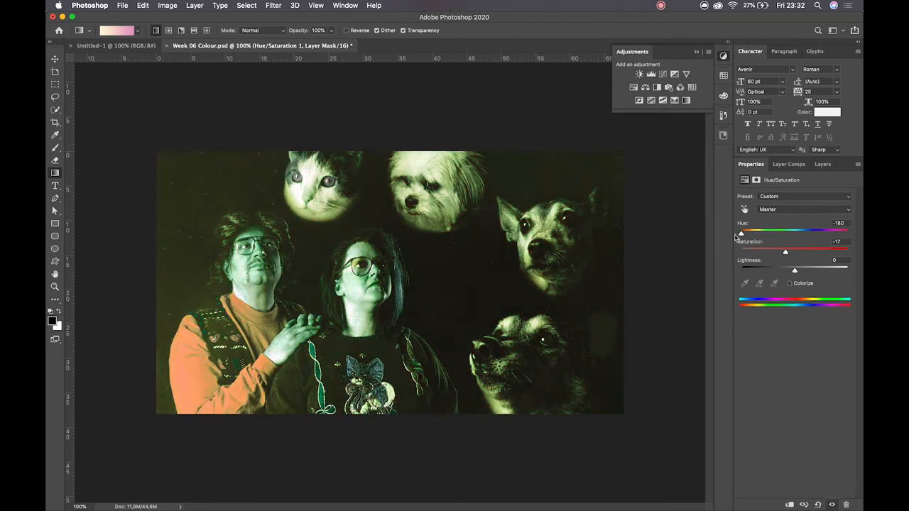
{"action": "left_click_drag", "start_coordinate": [740, 233], "coordinate": [746, 233]}
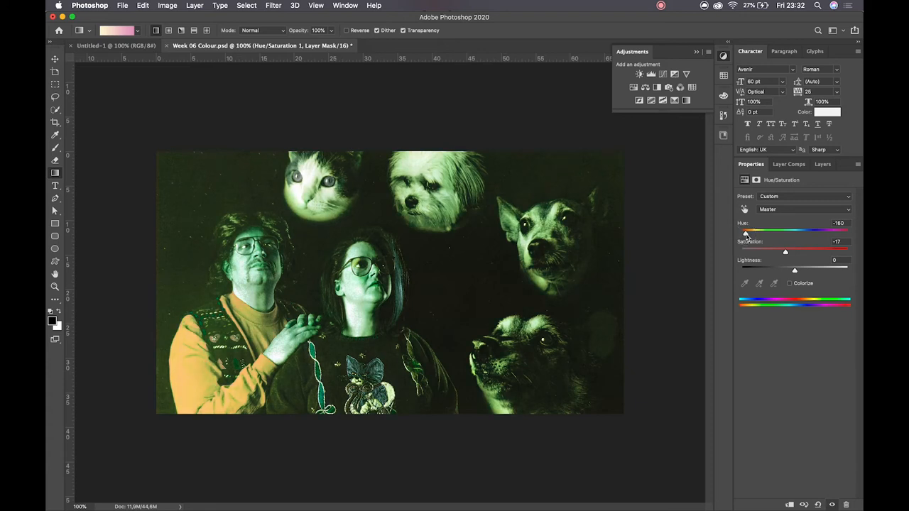
{"action": "left_click_drag", "start_coordinate": [746, 233], "coordinate": [741, 232]}
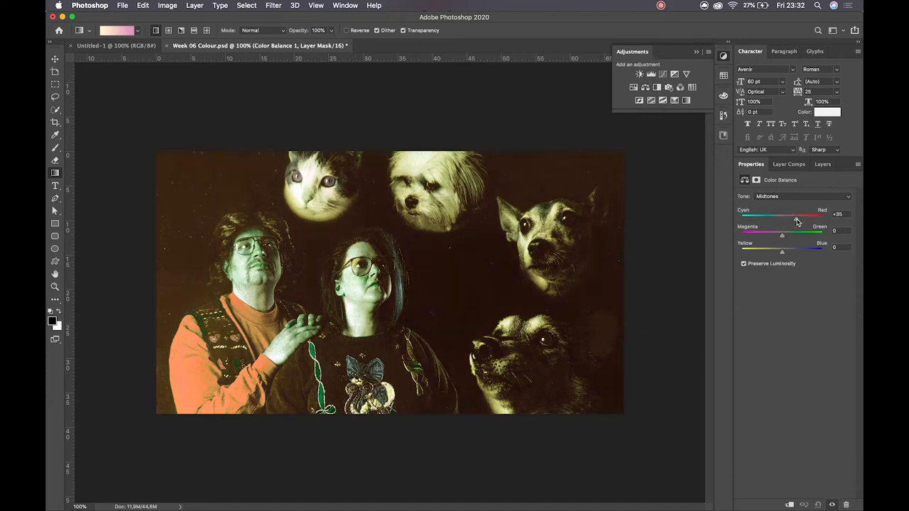
- Ease the midtone Cyan–Red slider from +35 back to about -1
{"action": "left_click_drag", "start_coordinate": [810, 214], "coordinate": [781, 214]}
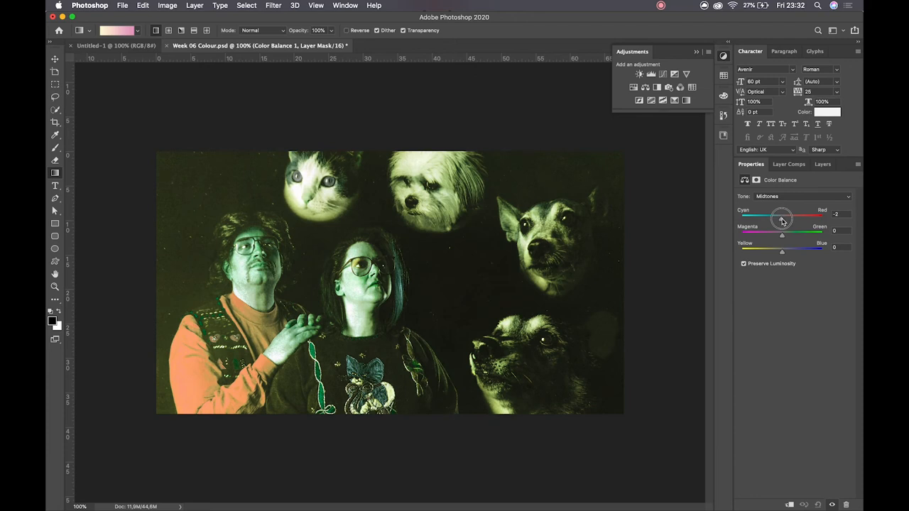
{"action": "left_click_drag", "start_coordinate": [781, 218], "coordinate": [783, 218]}
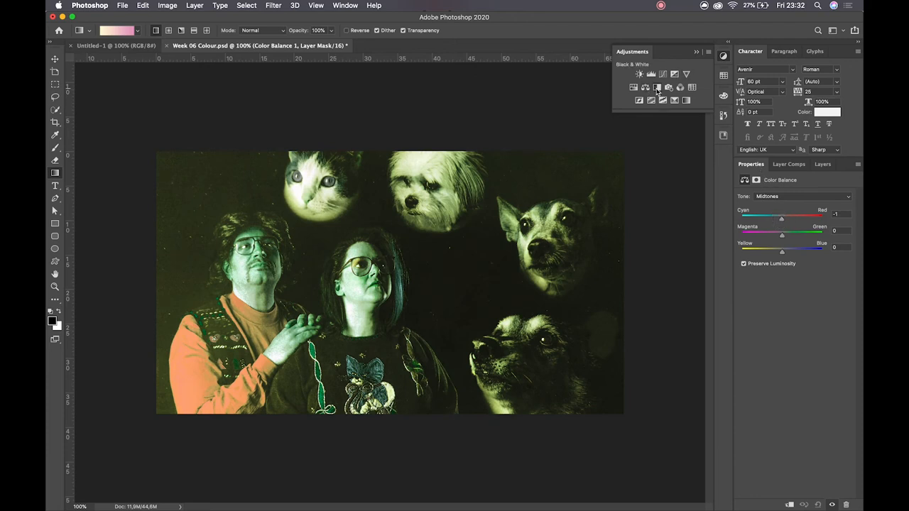
- Add a Black & White layer, sweep the Reds slider to its darkest and back up to 72
{"action": "left_click", "coordinate": [657, 87]}
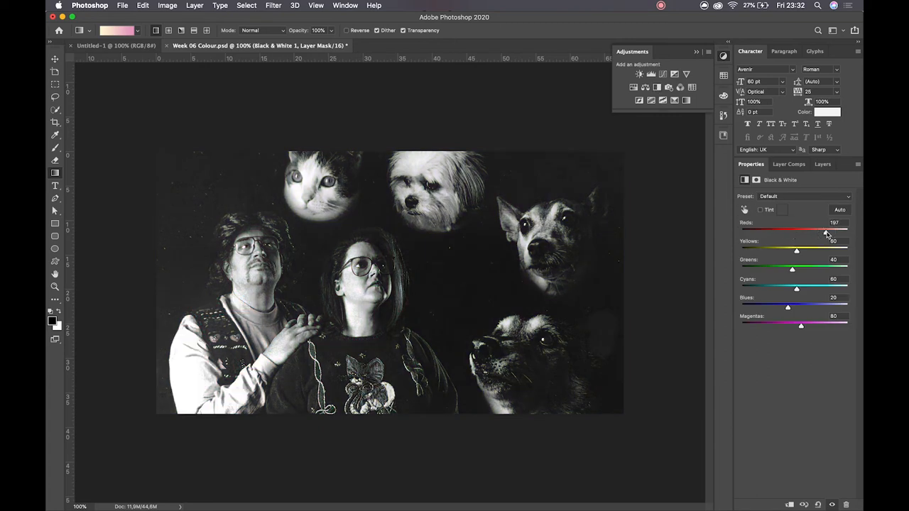
{"action": "left_click_drag", "start_coordinate": [827, 229], "coordinate": [769, 229]}
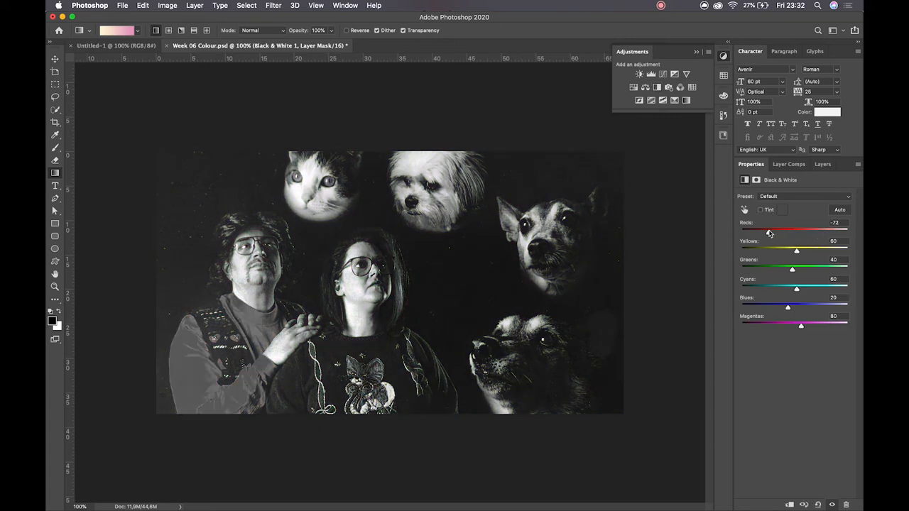
{"action": "left_click_drag", "start_coordinate": [769, 231], "coordinate": [763, 231]}
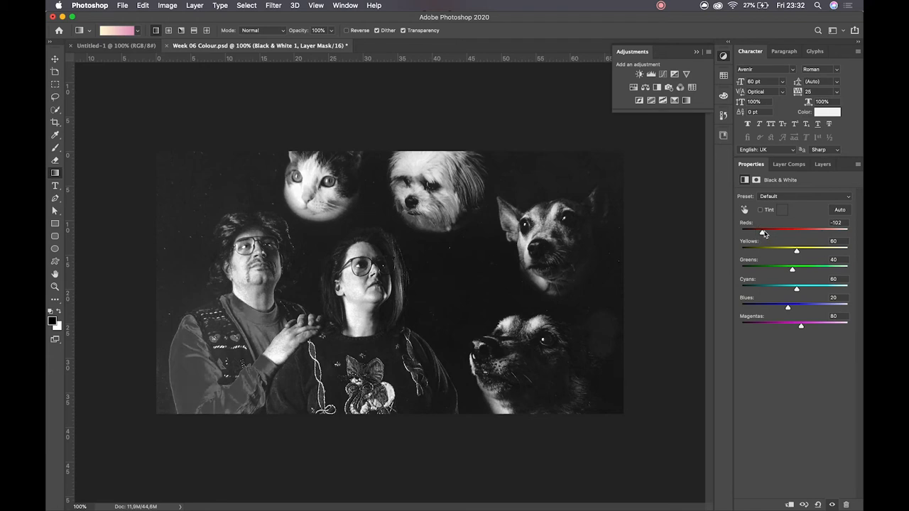
{"action": "left_click_drag", "start_coordinate": [763, 233], "coordinate": [740, 233]}
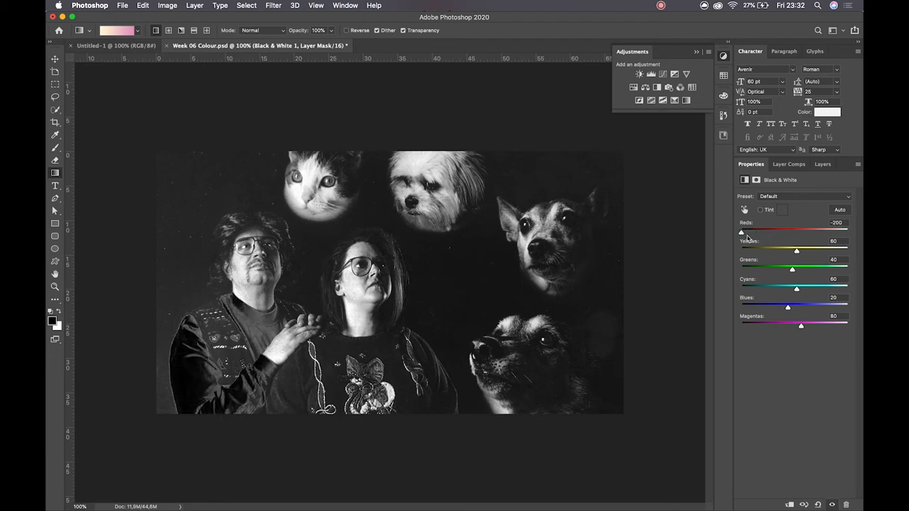
{"action": "left_click_drag", "start_coordinate": [741, 231], "coordinate": [801, 232]}
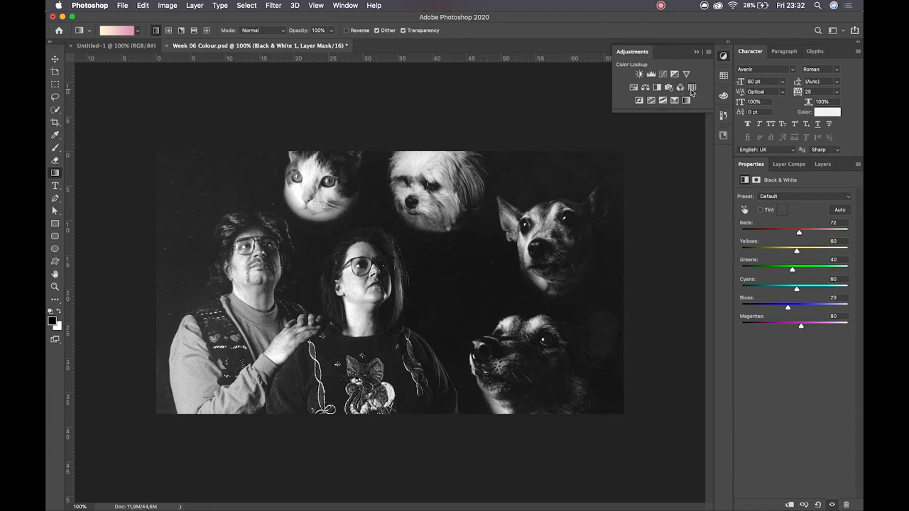
- Add Color Lookup, Invert, Posterize and Gradient Map layers, then view the layer list
{"action": "left_click", "coordinate": [691, 87]}
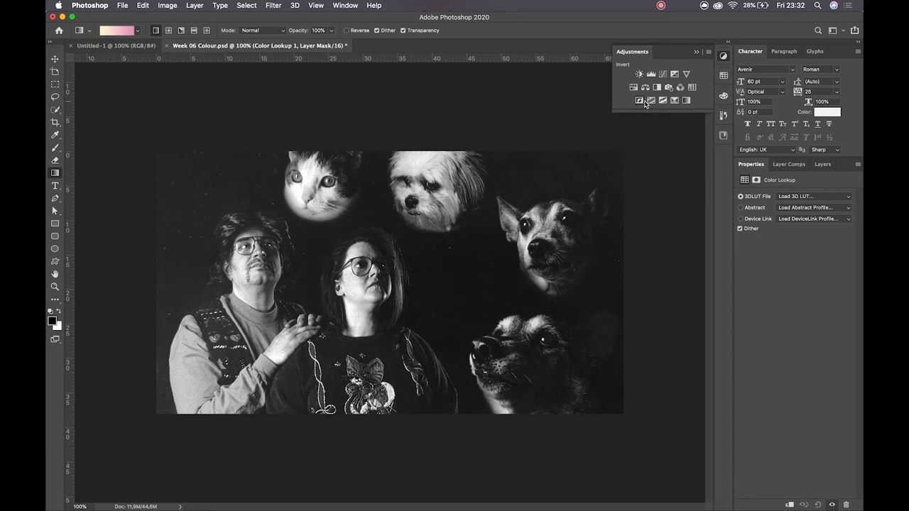
{"action": "left_click", "coordinate": [639, 100]}
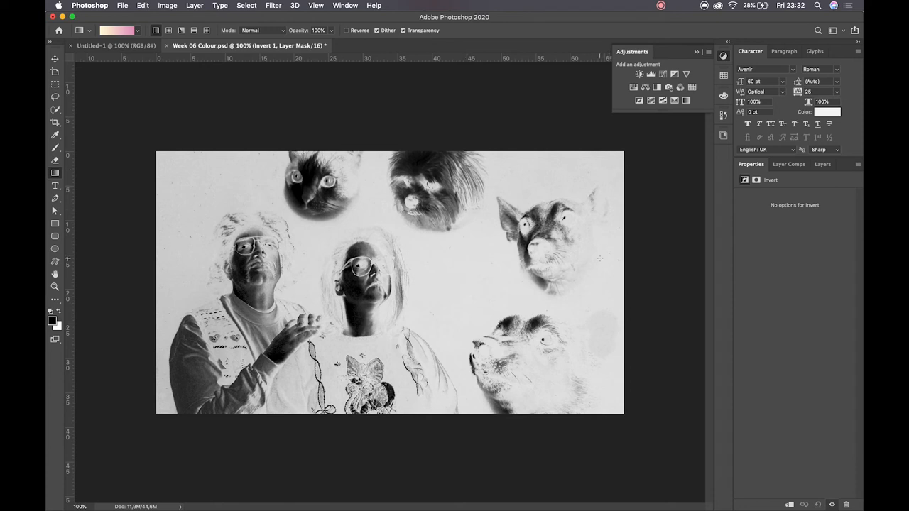
{"action": "mouse_move", "coordinate": [652, 100]}
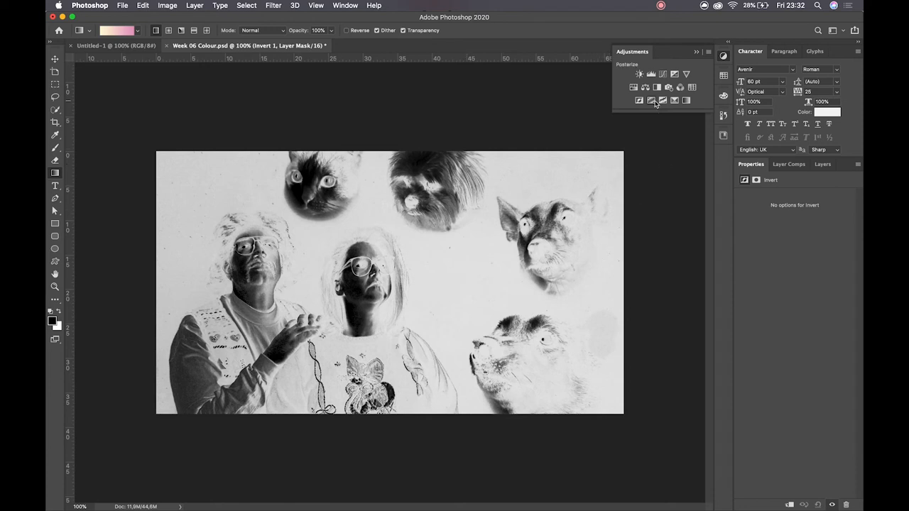
{"action": "left_click", "coordinate": [651, 99]}
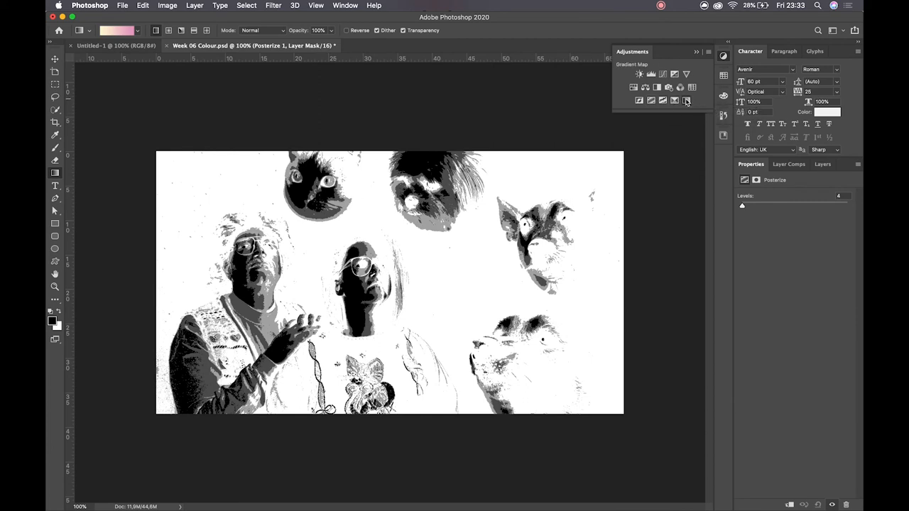
{"action": "left_click", "coordinate": [687, 100]}
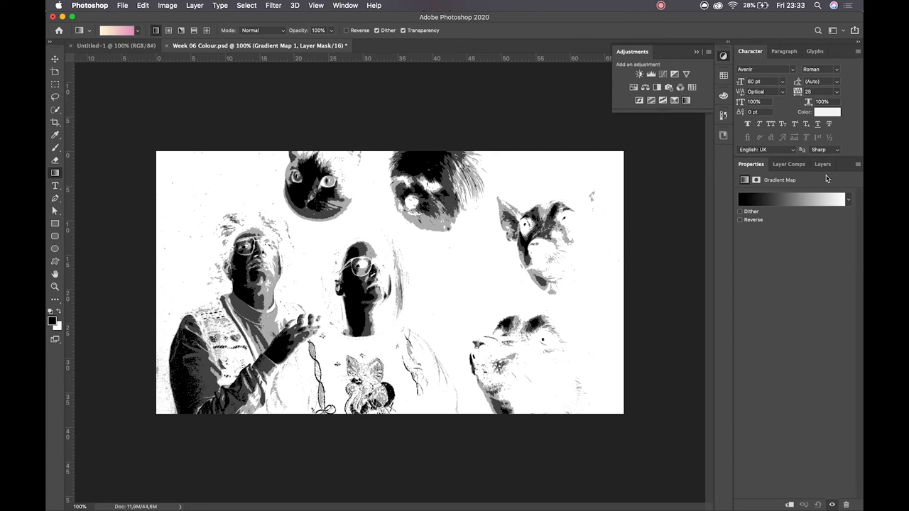
{"action": "left_click", "coordinate": [822, 165]}
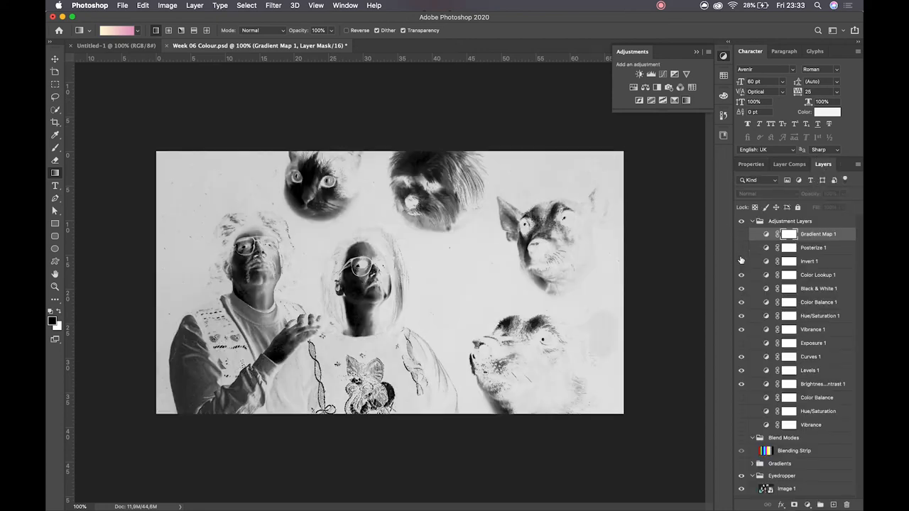
- Collapse the Adjustment Layers group in the Layers panel
{"action": "left_click", "coordinate": [742, 261]}
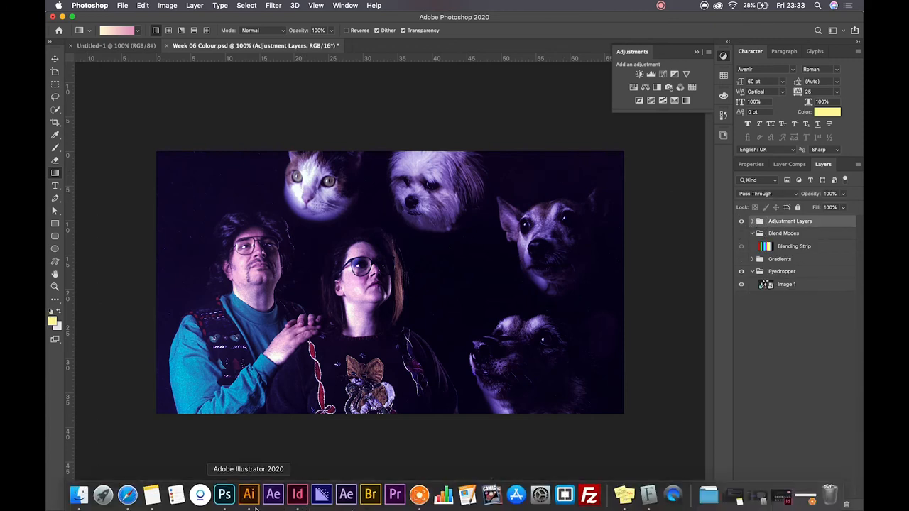
- Switch to Illustrator, select the blue second circle and bring up its fill colour picker
{"action": "left_click", "coordinate": [248, 494]}
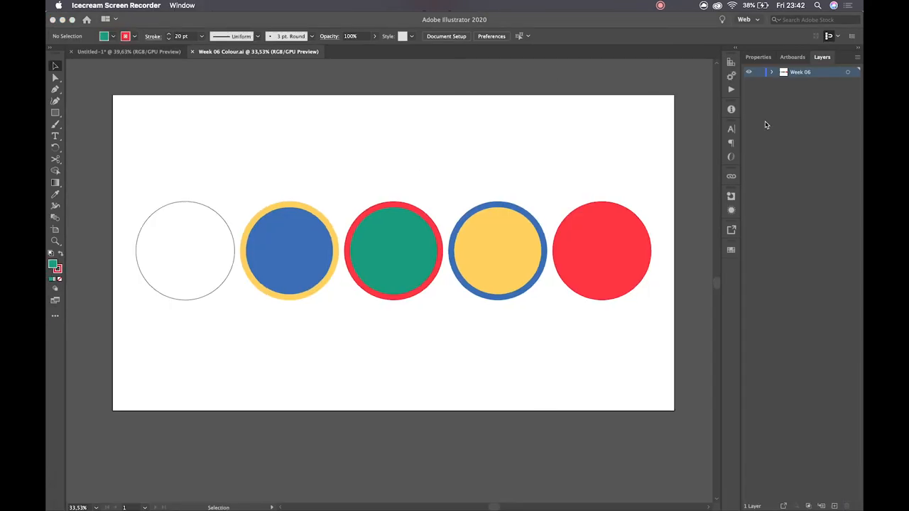
{"action": "mouse_move", "coordinate": [378, 125]}
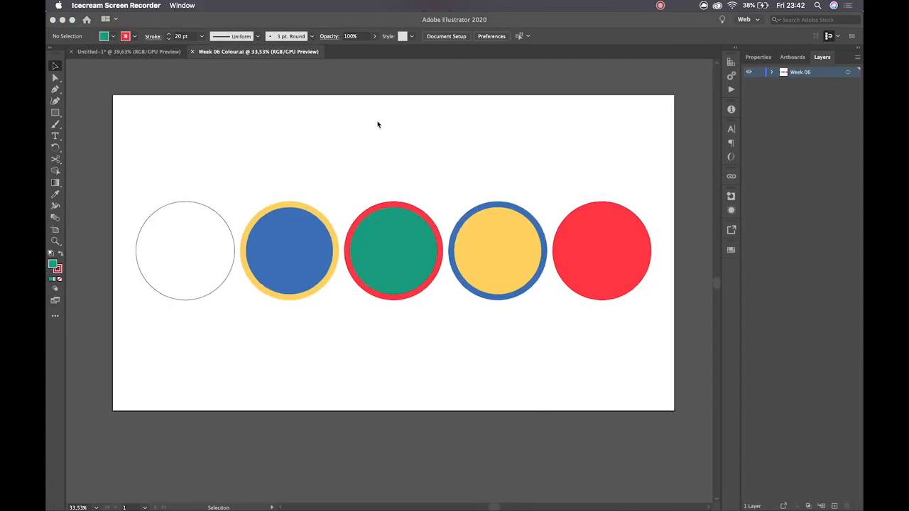
{"action": "mouse_move", "coordinate": [493, 144]}
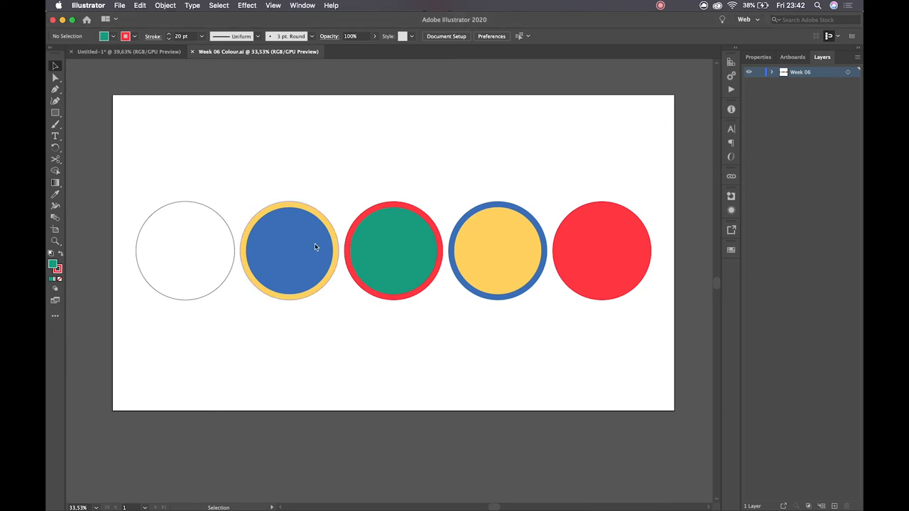
{"action": "left_click", "coordinate": [289, 250]}
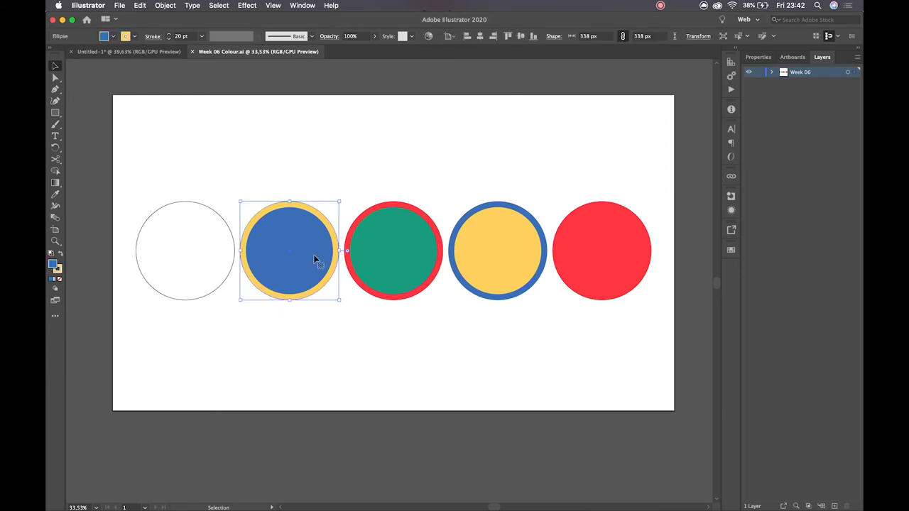
{"action": "left_click", "coordinate": [393, 250]}
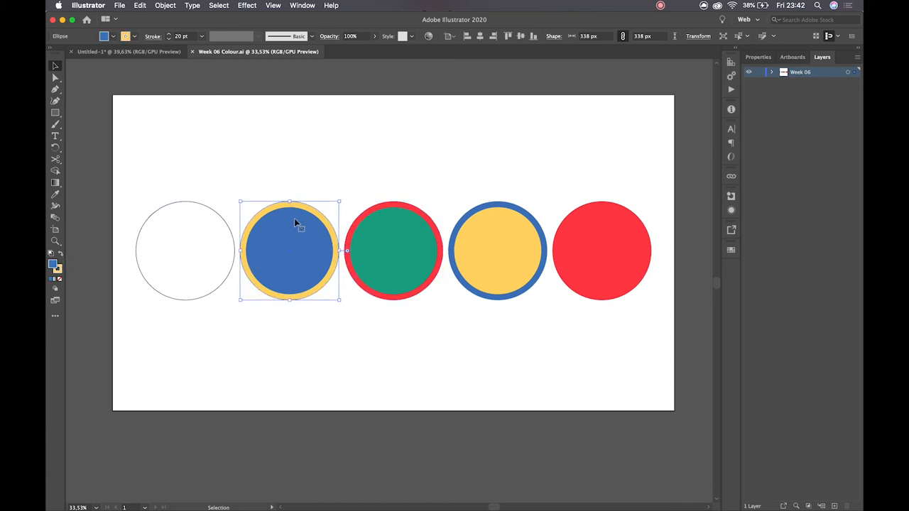
{"action": "mouse_move", "coordinate": [288, 219]}
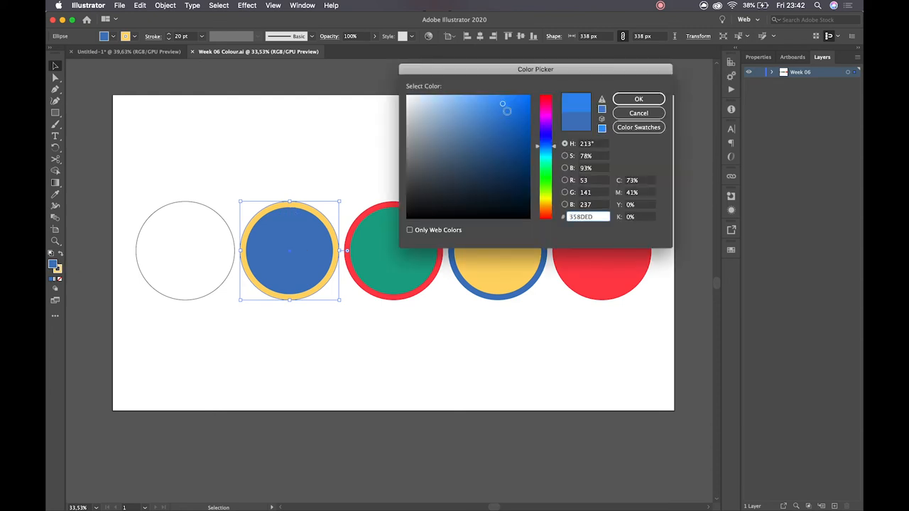
- Confirm a brighter blue fill, then apply a white-to-black gradient to the circle
{"action": "left_click", "coordinate": [638, 98]}
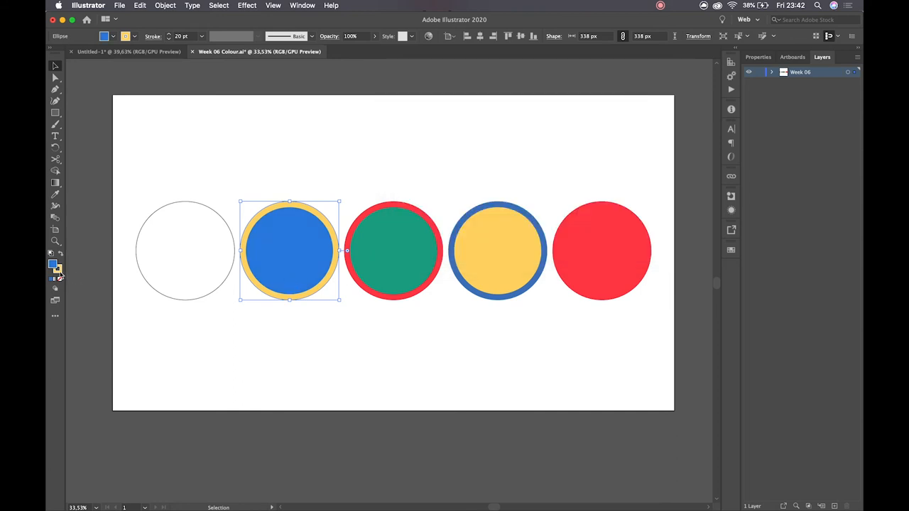
{"action": "left_click", "coordinate": [53, 264]}
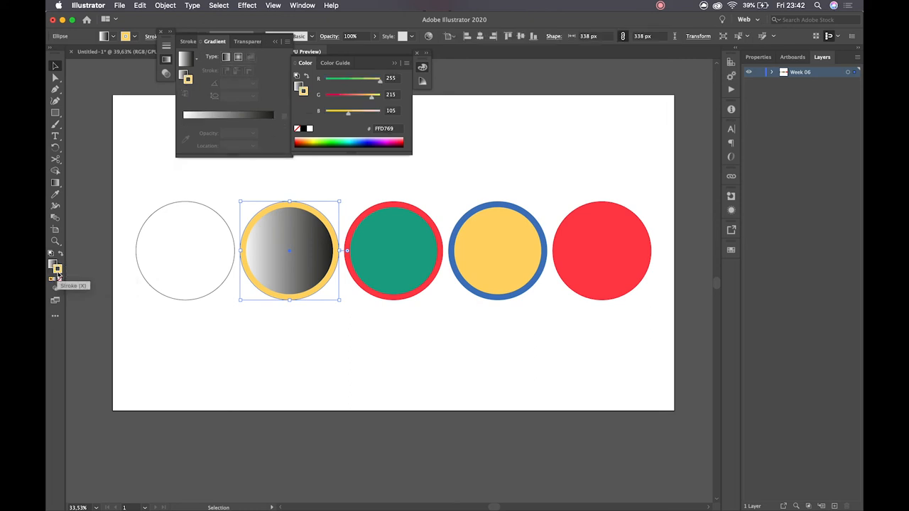
{"action": "mouse_move", "coordinate": [57, 278]}
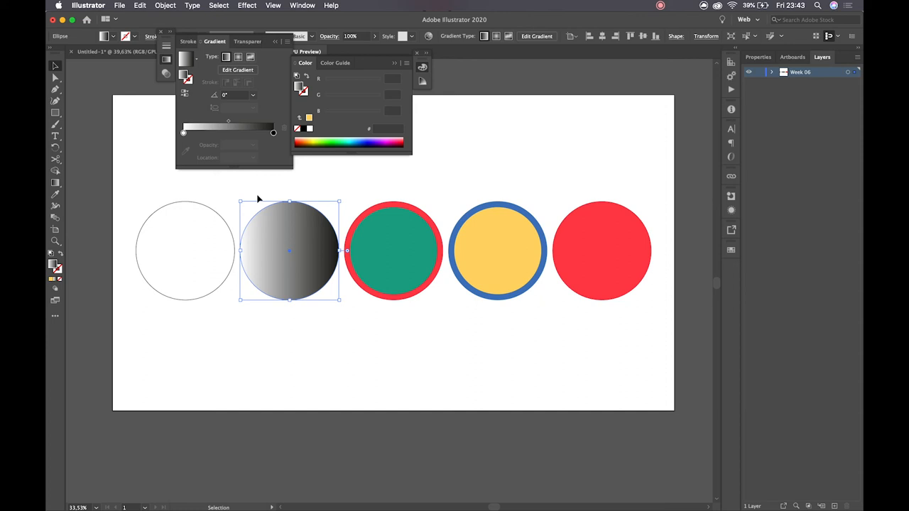
{"action": "mouse_move", "coordinate": [239, 83]}
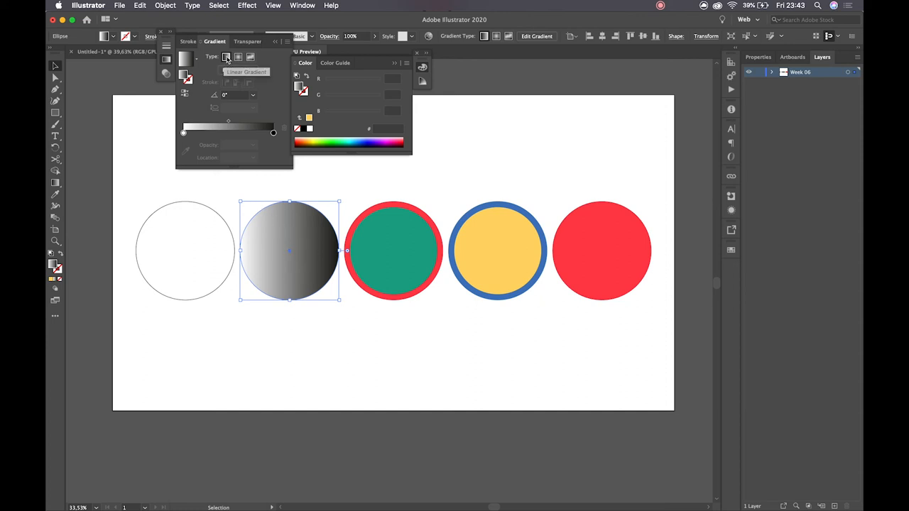
- Try a freeform gradient with a magenta colour point, then revert to the linear gradient
{"action": "left_click", "coordinate": [238, 57]}
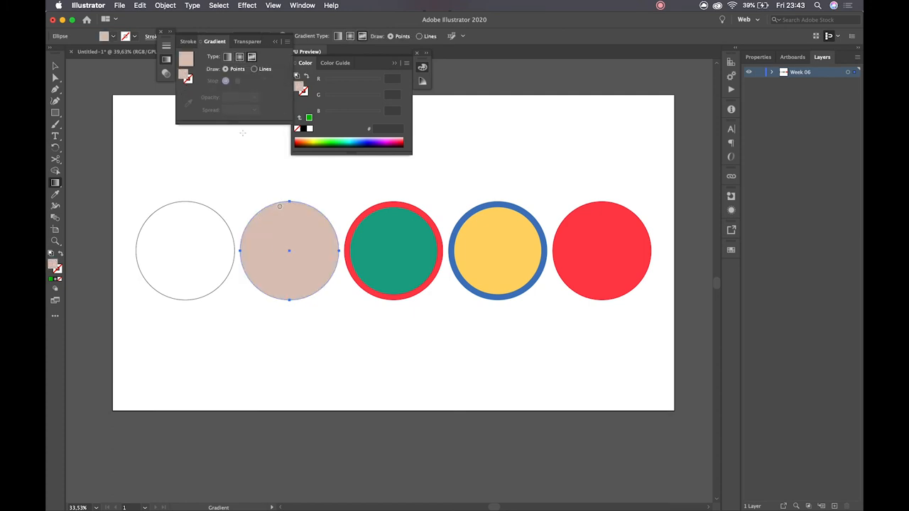
{"action": "left_click", "coordinate": [254, 69]}
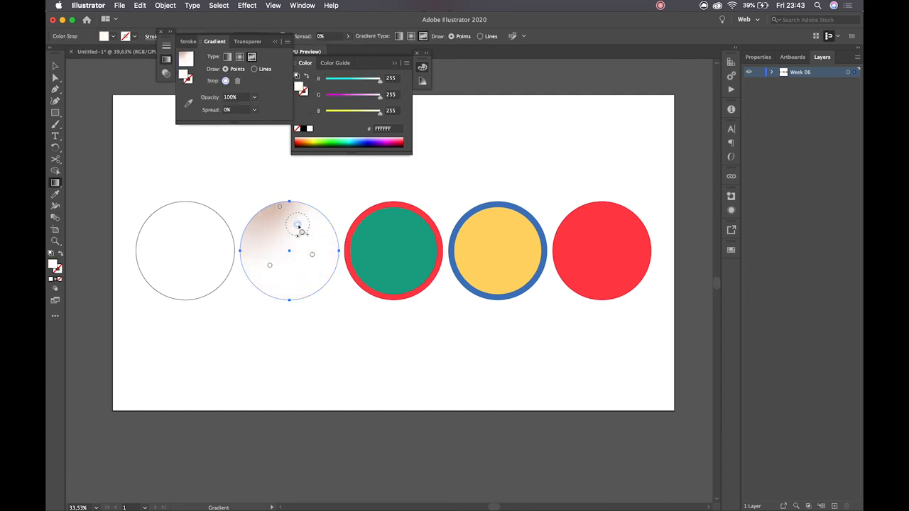
{"action": "double_click", "coordinate": [298, 225]}
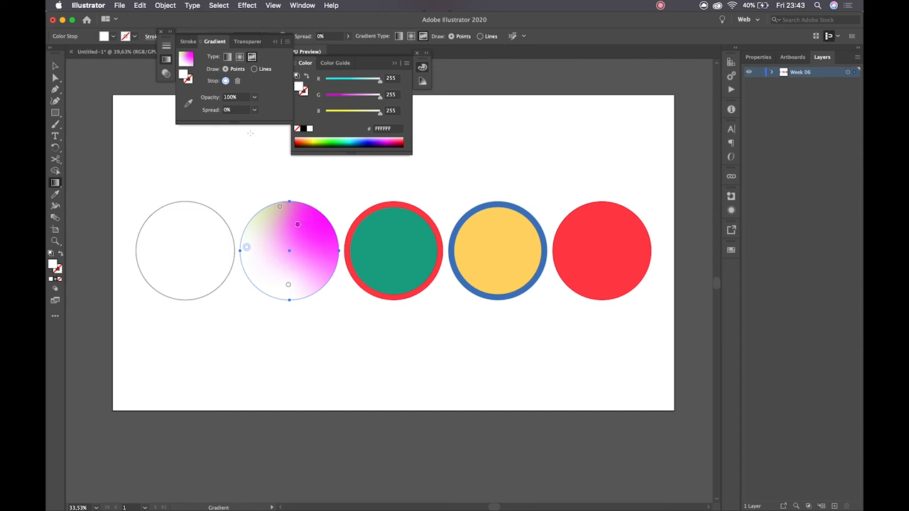
{"action": "left_click", "coordinate": [227, 56]}
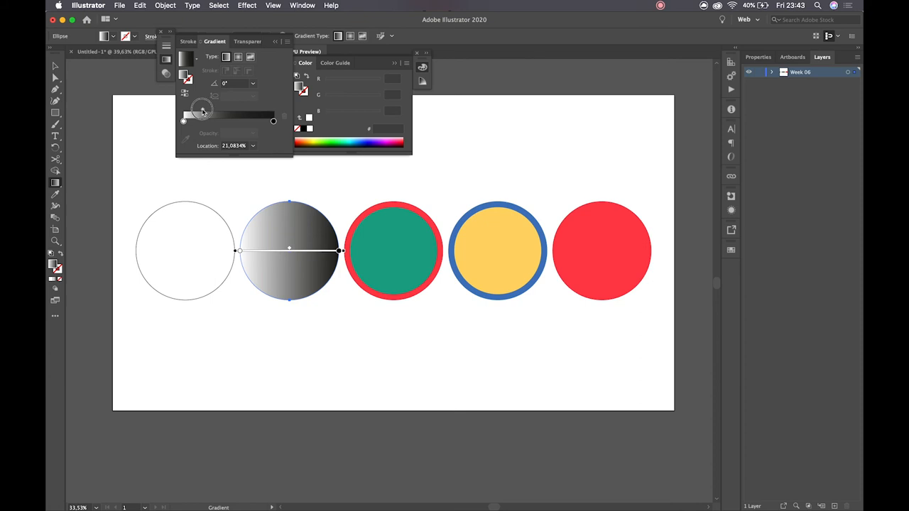
- Tilt the white-to-black gradient diagonally to about −62° and move the white stop inward
{"action": "left_click_drag", "start_coordinate": [197, 113], "coordinate": [206, 114]}
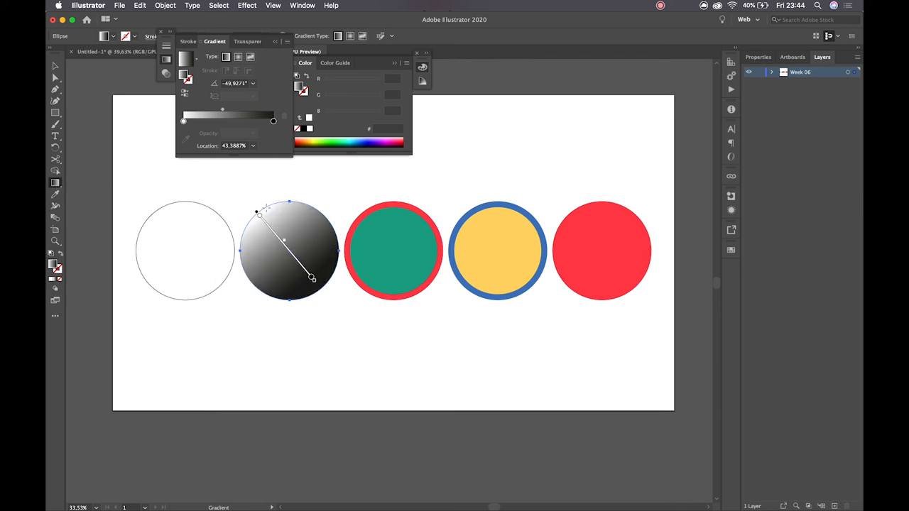
{"action": "left_click_drag", "start_coordinate": [313, 277], "coordinate": [323, 316]}
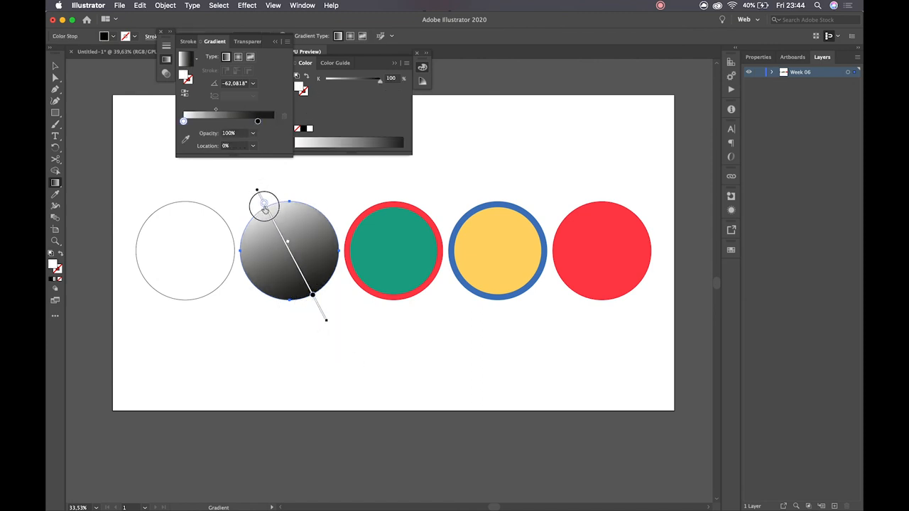
{"action": "left_click_drag", "start_coordinate": [183, 121], "coordinate": [193, 121]}
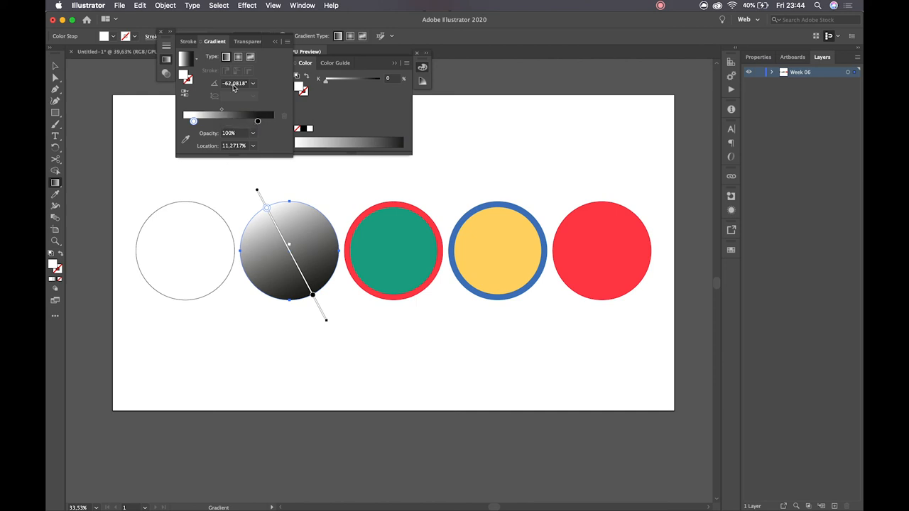
{"action": "mouse_move", "coordinate": [294, 232]}
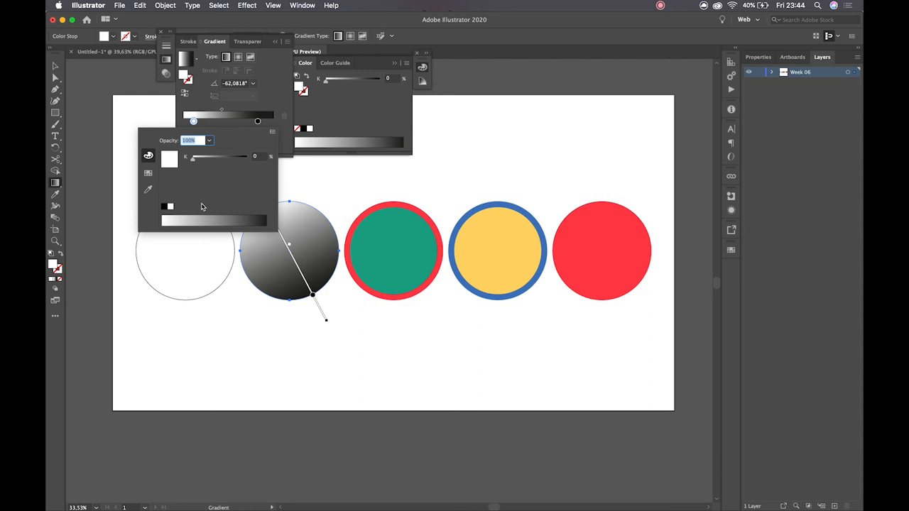
{"action": "mouse_move", "coordinate": [271, 138]}
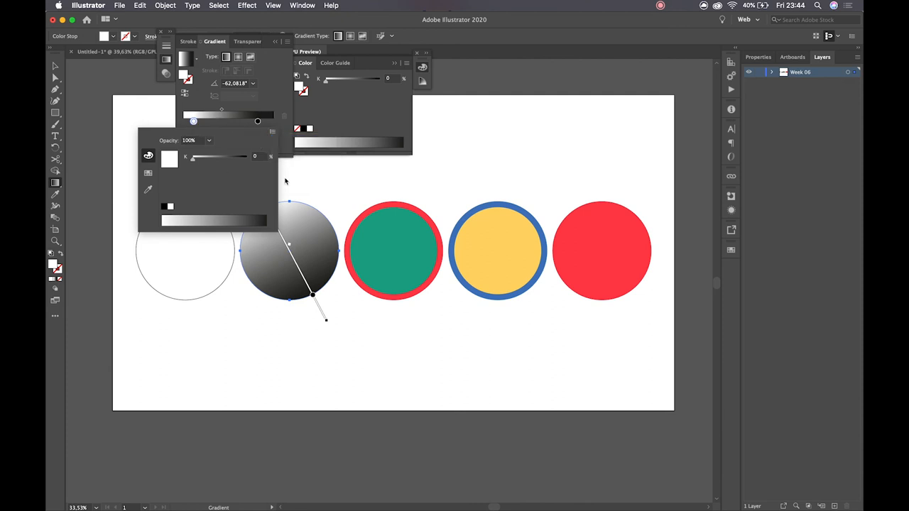
- Recolour the stops in RGB: light cyan for the first, deep blue #2400AA for the second
{"action": "left_click", "coordinate": [272, 132]}
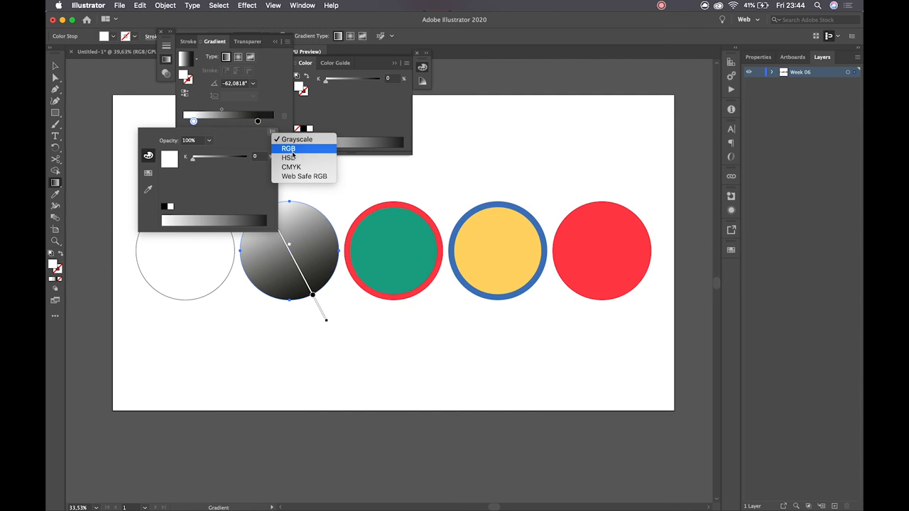
{"action": "left_click", "coordinate": [289, 148]}
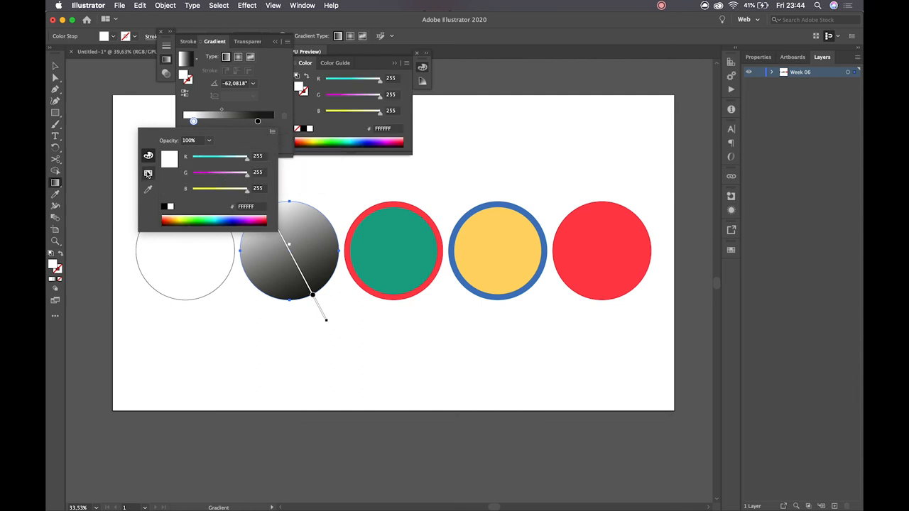
{"action": "left_click", "coordinate": [148, 173]}
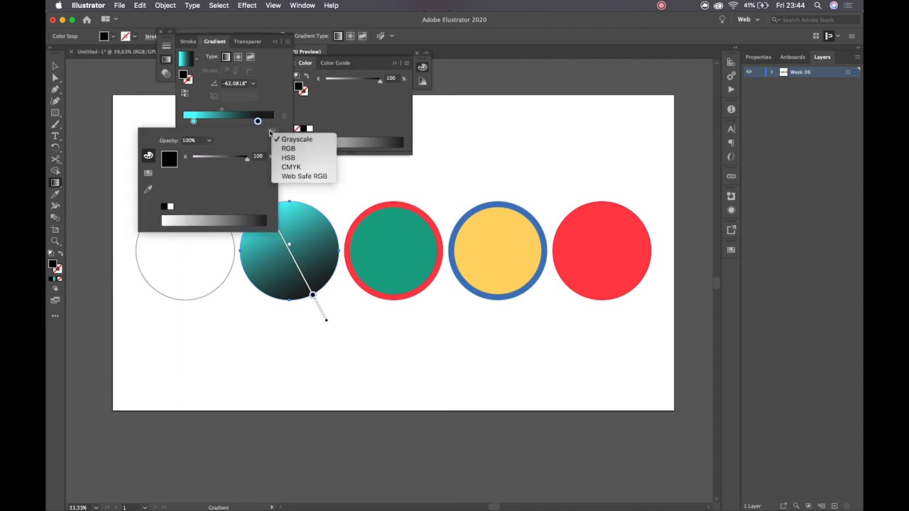
{"action": "left_click", "coordinate": [288, 148]}
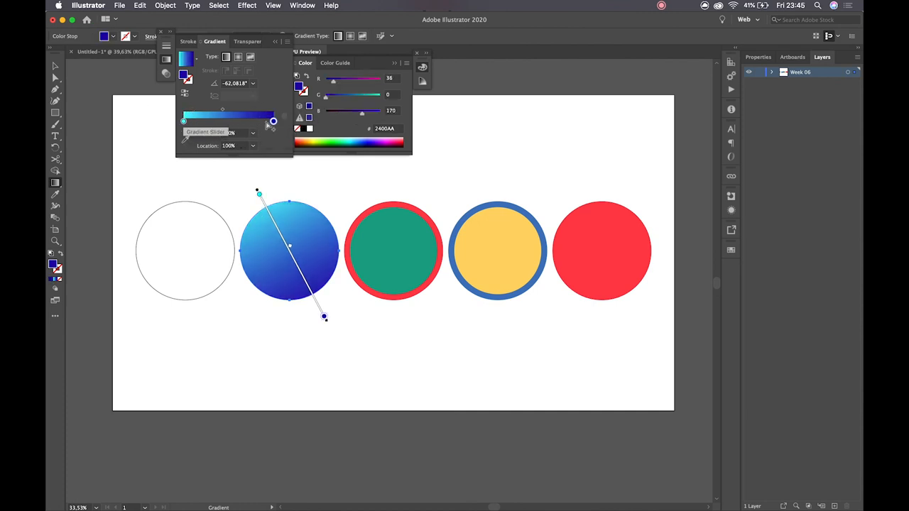
- Trial lower stop opacities, then restore the cyan stop to 100% opacity
{"action": "left_click", "coordinate": [253, 133]}
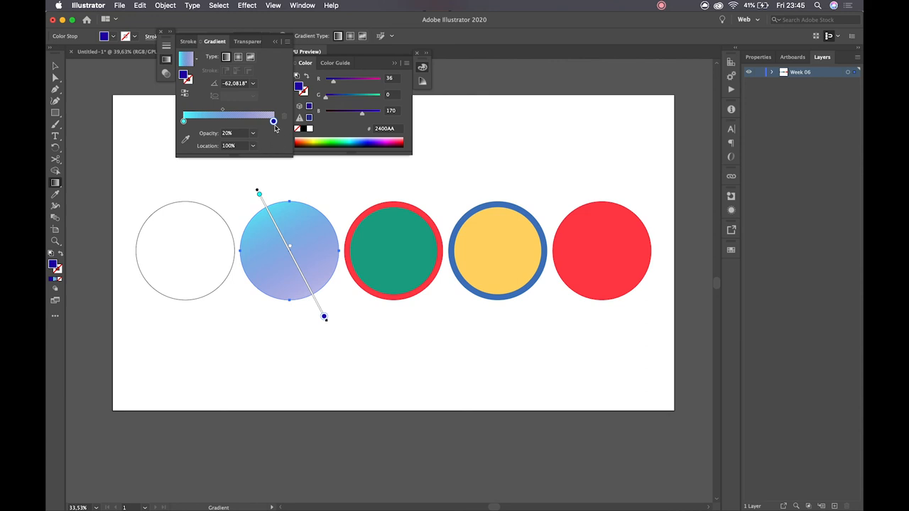
{"action": "left_click", "coordinate": [253, 133]}
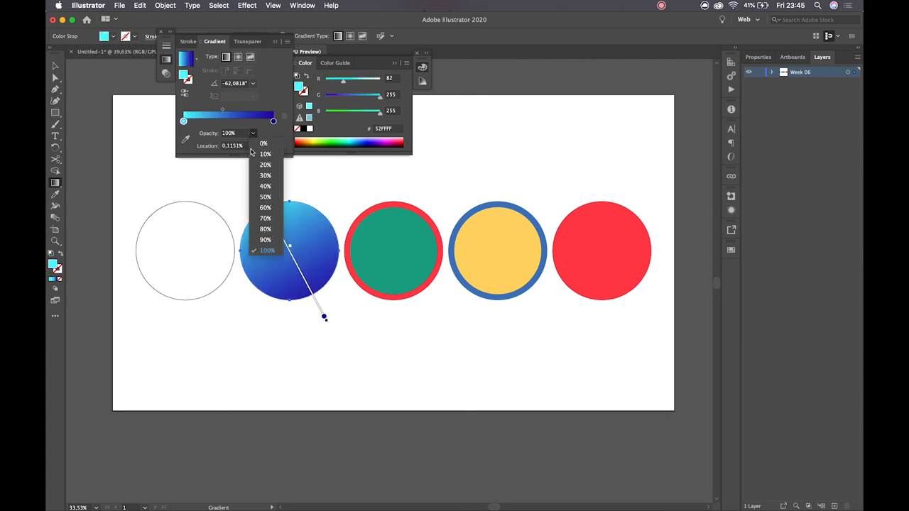
{"action": "left_click", "coordinate": [265, 196]}
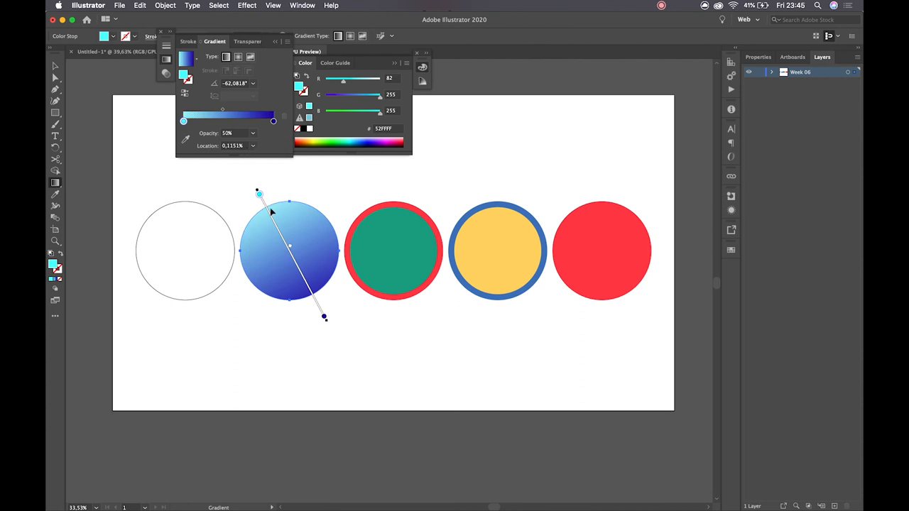
{"action": "mouse_move", "coordinate": [305, 216]}
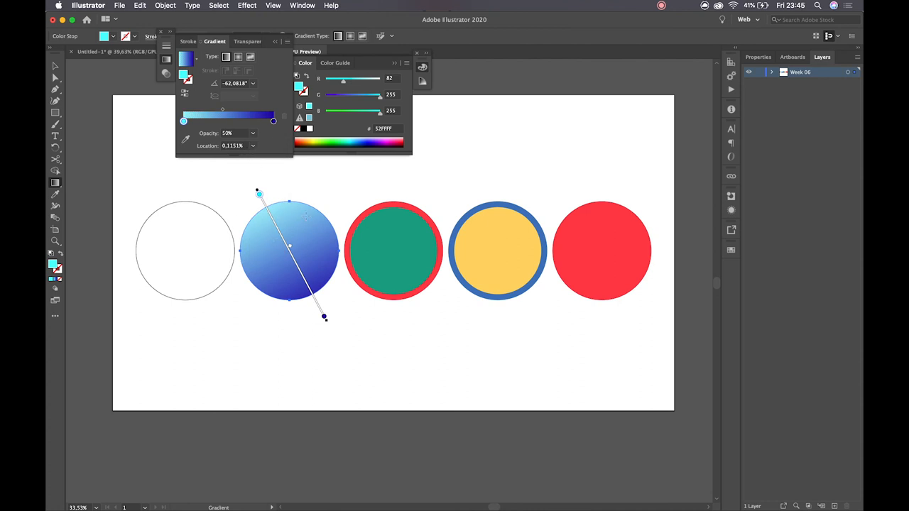
{"action": "mouse_move", "coordinate": [257, 156]}
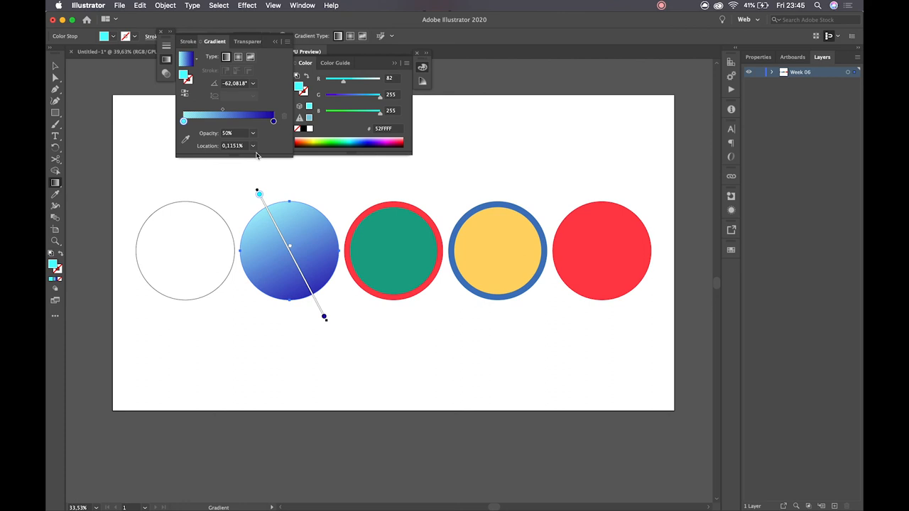
{"action": "left_click", "coordinate": [253, 133]}
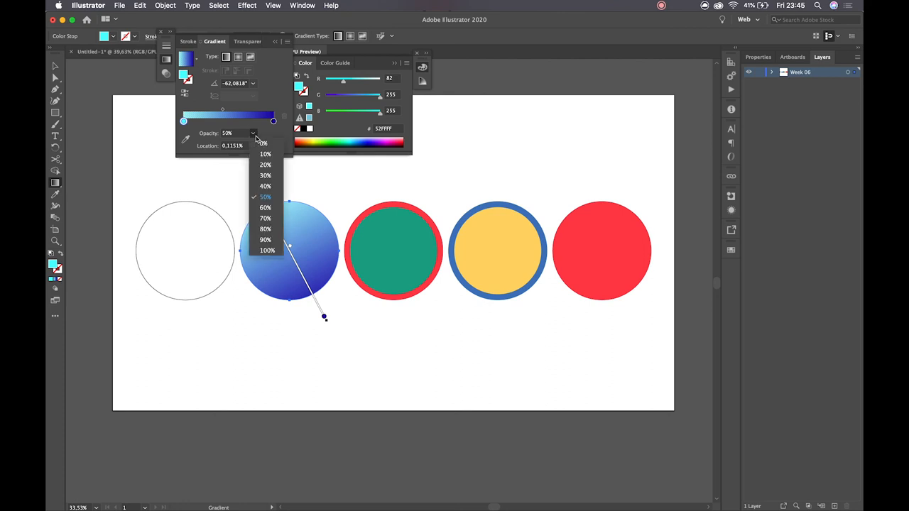
{"action": "left_click", "coordinate": [268, 250]}
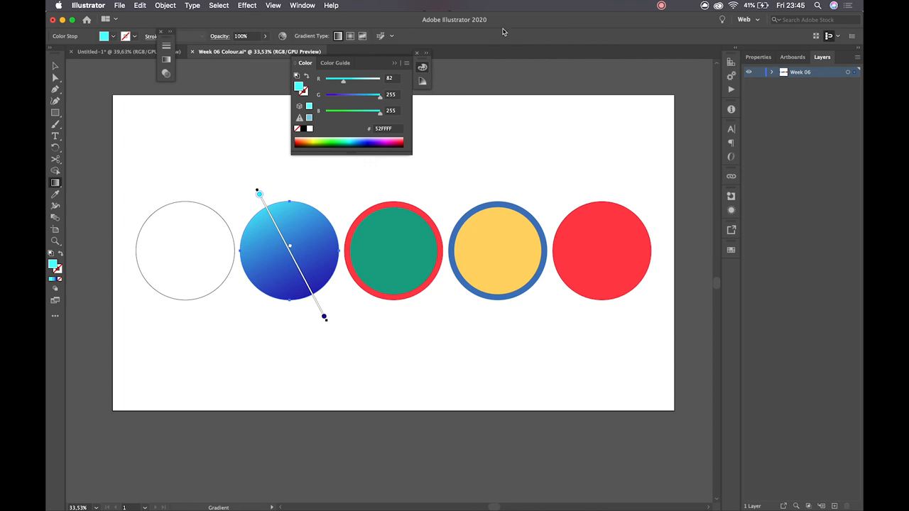
{"action": "mouse_move", "coordinate": [729, 250]}
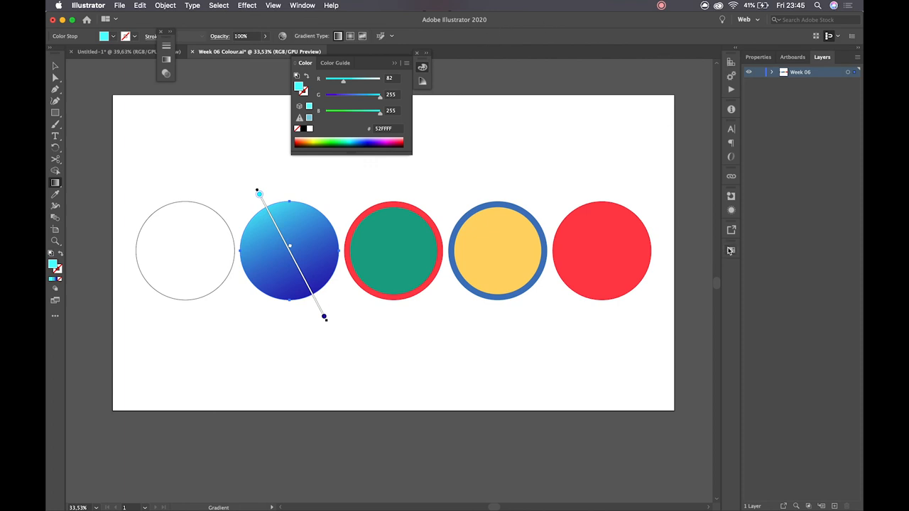
- Show the Swatches panel and load the Skintones swatch library
{"action": "left_click", "coordinate": [731, 249]}
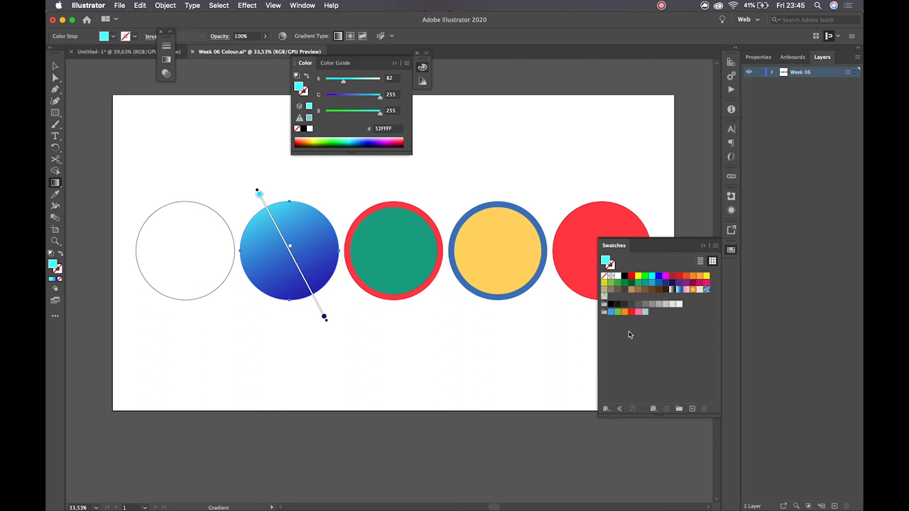
{"action": "mouse_move", "coordinate": [608, 364]}
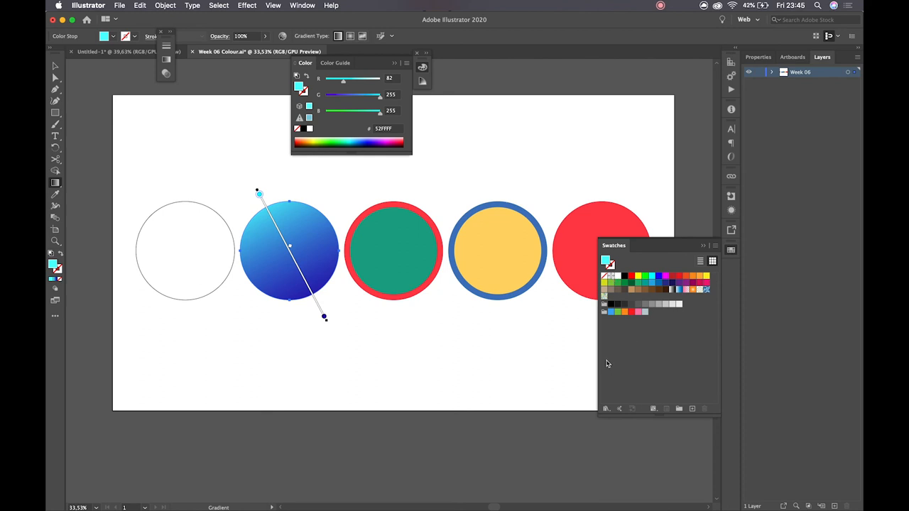
{"action": "mouse_move", "coordinate": [635, 331]}
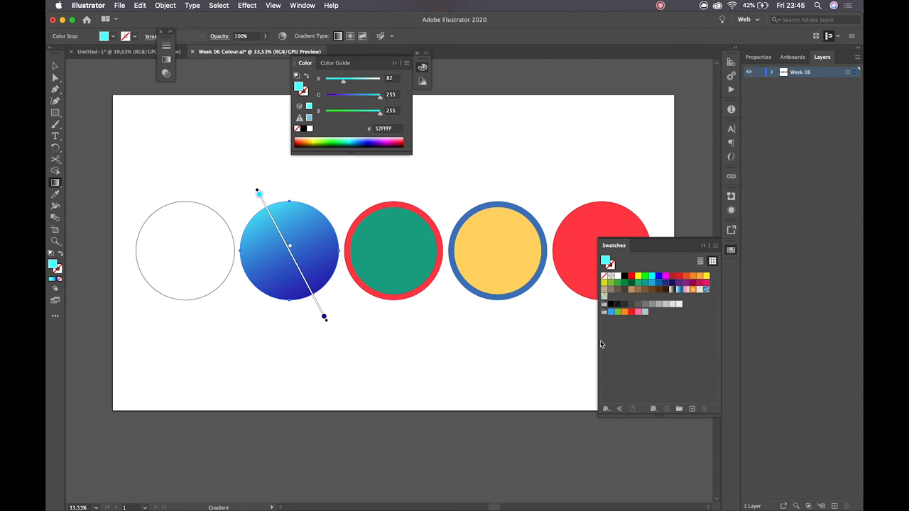
{"action": "mouse_move", "coordinate": [602, 404]}
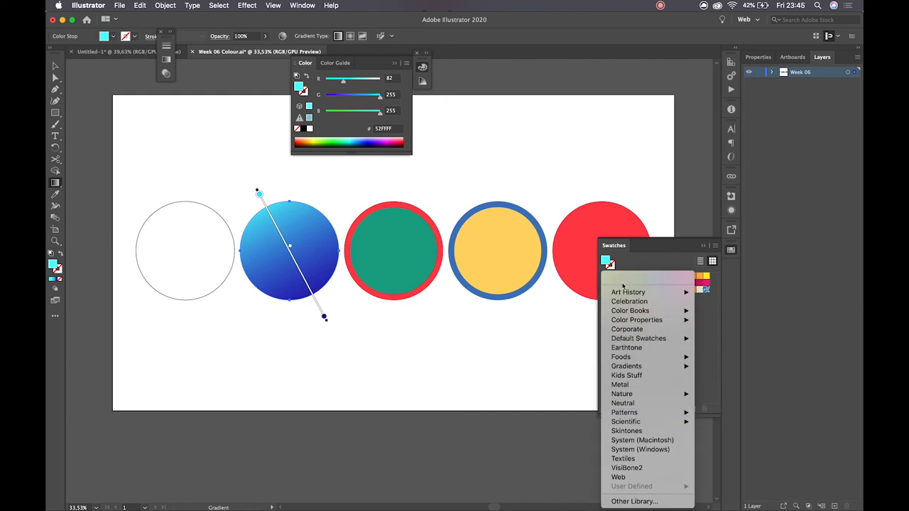
{"action": "mouse_move", "coordinate": [626, 375]}
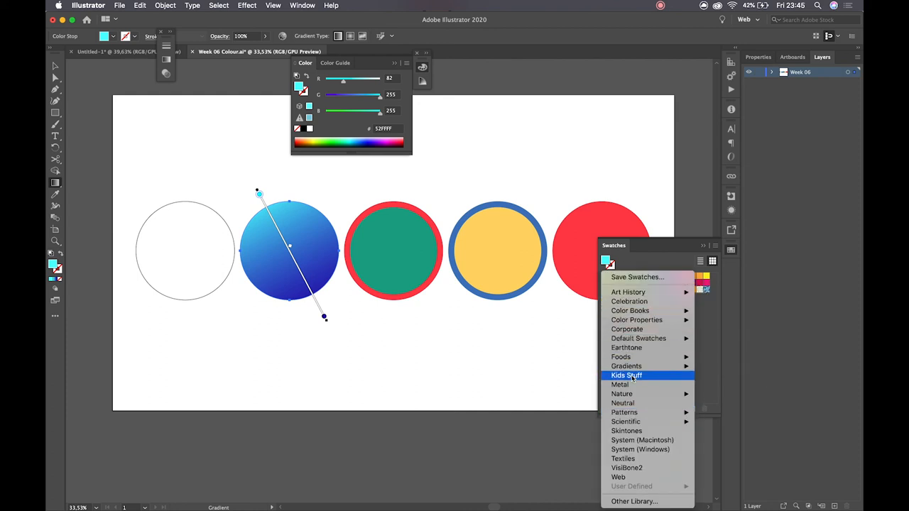
{"action": "mouse_move", "coordinate": [625, 421]}
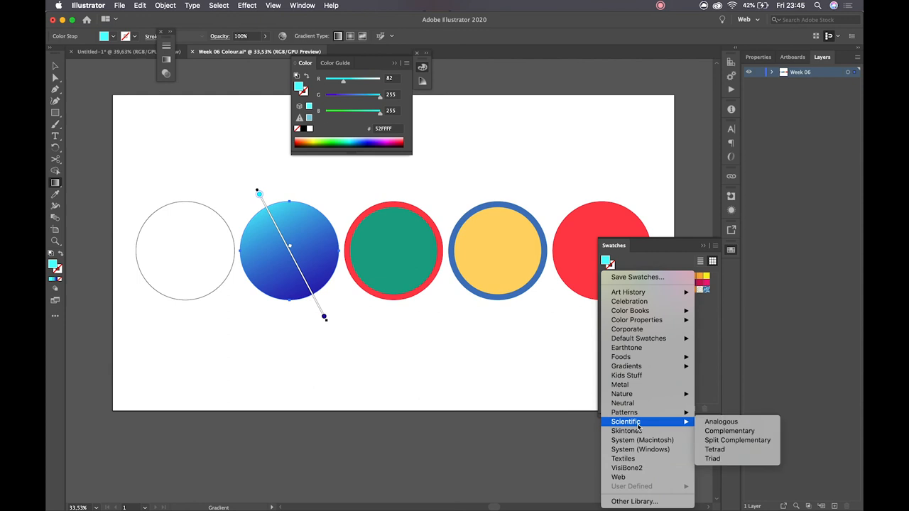
{"action": "mouse_move", "coordinate": [626, 432]}
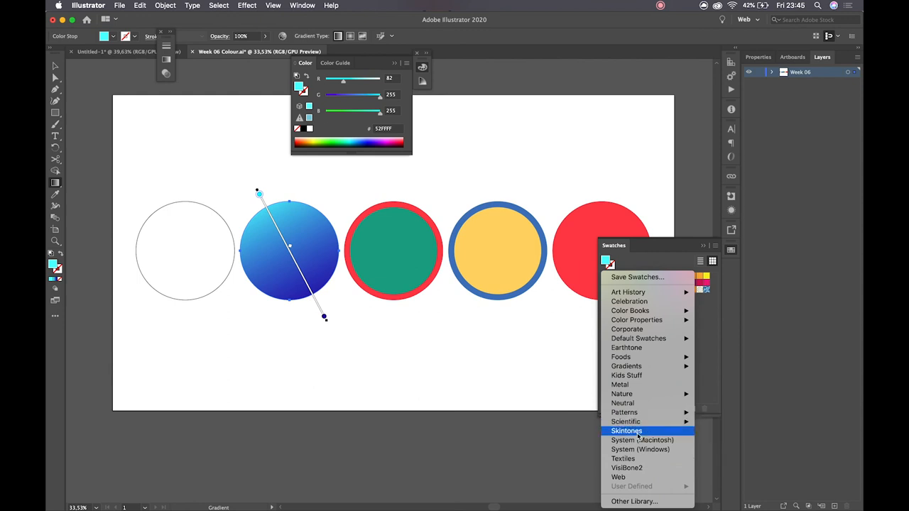
{"action": "left_click", "coordinate": [627, 431]}
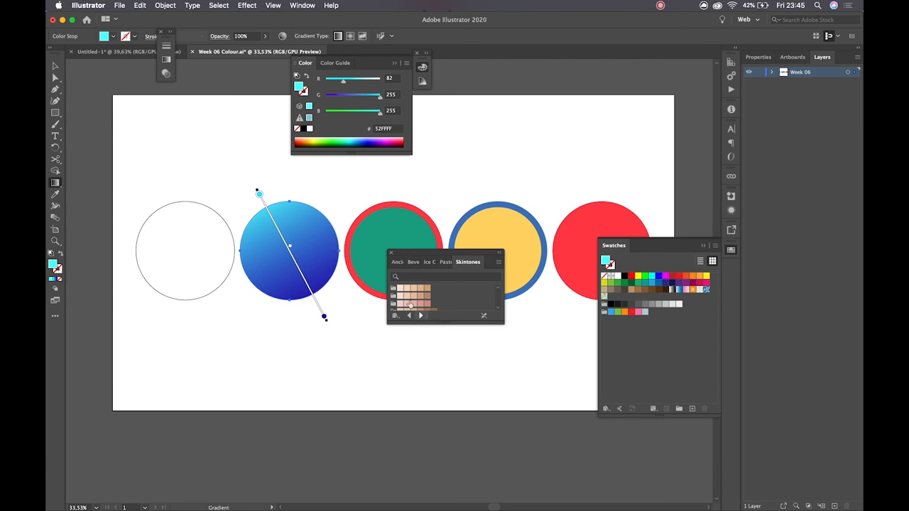
- Apply peach #F3D1BB to the light stop, then list All Libraries in Adobe Color Themes
{"action": "left_click", "coordinate": [409, 302]}
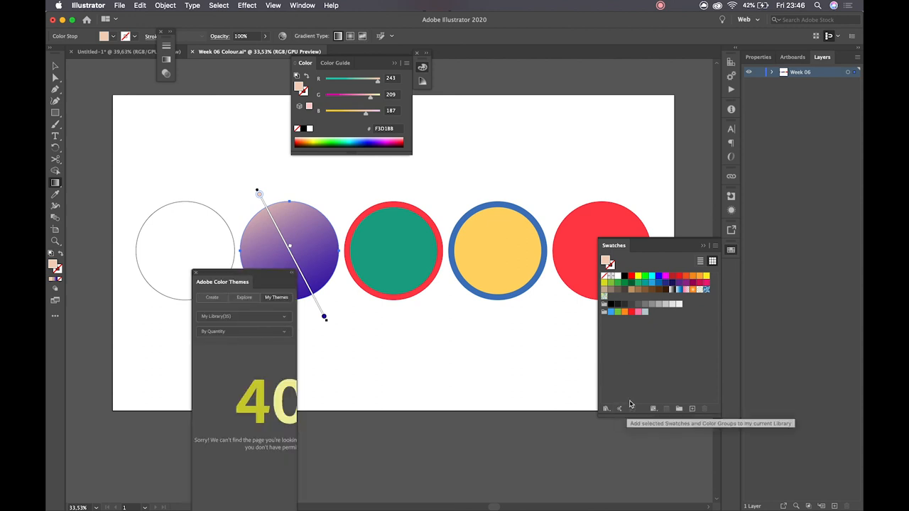
{"action": "mouse_move", "coordinate": [620, 409]}
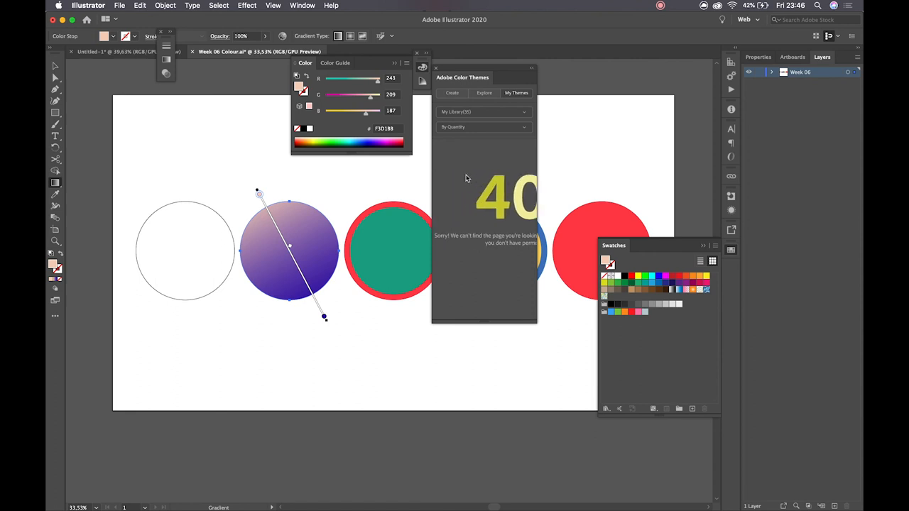
{"action": "left_click", "coordinate": [484, 111]}
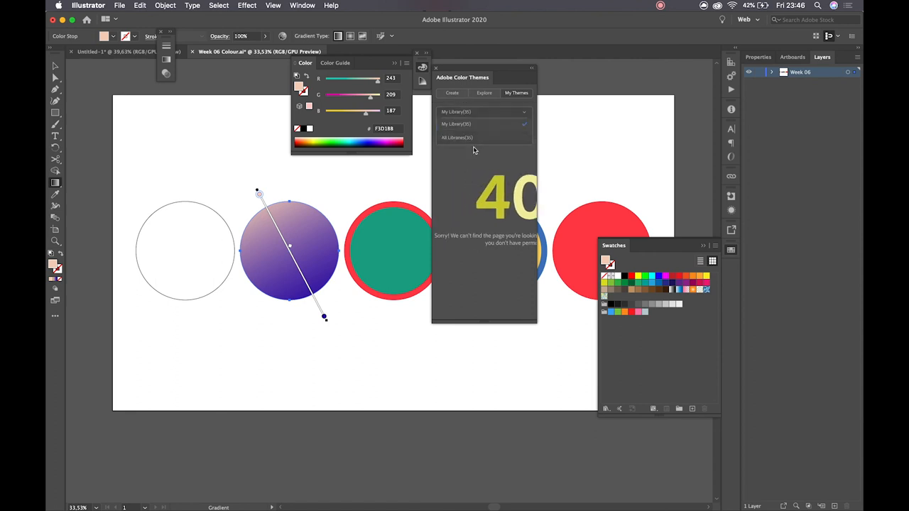
{"action": "left_click", "coordinate": [457, 137]}
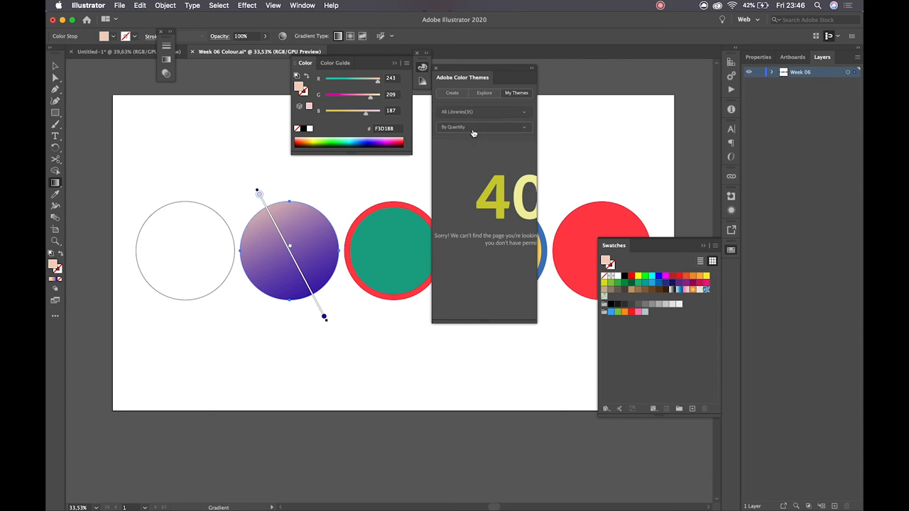